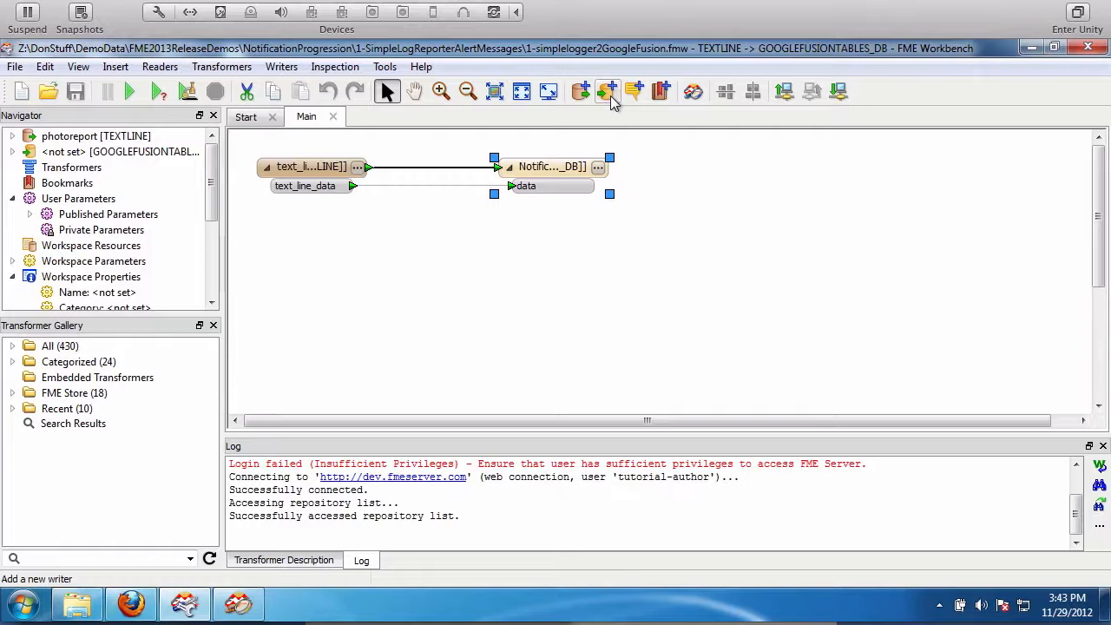
{"action": "mouse_move", "coordinate": [560, 156]}
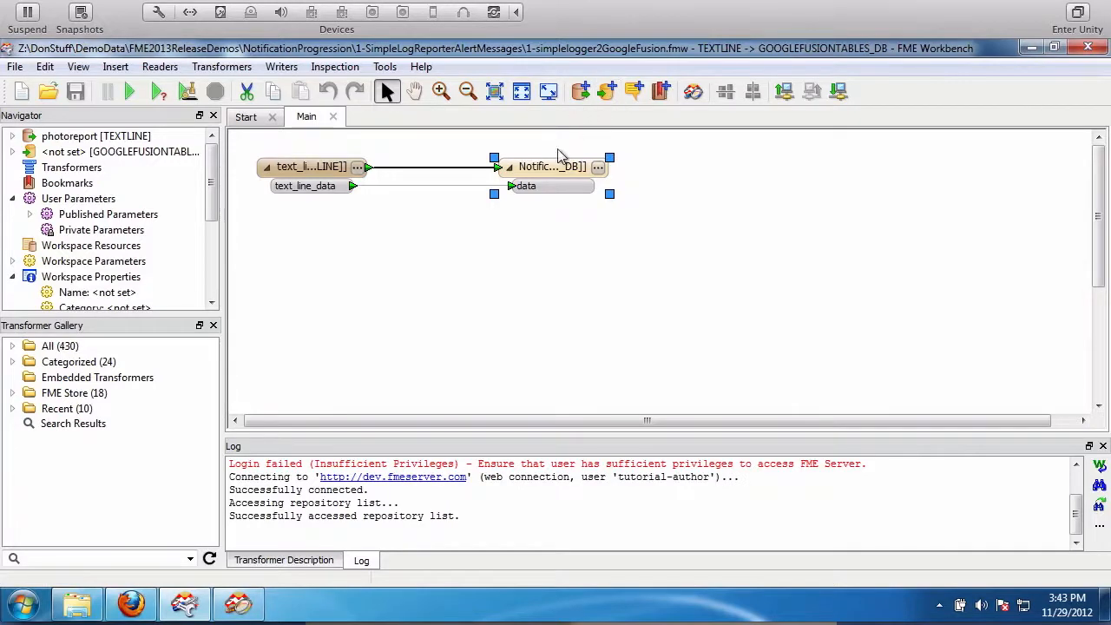
Step: In Firefox, show FME Server's security roles and the users assigned to each
{"action": "left_click", "coordinate": [129, 603]}
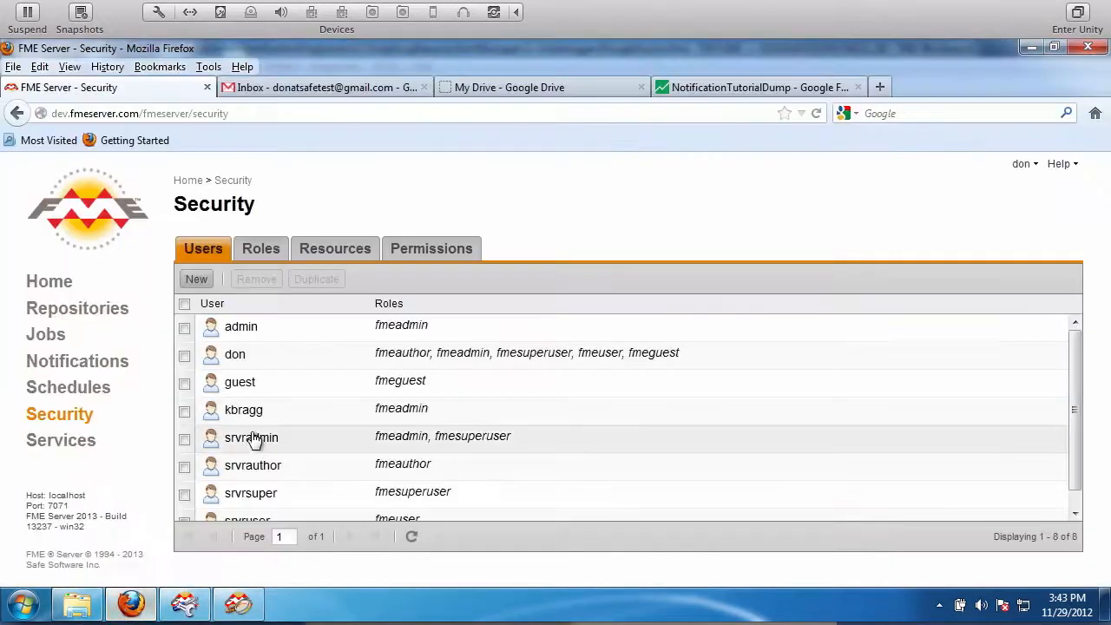
{"action": "left_click", "coordinate": [260, 248]}
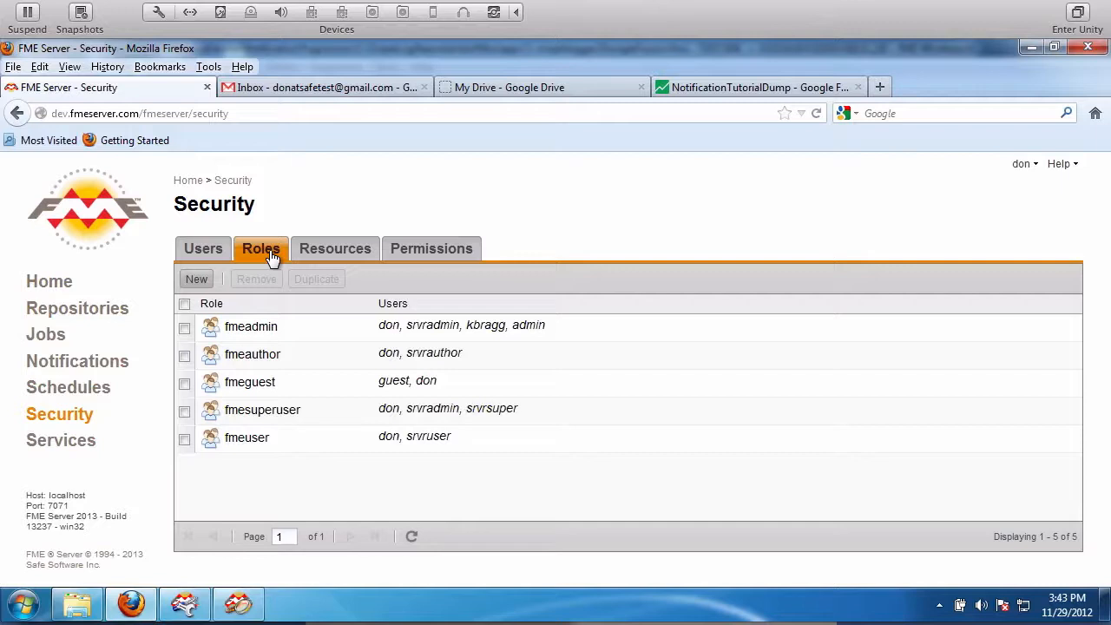
{"action": "mouse_move", "coordinate": [208, 280]}
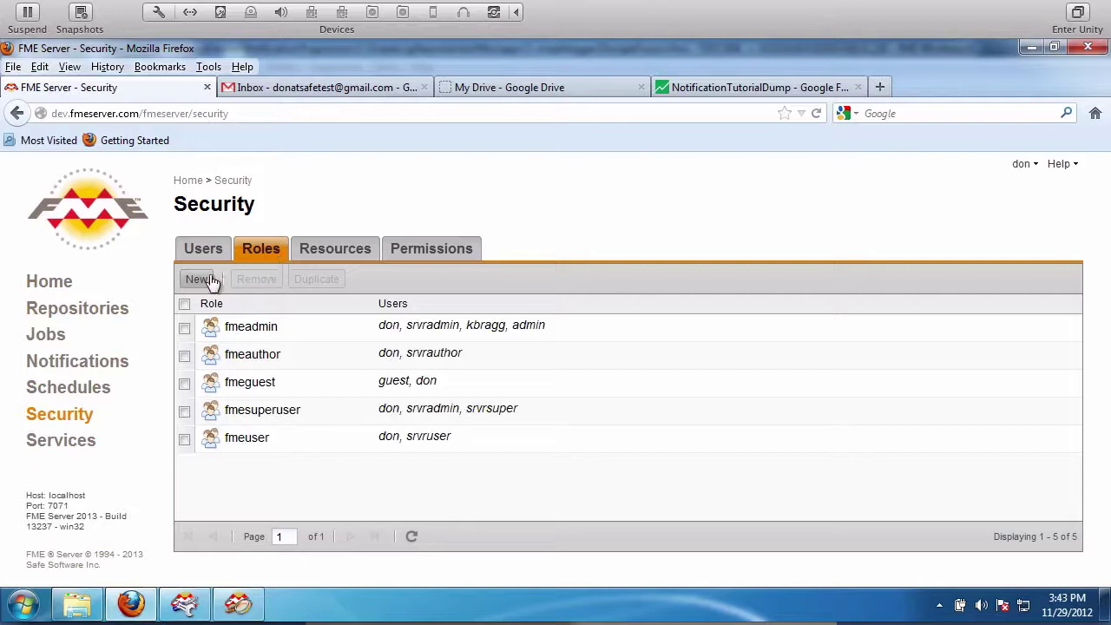
Step: Add a role named safe-tutorial-author, leaving it without any assigned users
{"action": "left_click", "coordinate": [202, 278]}
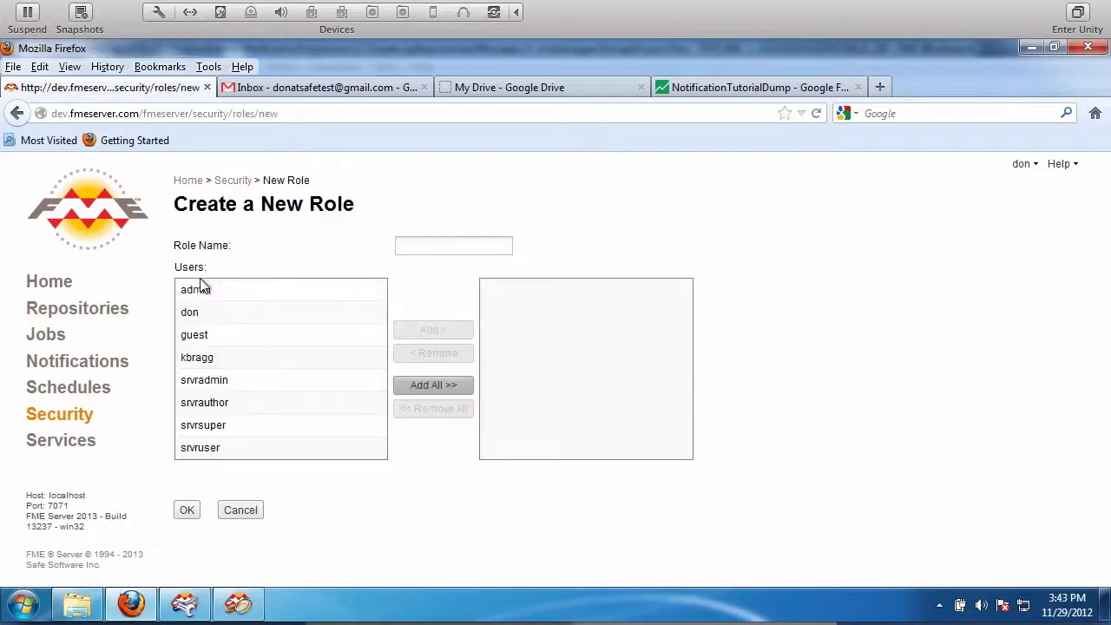
{"action": "left_click", "coordinate": [454, 246]}
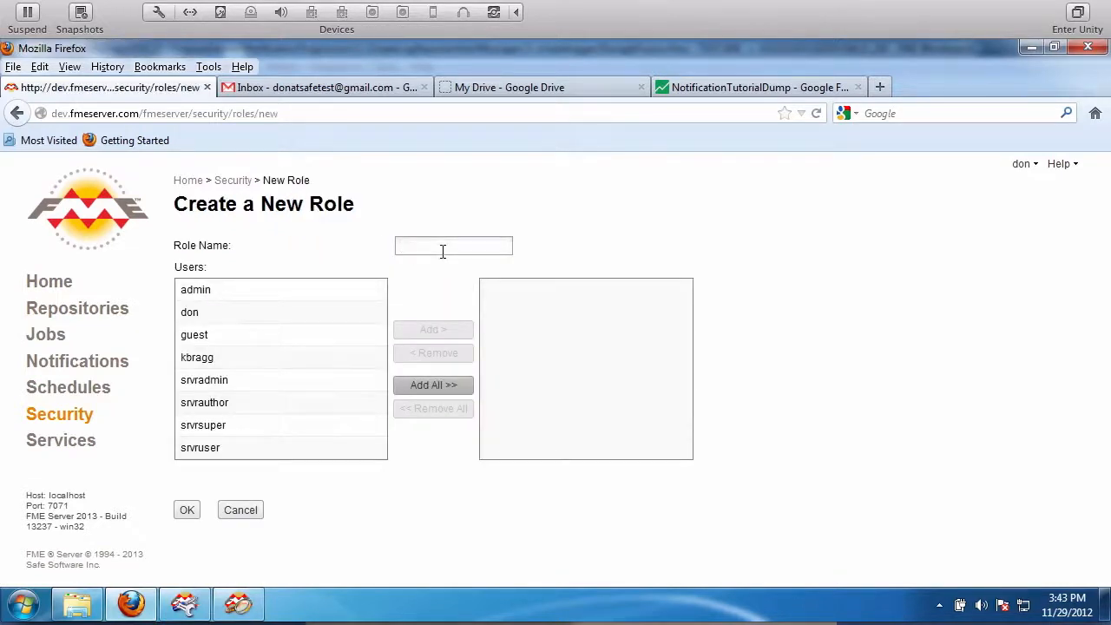
{"action": "type", "text": "safe-tutor"}
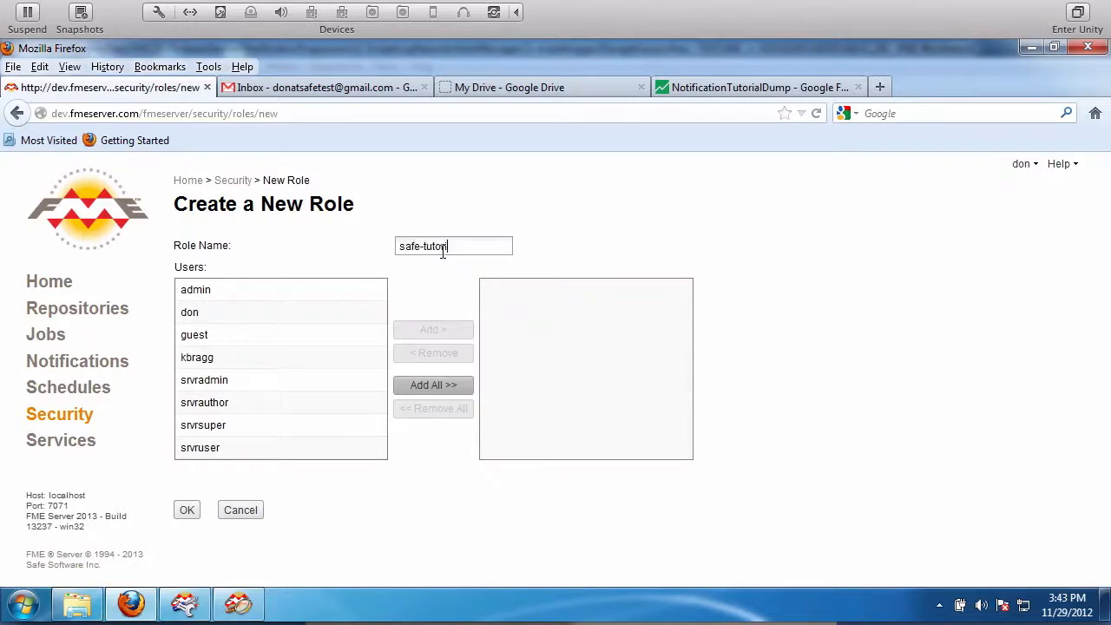
{"action": "type", "text": "ial-autho"}
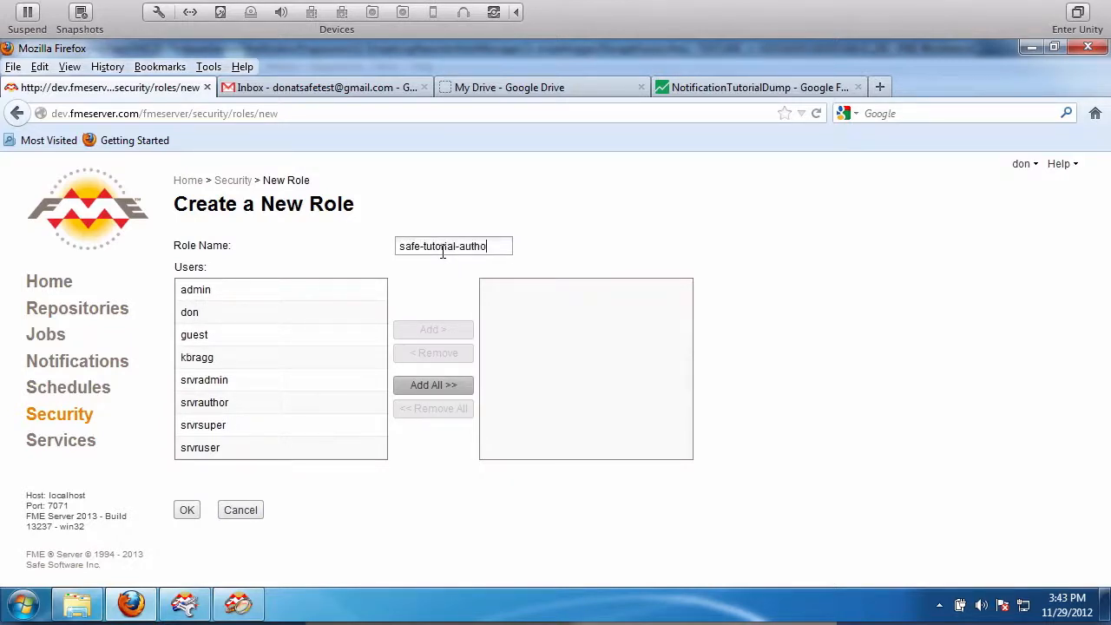
{"action": "type", "text": "r"}
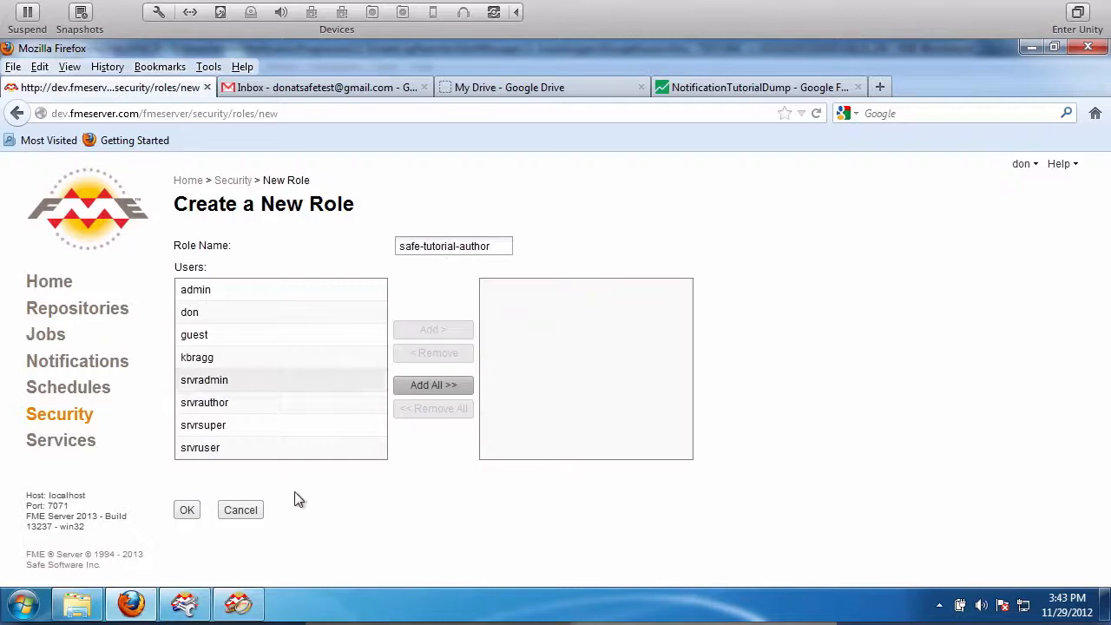
{"action": "left_click", "coordinate": [187, 509]}
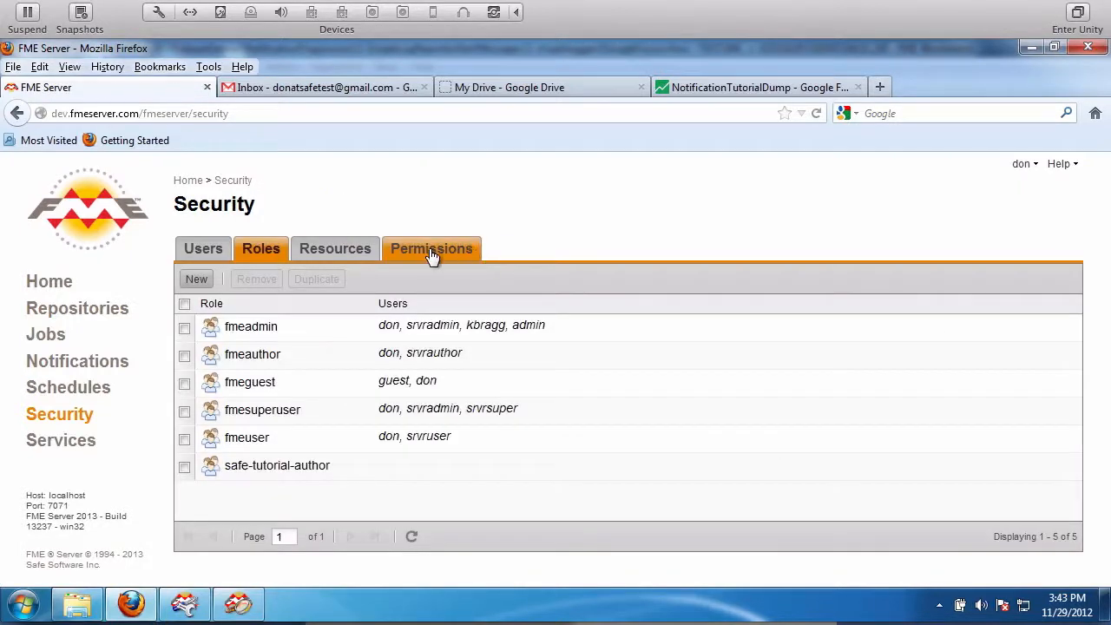
Step: Show safe-tutorial-author's permissions and clear Manage Engines and Manage Jobs
{"action": "left_click", "coordinate": [432, 248]}
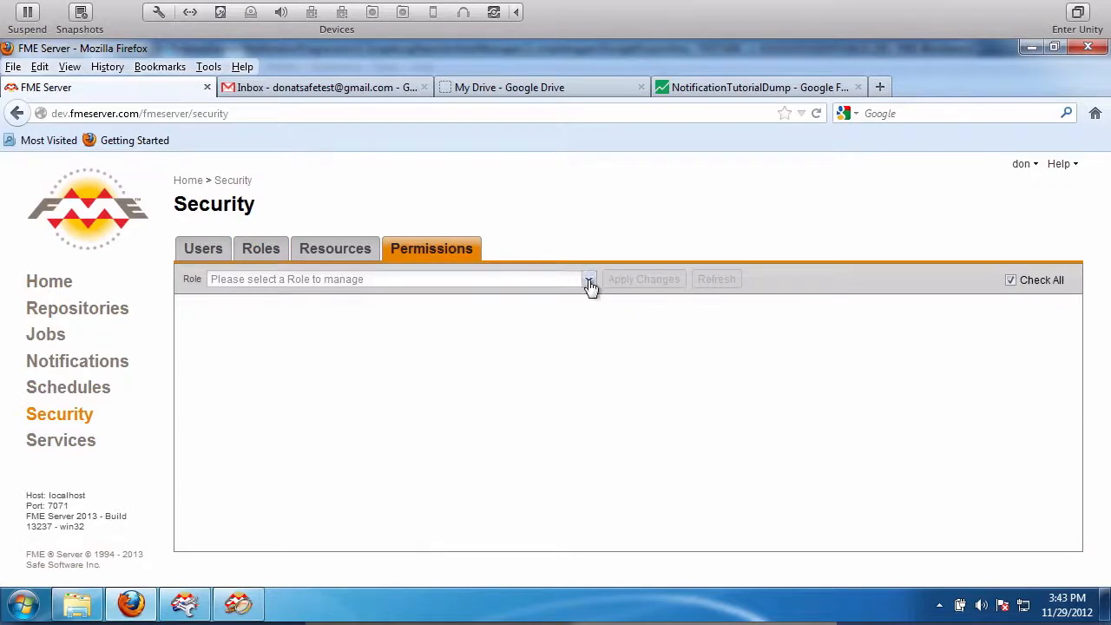
{"action": "left_click", "coordinate": [589, 279]}
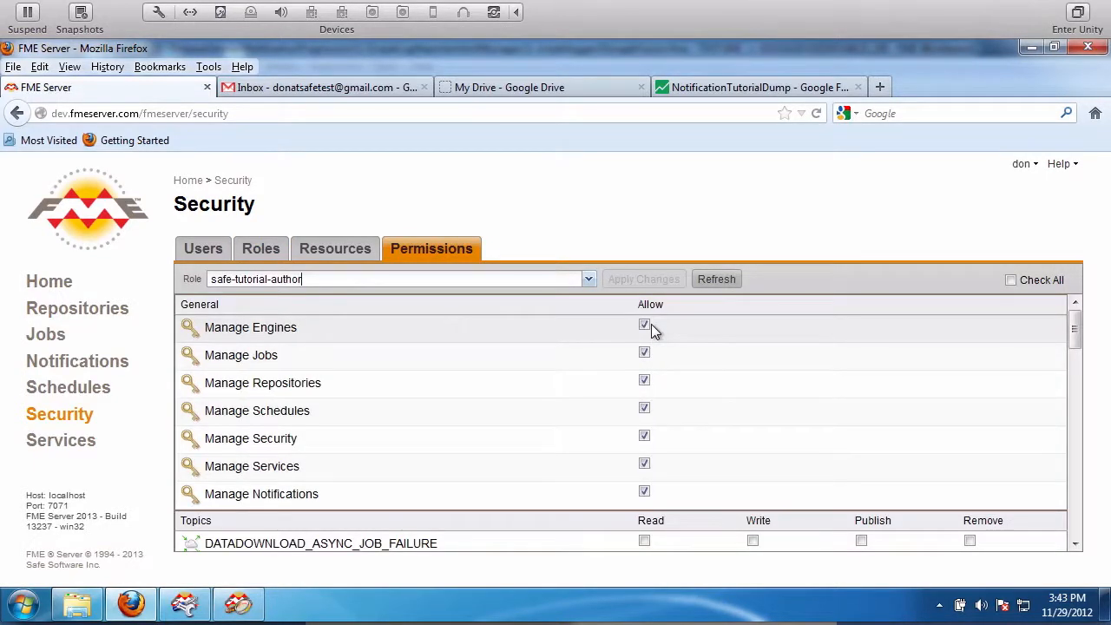
{"action": "left_click", "coordinate": [645, 327]}
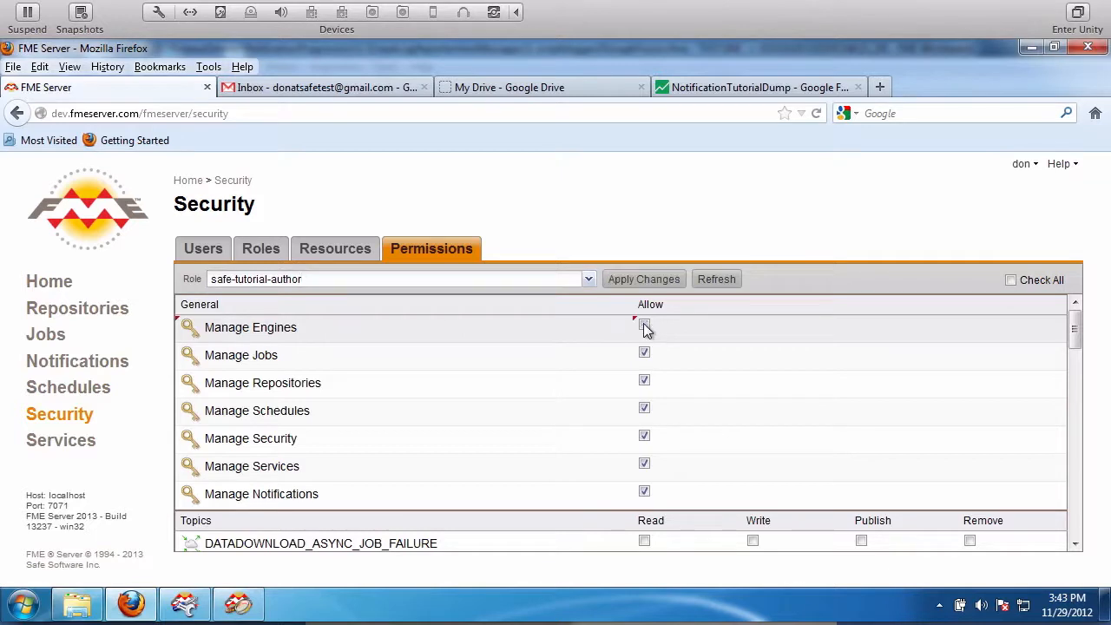
{"action": "left_click", "coordinate": [645, 327]}
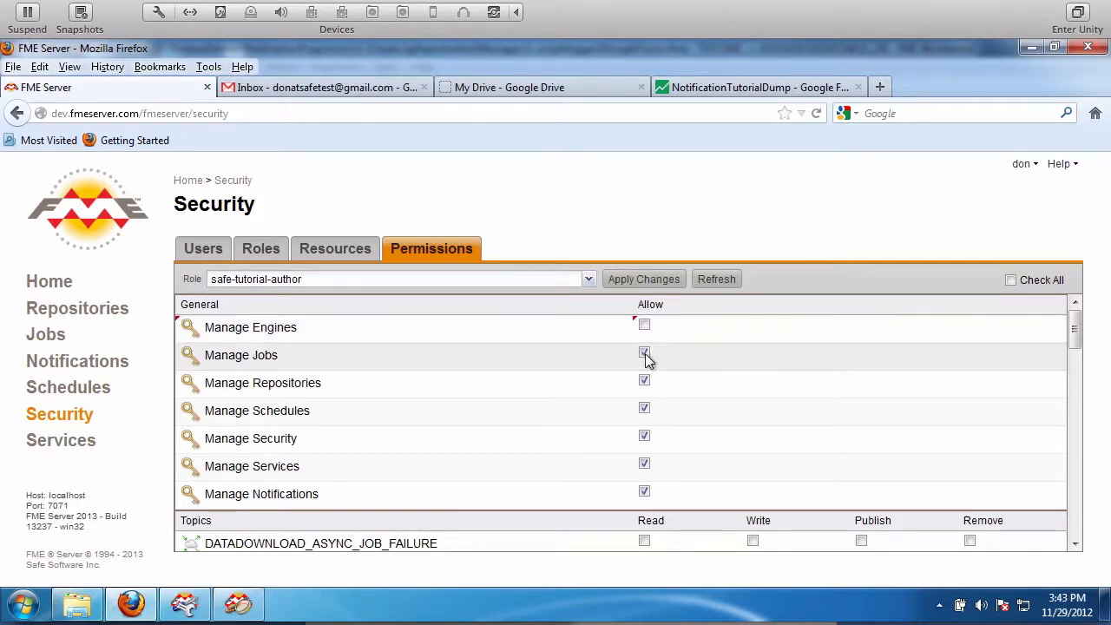
Step: Clear Manage Security and Manage Services, then scroll down to the Services permissions
{"action": "left_click", "coordinate": [644, 352]}
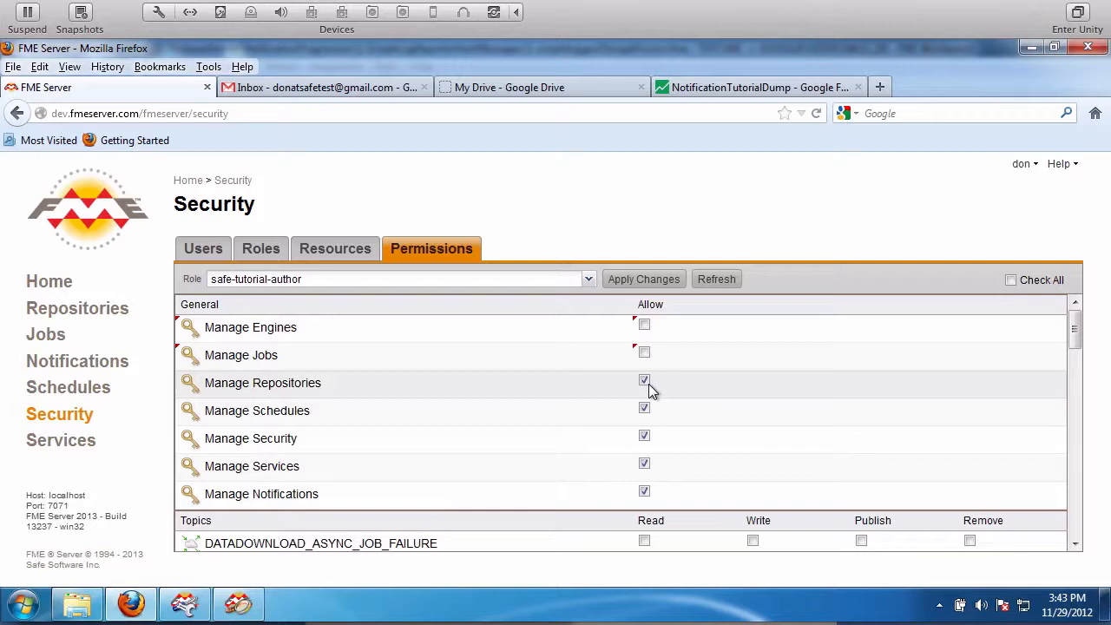
{"action": "left_click", "coordinate": [644, 411]}
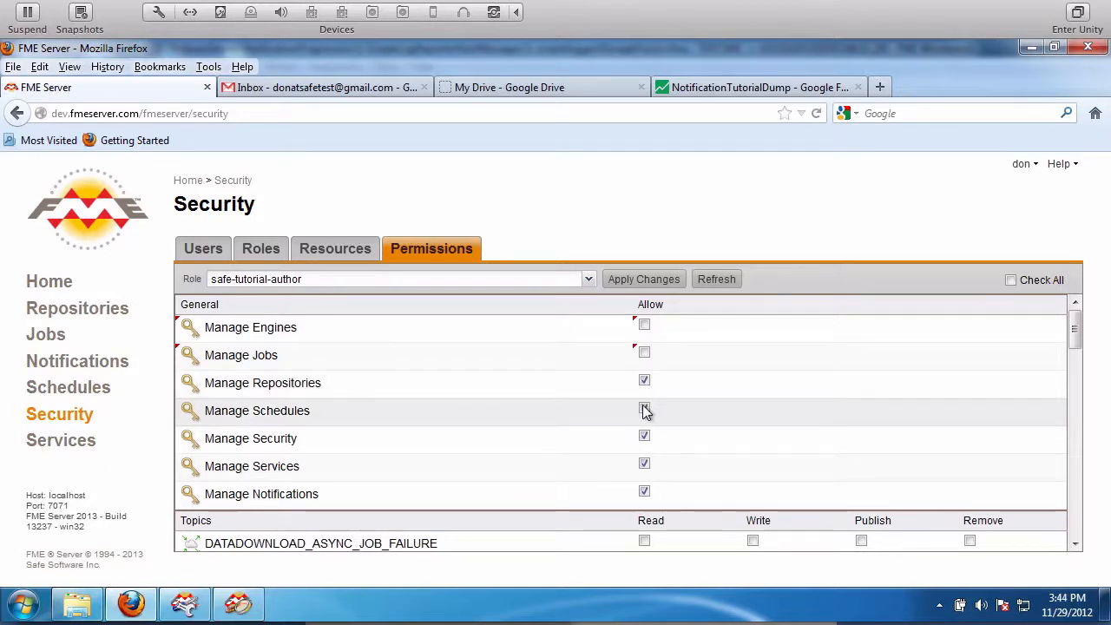
{"action": "left_click", "coordinate": [645, 408]}
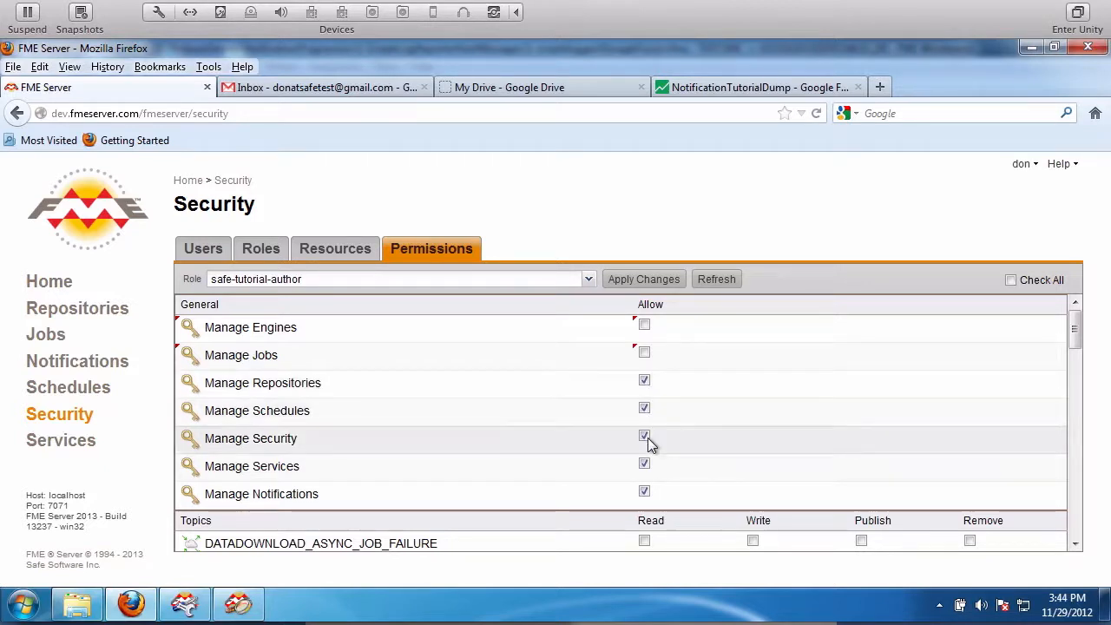
{"action": "left_click", "coordinate": [644, 435]}
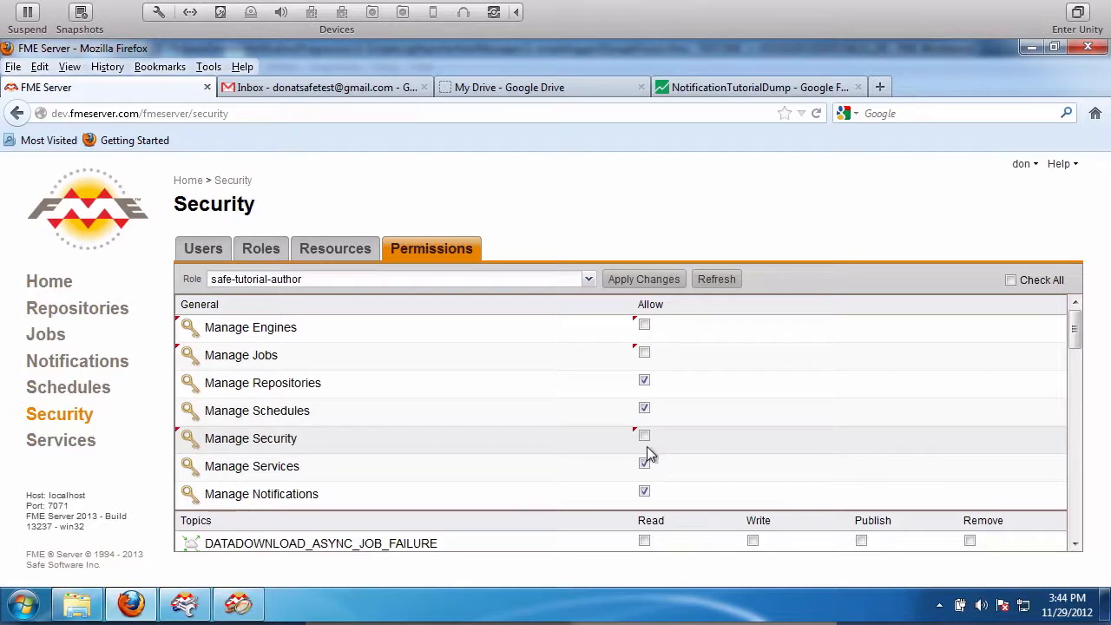
{"action": "left_click", "coordinate": [644, 463]}
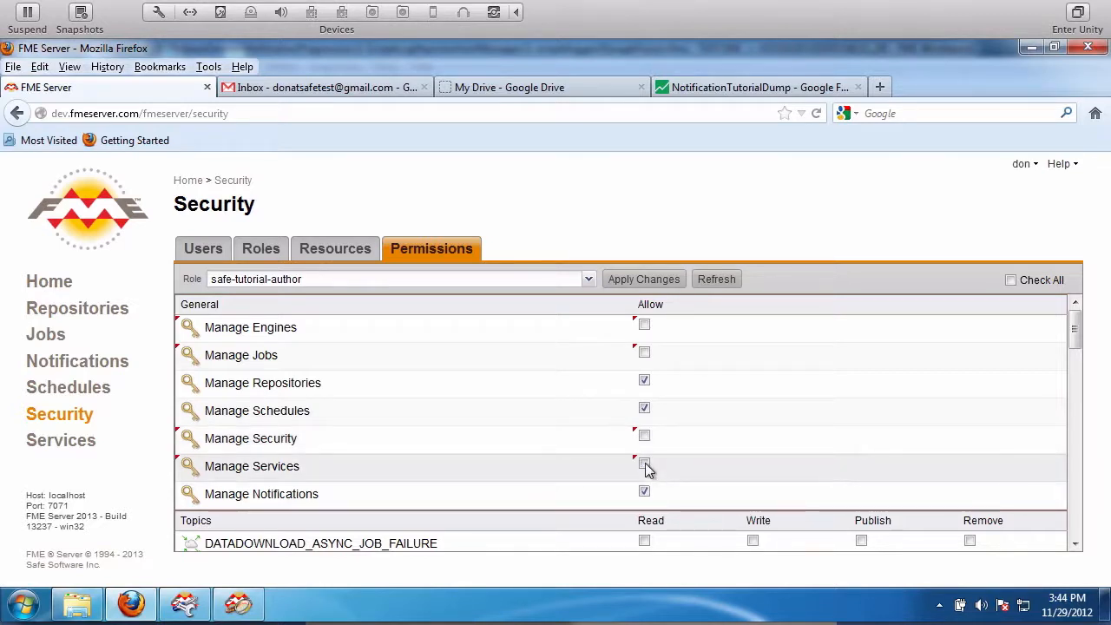
{"action": "scroll", "scroll_direction": "down", "scroll_amount": 3}
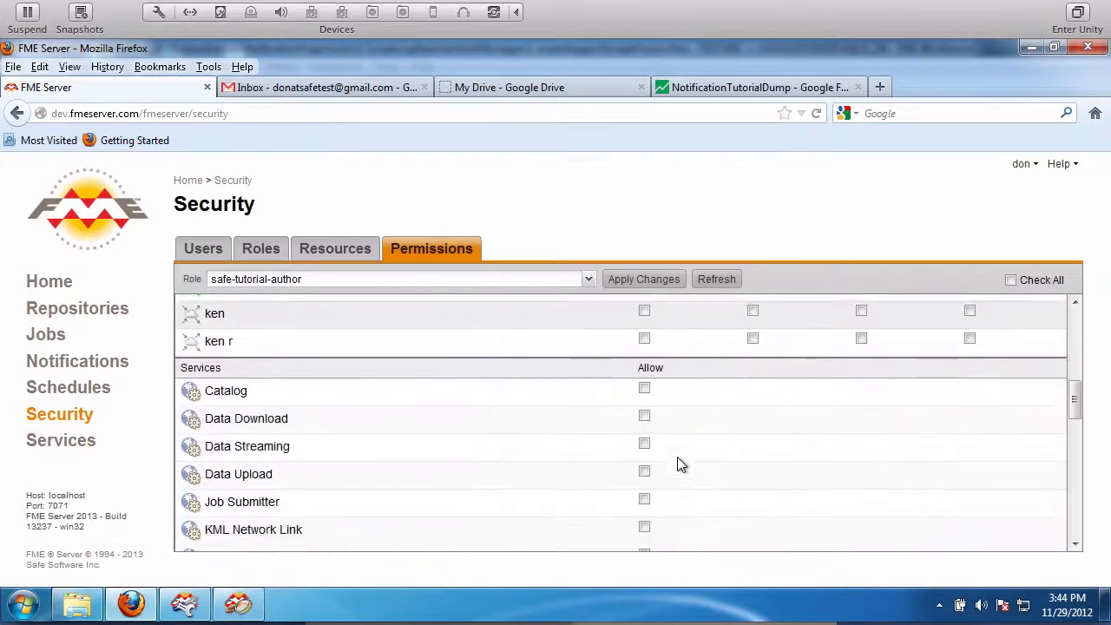
{"action": "scroll", "scroll_direction": "down", "scroll_amount": 3}
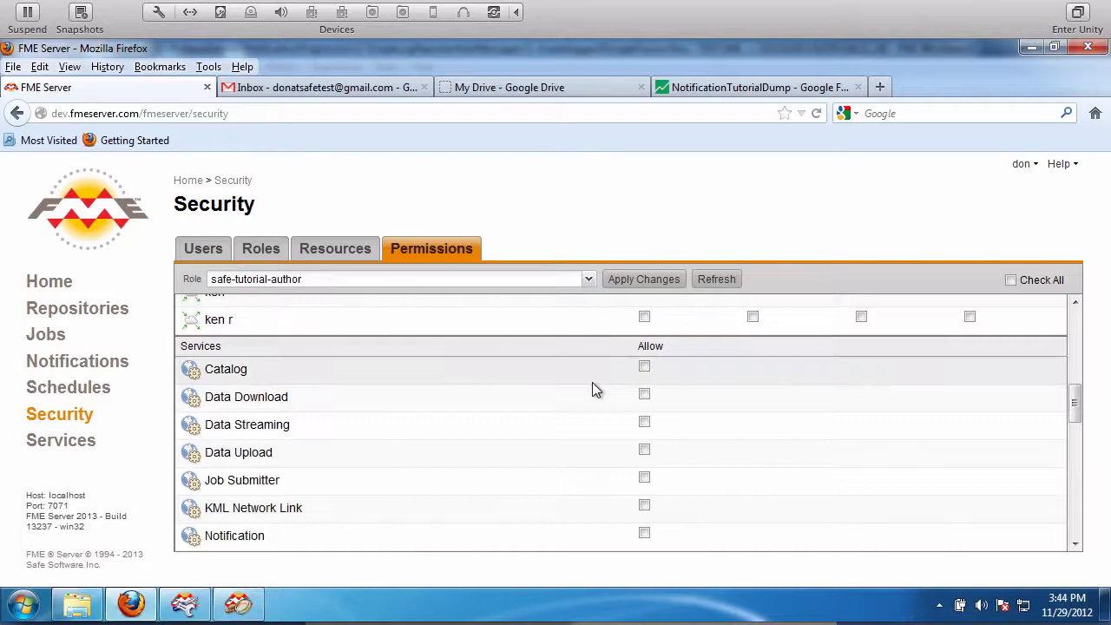
{"action": "mouse_move", "coordinate": [707, 476]}
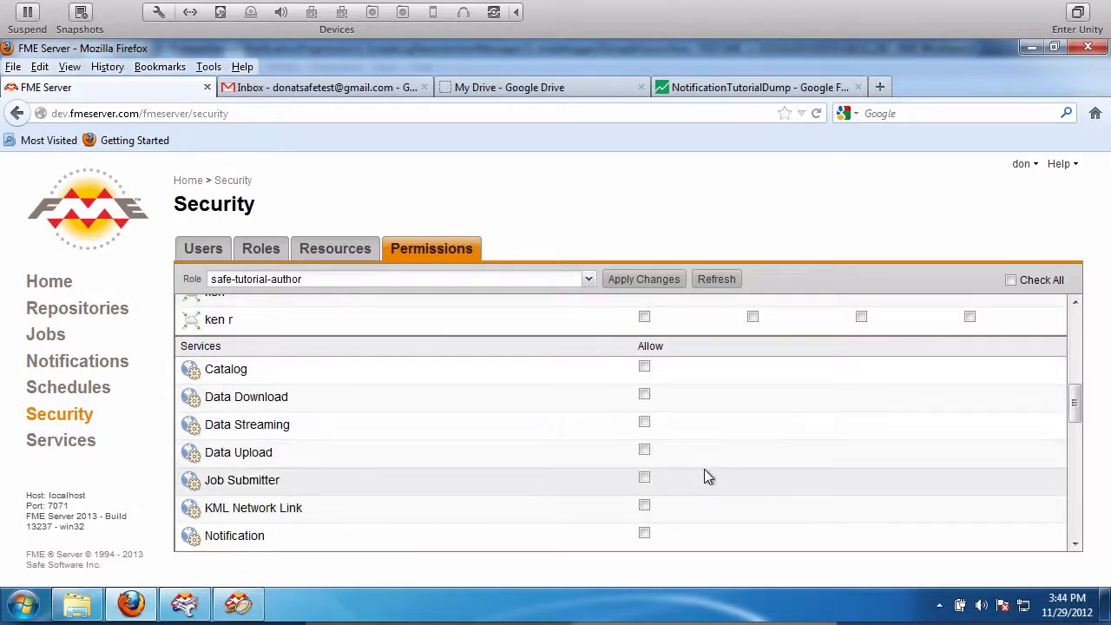
{"action": "scroll", "scroll_direction": "down", "scroll_amount": 3}
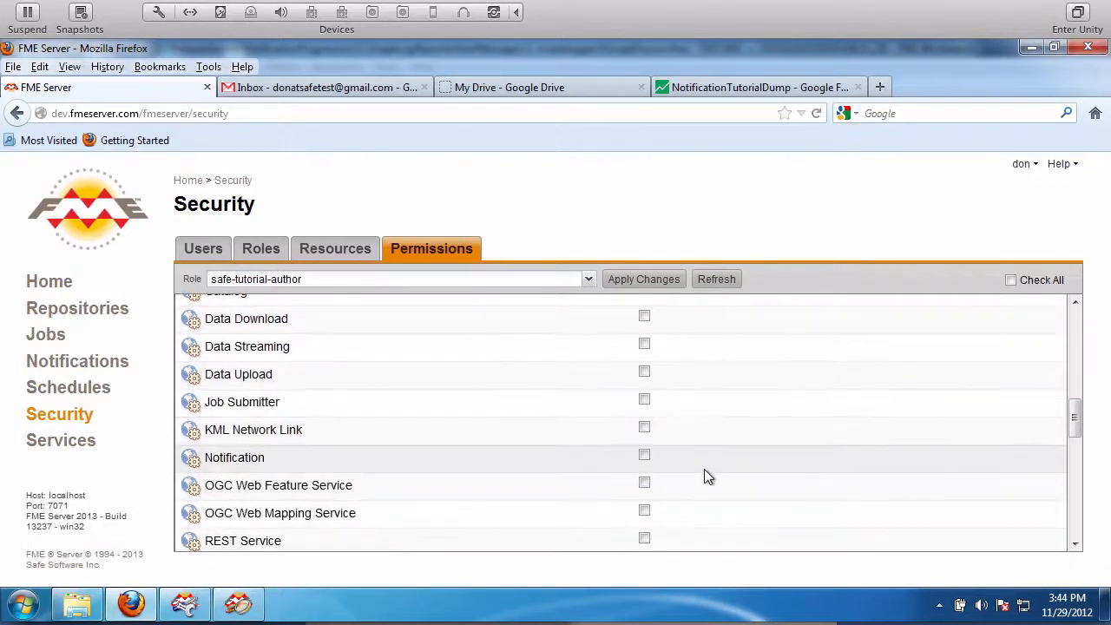
{"action": "scroll", "scroll_direction": "up", "scroll_amount": 3}
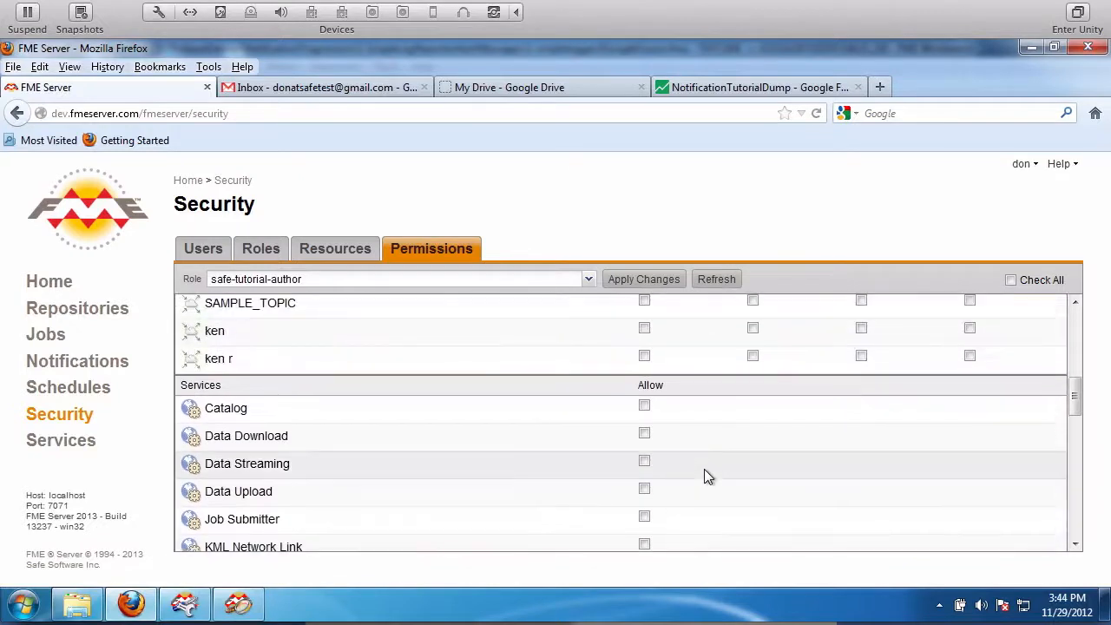
Step: Allow all services, FME Server components and Console access for safe-tutorial-author, then apply
{"action": "left_click", "coordinate": [644, 461]}
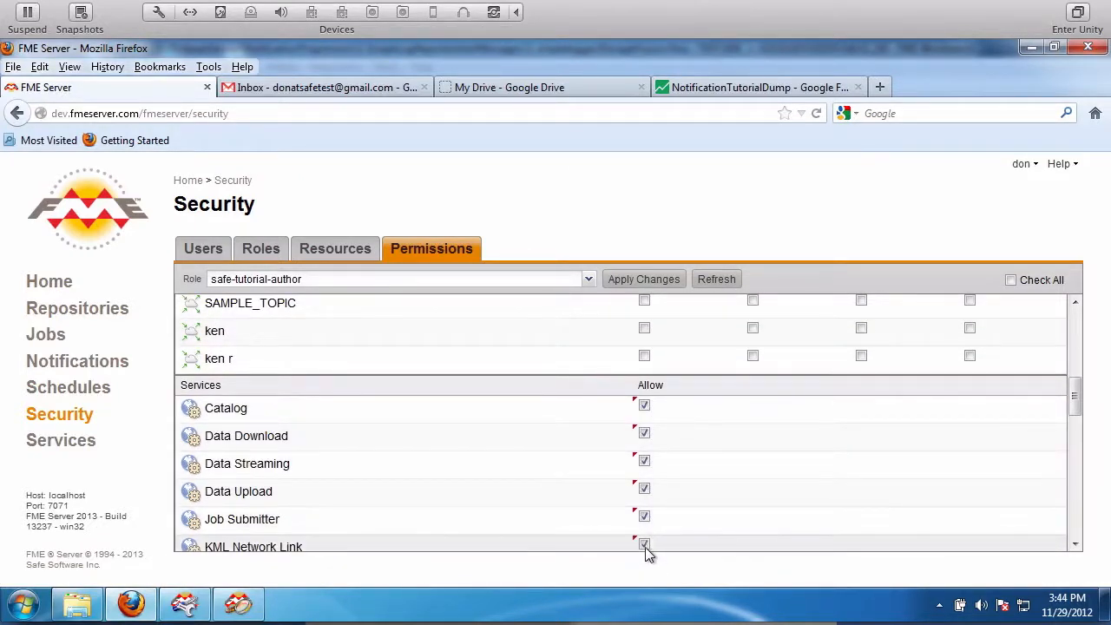
{"action": "scroll", "scroll_direction": "down", "scroll_amount": 3}
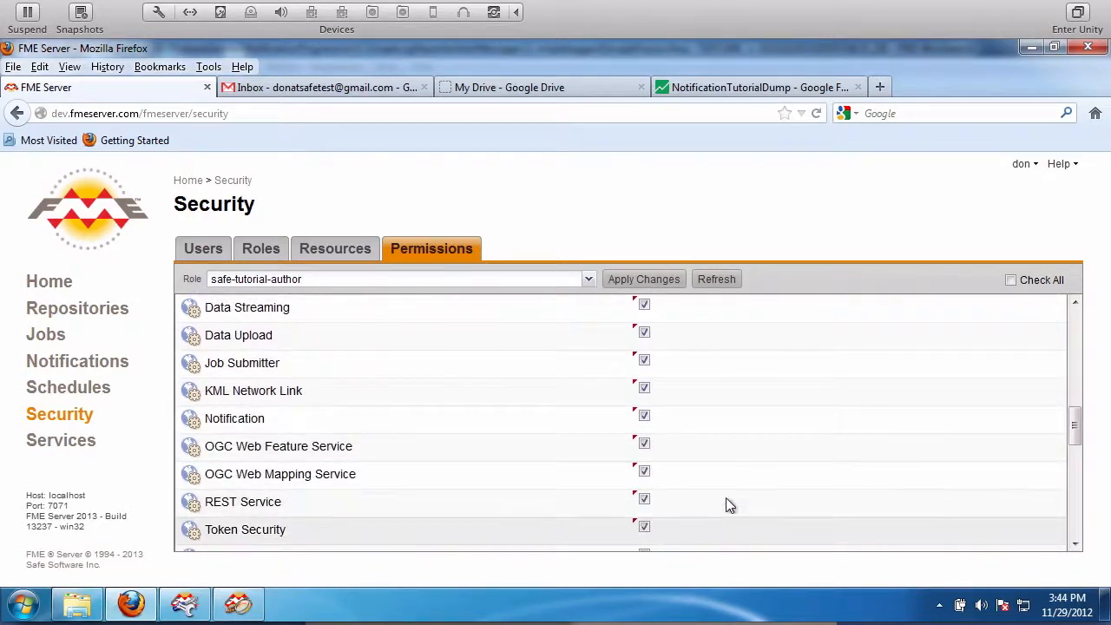
{"action": "scroll", "scroll_direction": "down", "scroll_amount": 3}
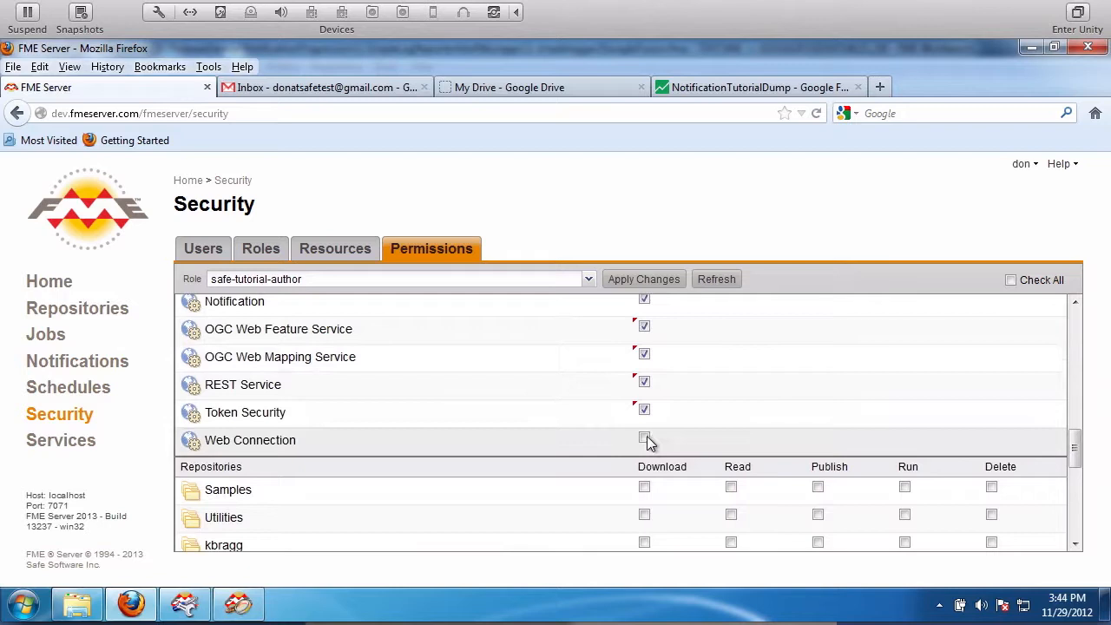
{"action": "scroll", "scroll_direction": "down", "scroll_amount": 3}
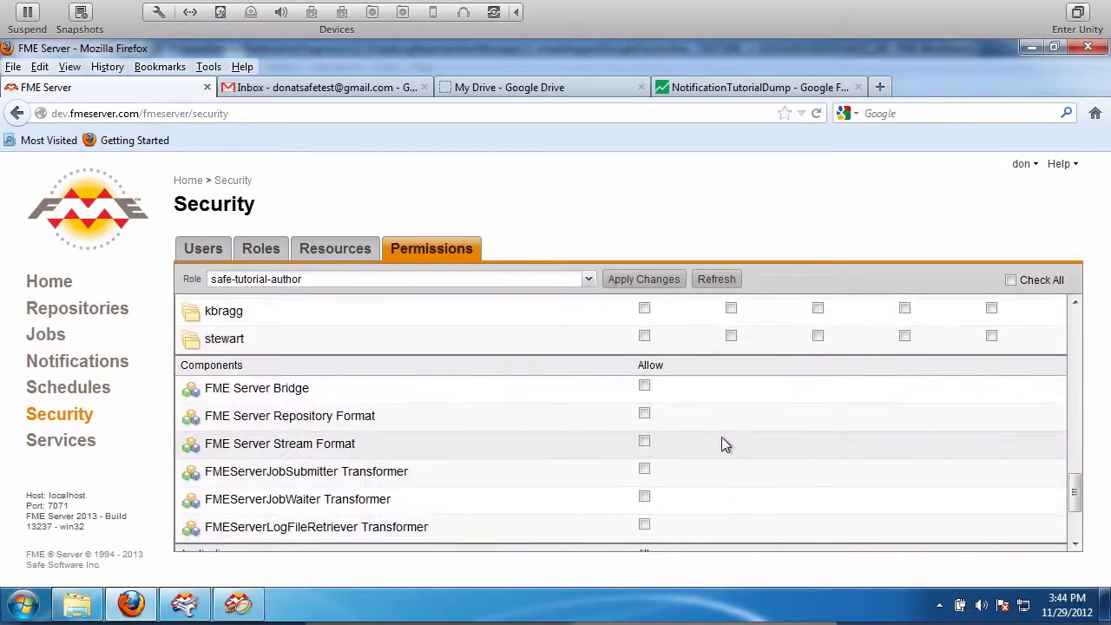
{"action": "mouse_move", "coordinate": [657, 400]}
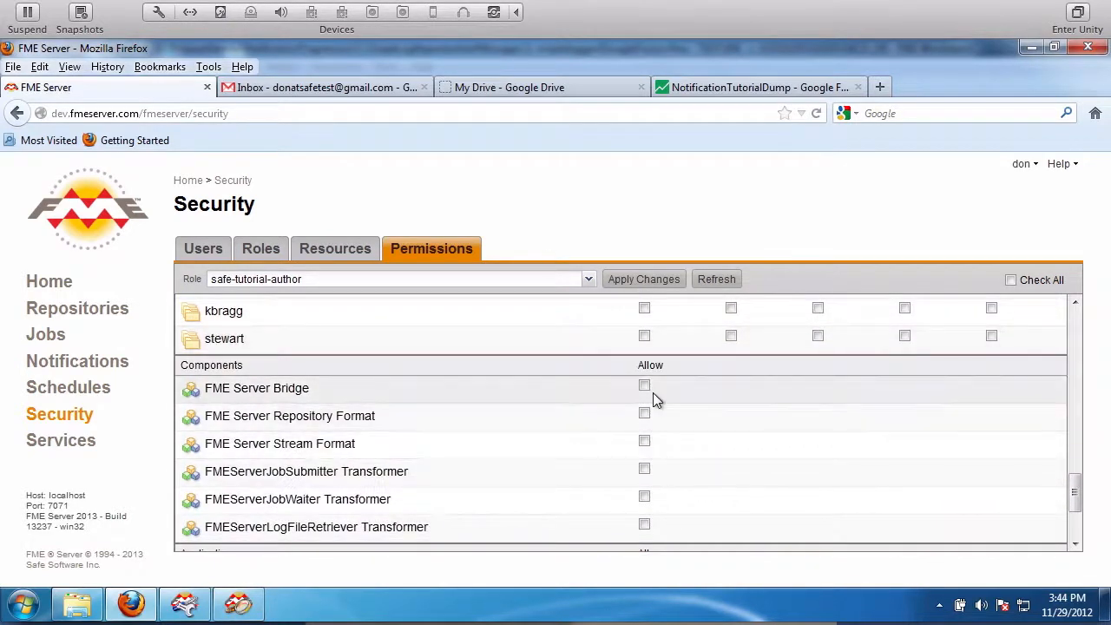
{"action": "left_click", "coordinate": [645, 386]}
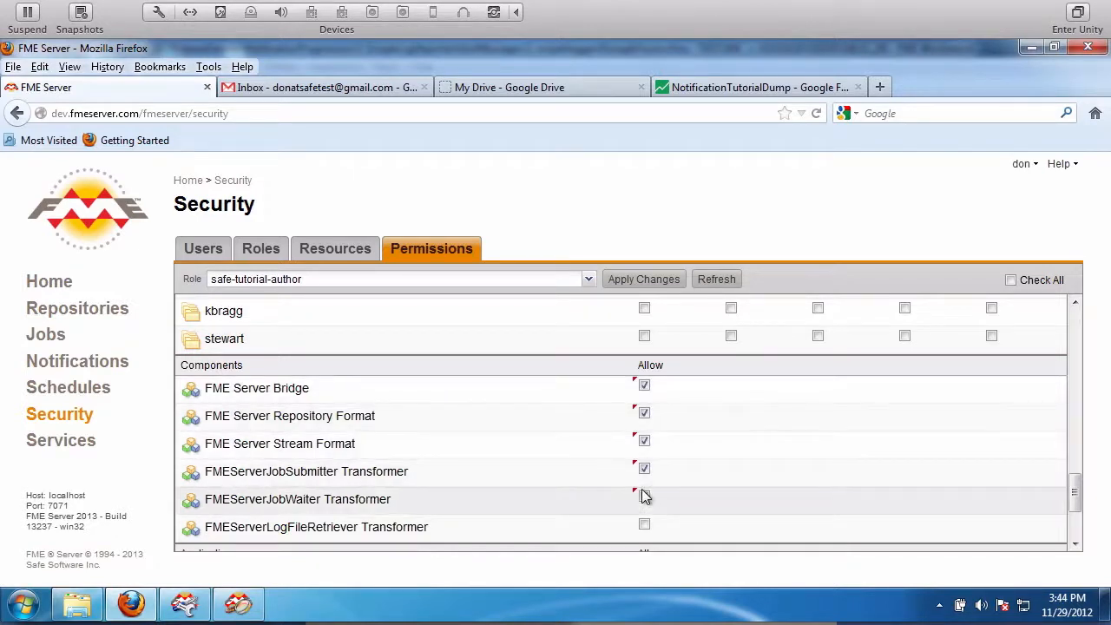
{"action": "scroll", "scroll_direction": "down", "scroll_amount": 3}
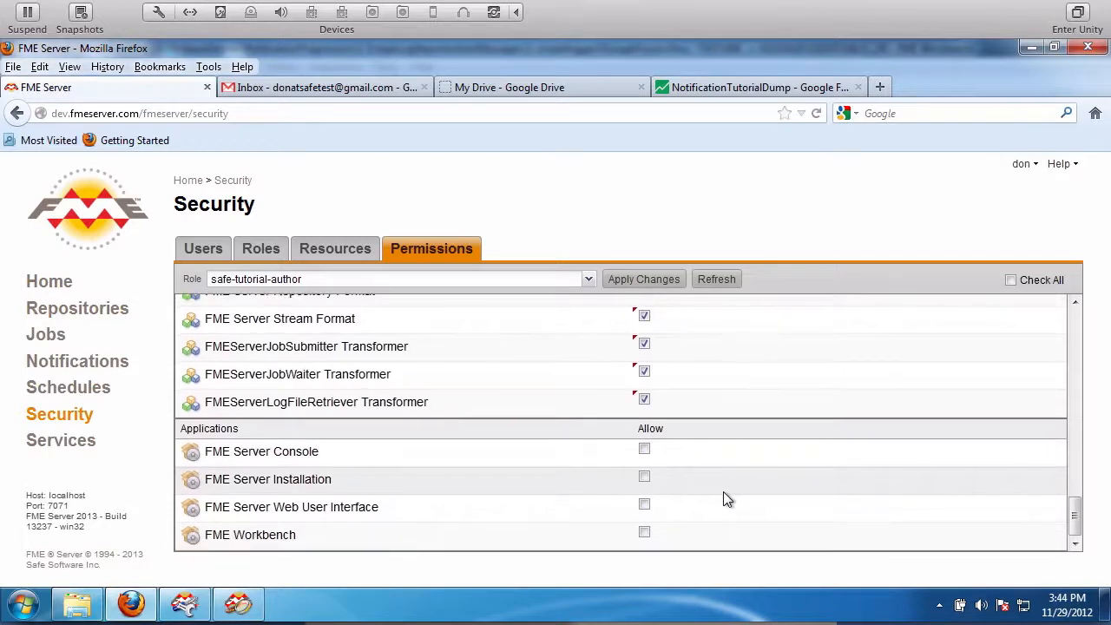
{"action": "left_click", "coordinate": [645, 449]}
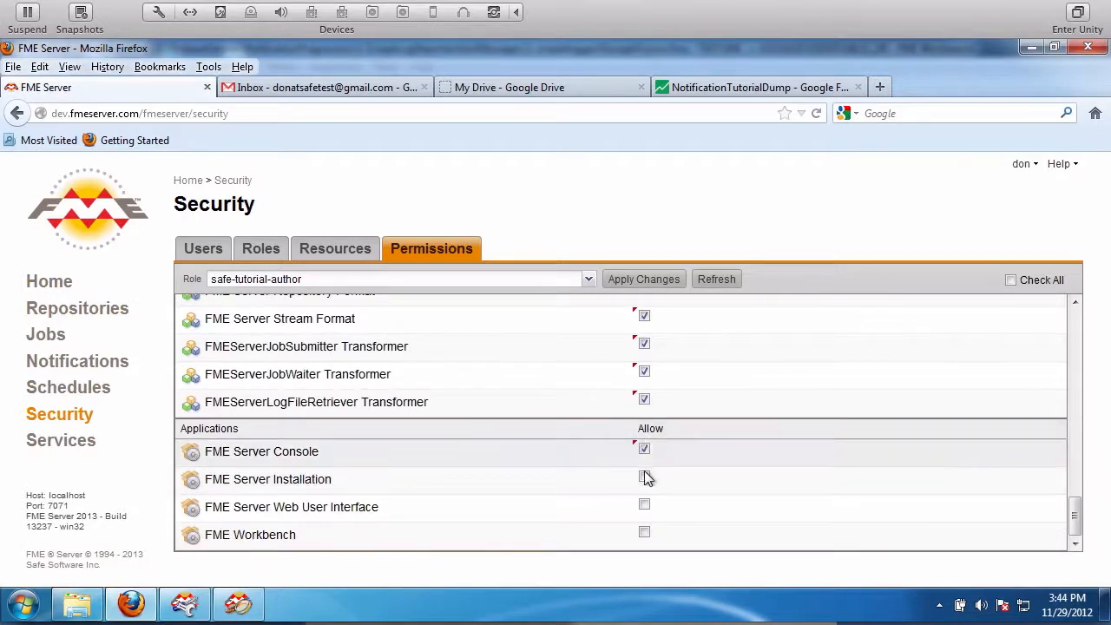
{"action": "left_click", "coordinate": [644, 478]}
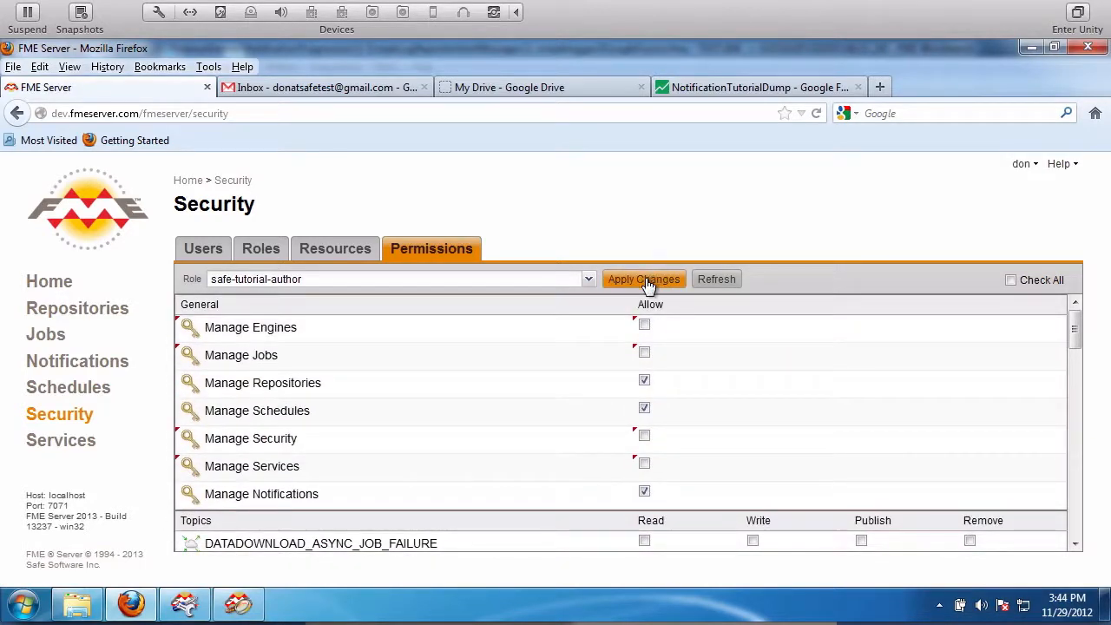
{"action": "left_click", "coordinate": [643, 279]}
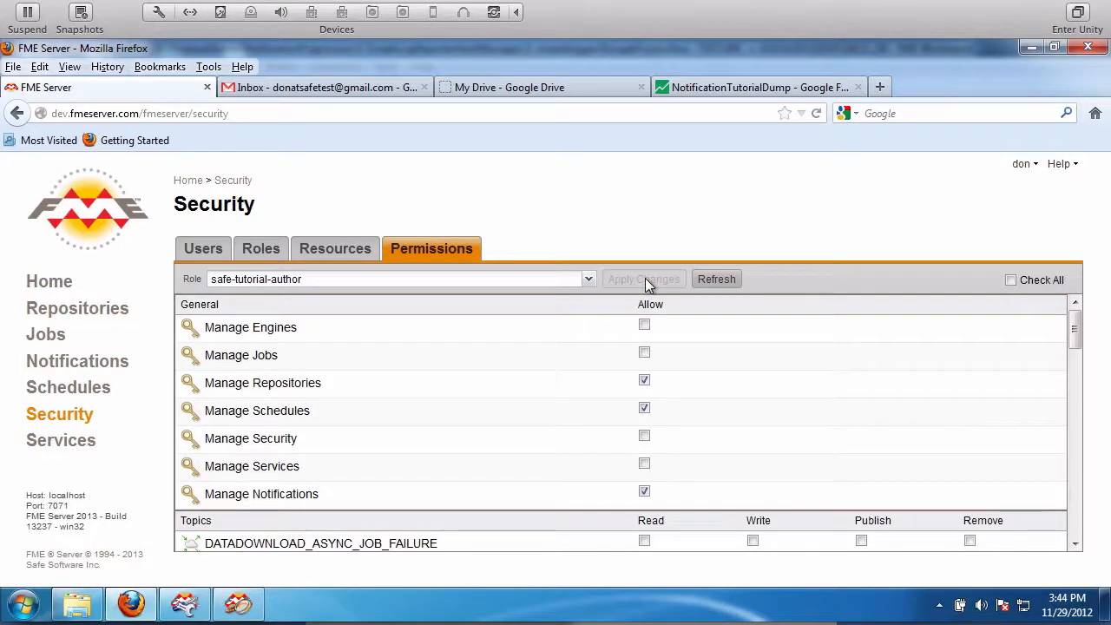
Step: Add user tutorial-author, full name Tutorial Author, with a password and the safe-tutorial-author role
{"action": "left_click", "coordinate": [203, 248]}
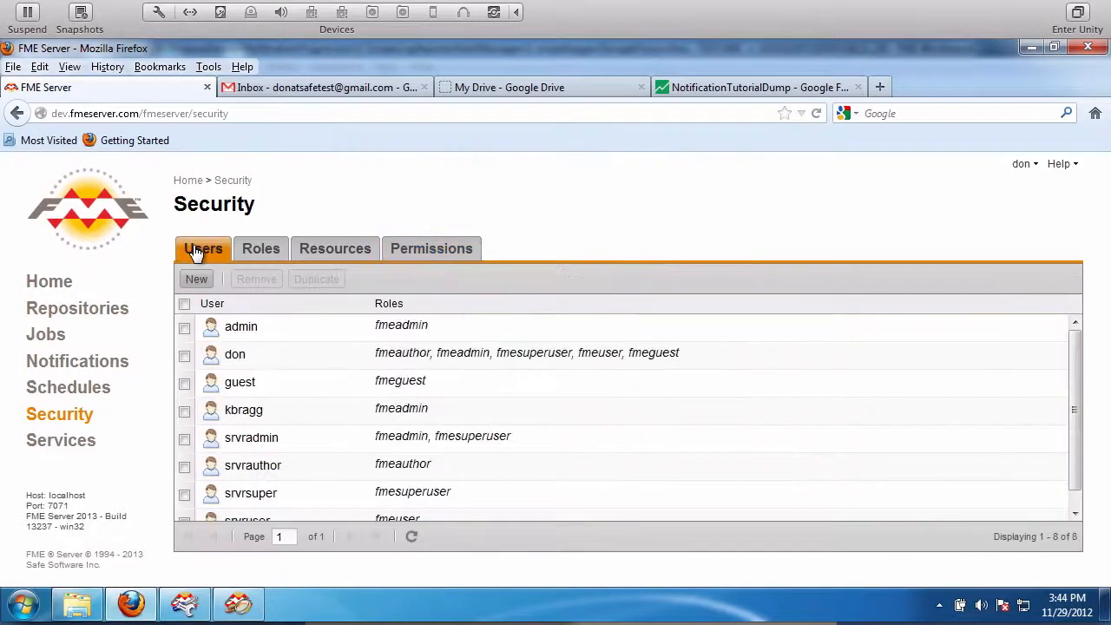
{"action": "left_click", "coordinate": [196, 279]}
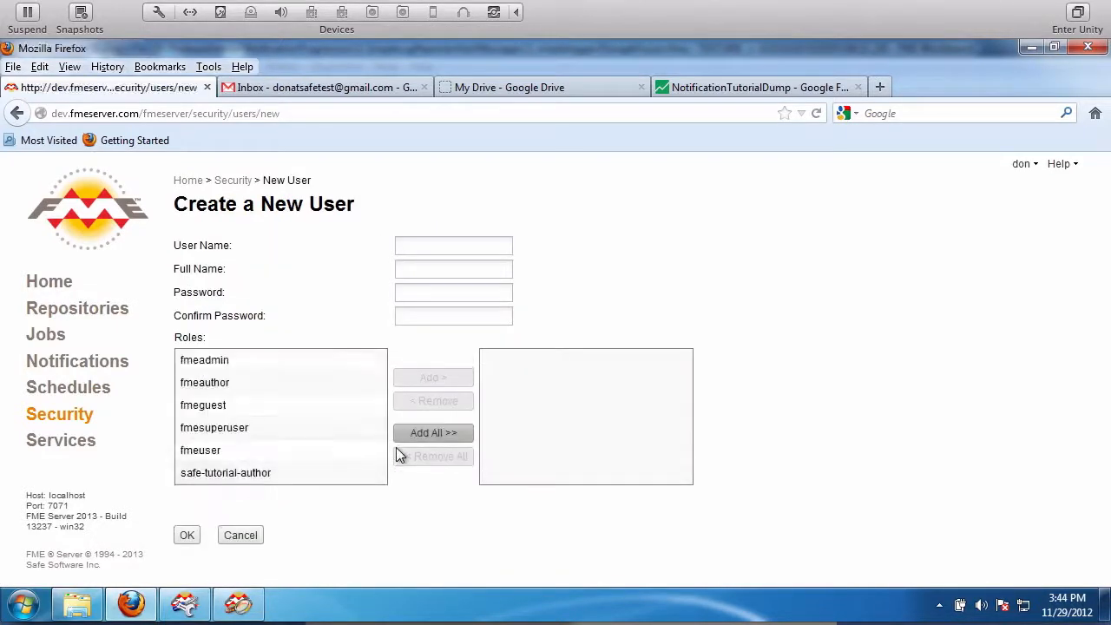
{"action": "left_click", "coordinate": [453, 245]}
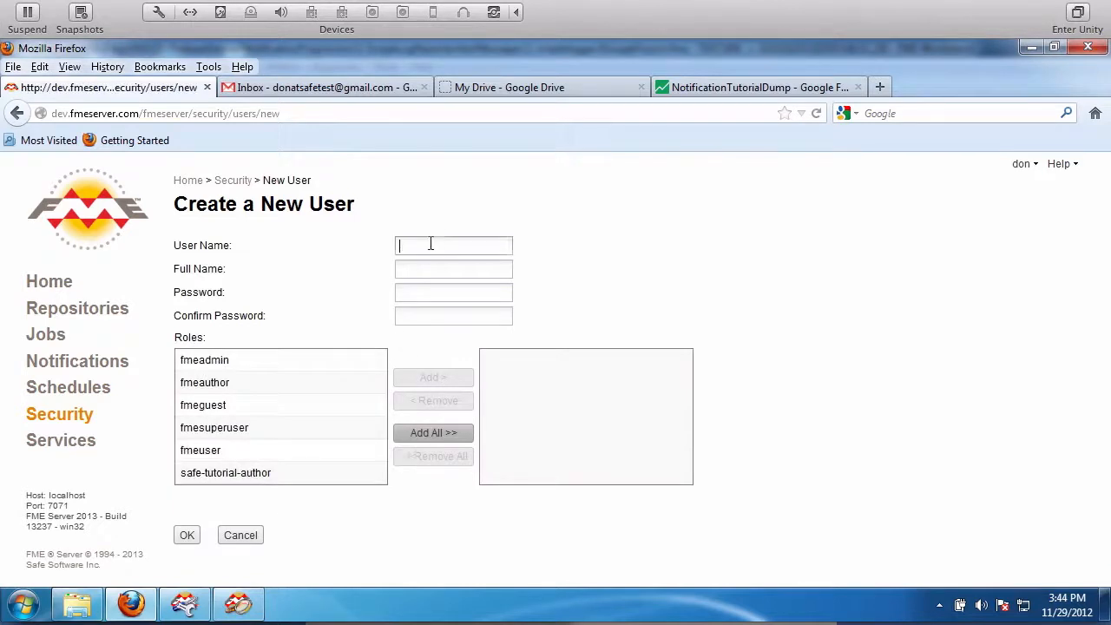
{"action": "type", "text": "tutori"}
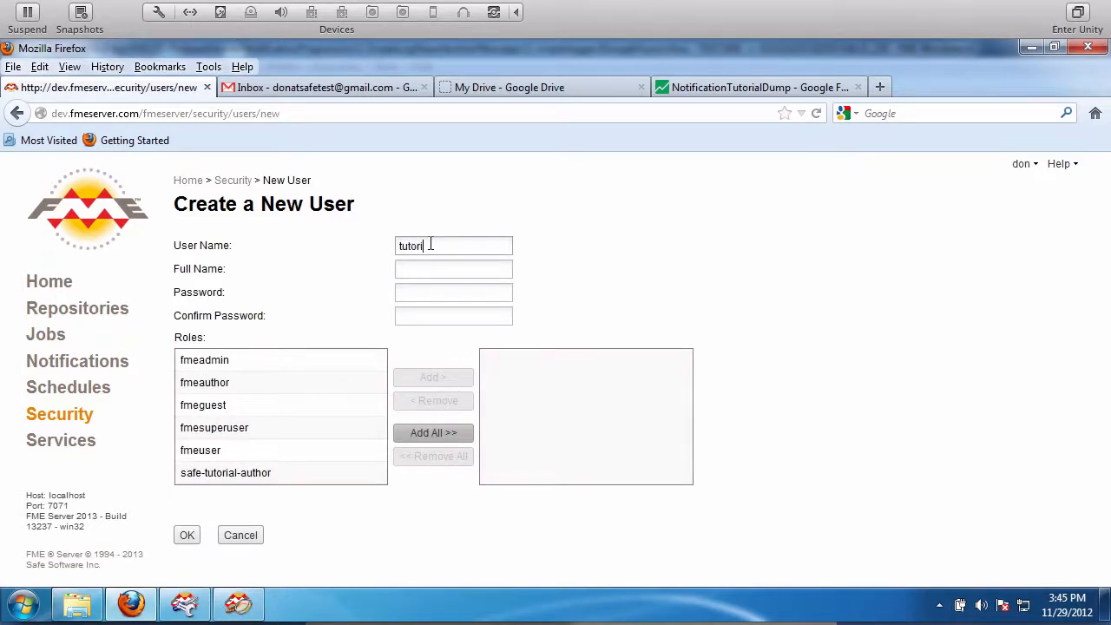
{"action": "type", "text": "al-author"}
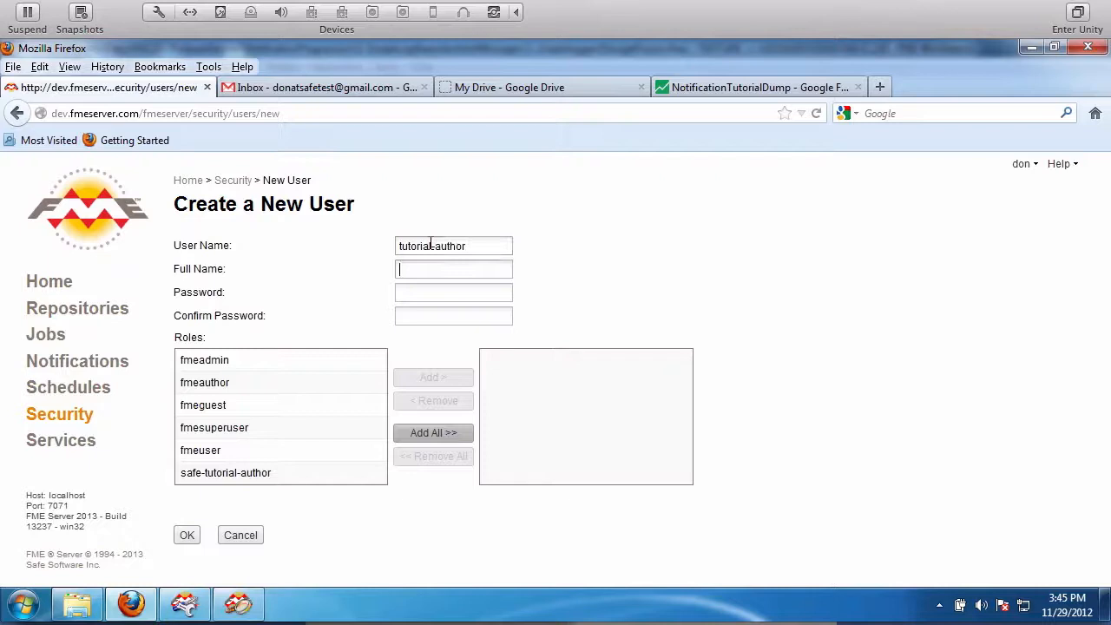
{"action": "type", "text": "Tutori"}
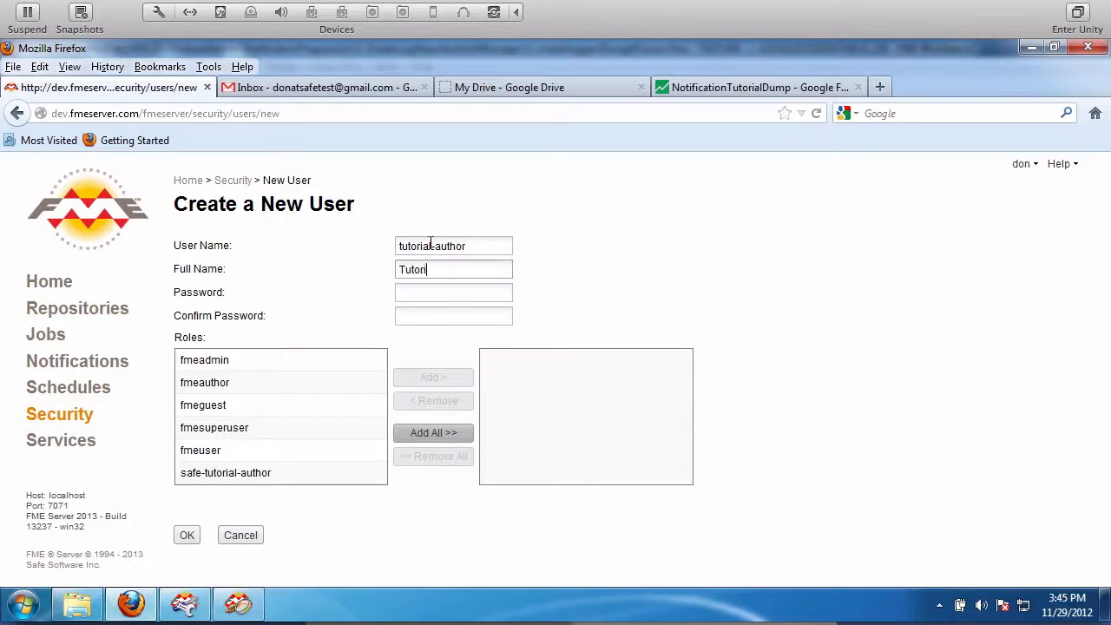
{"action": "type", "text": "al Author"}
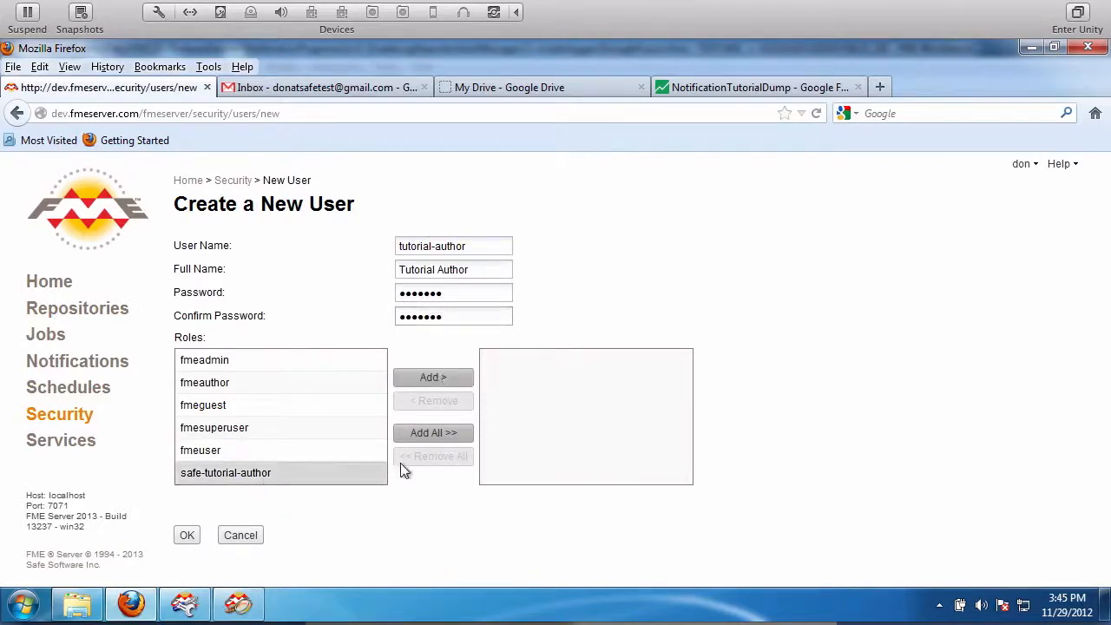
{"action": "left_click", "coordinate": [433, 376]}
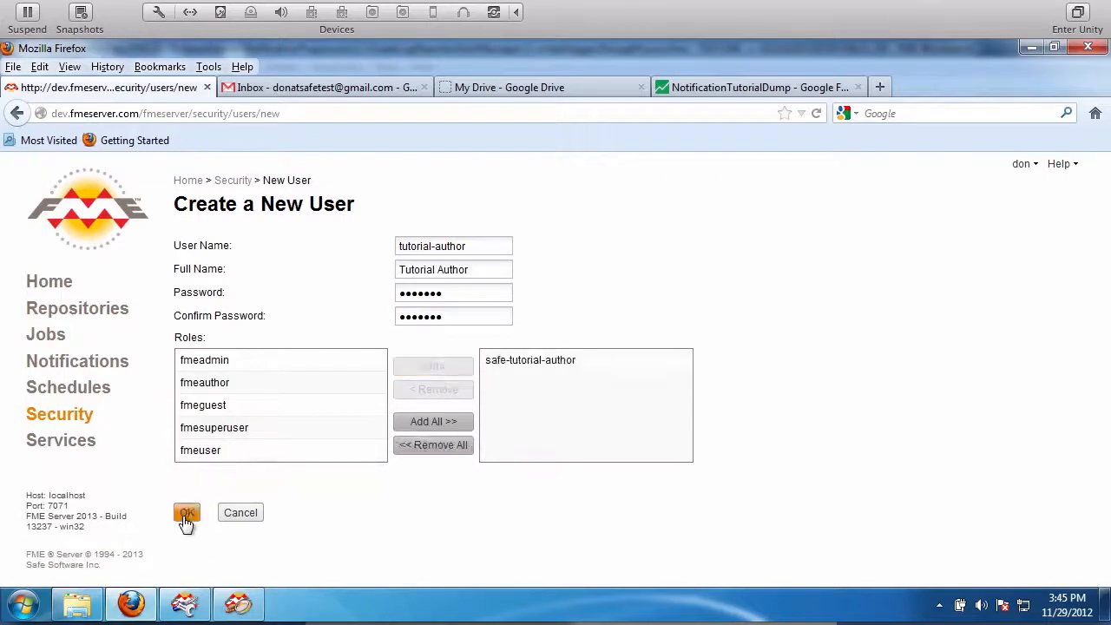
{"action": "left_click", "coordinate": [188, 512]}
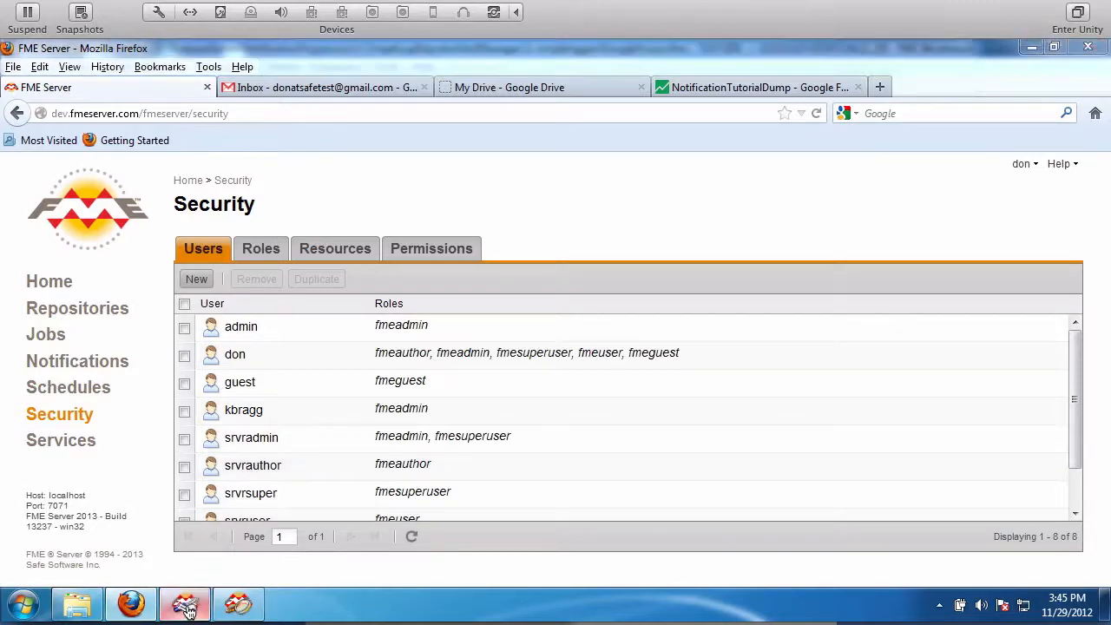
Step: In FME Workbench, connect the publish wizard to dev.fmeserver.com as tutorial-author
{"action": "left_click", "coordinate": [185, 602]}
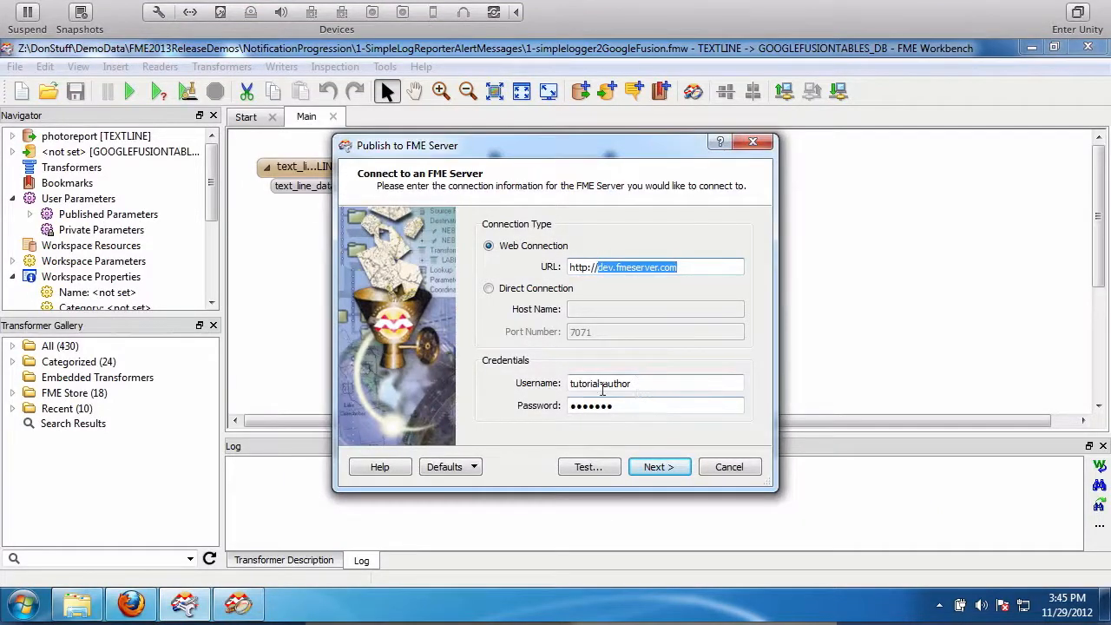
{"action": "left_click", "coordinate": [659, 467]}
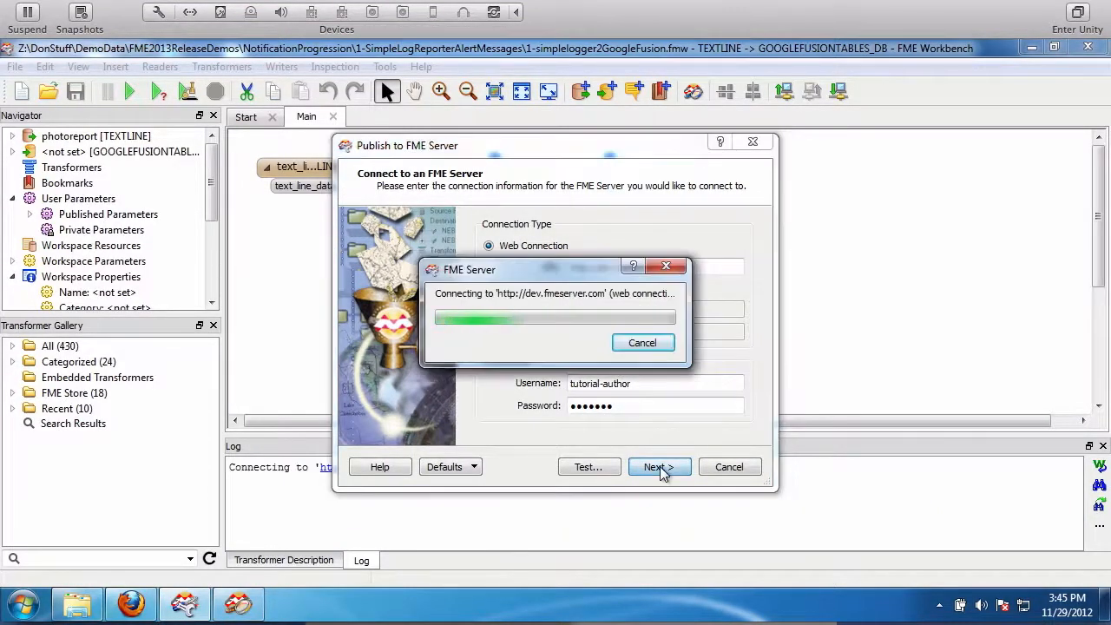
{"action": "left_click", "coordinate": [659, 467]}
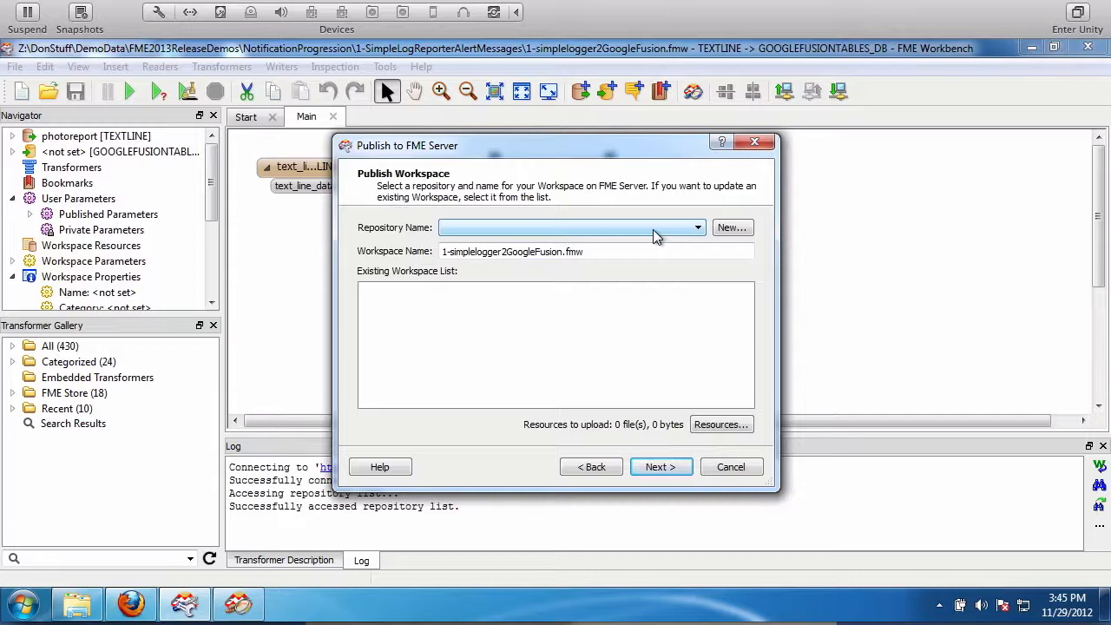
{"action": "mouse_move", "coordinate": [668, 234]}
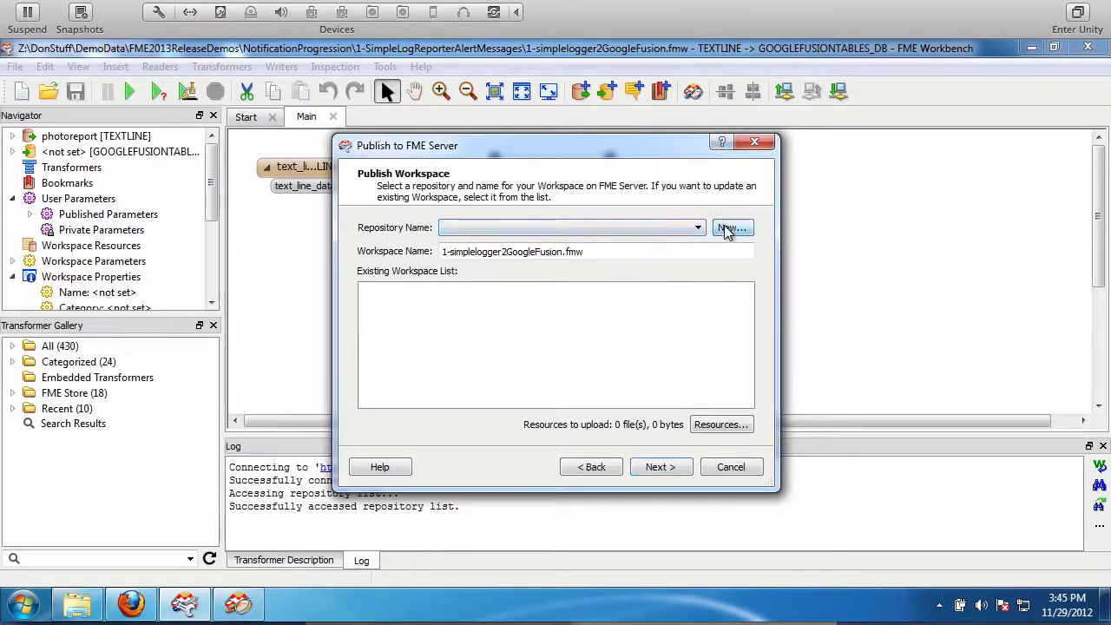
Step: Create repository safe-notification-tutorial, described 'Safe notification tutorial workspaces', as the publish destination
{"action": "left_click", "coordinate": [732, 227]}
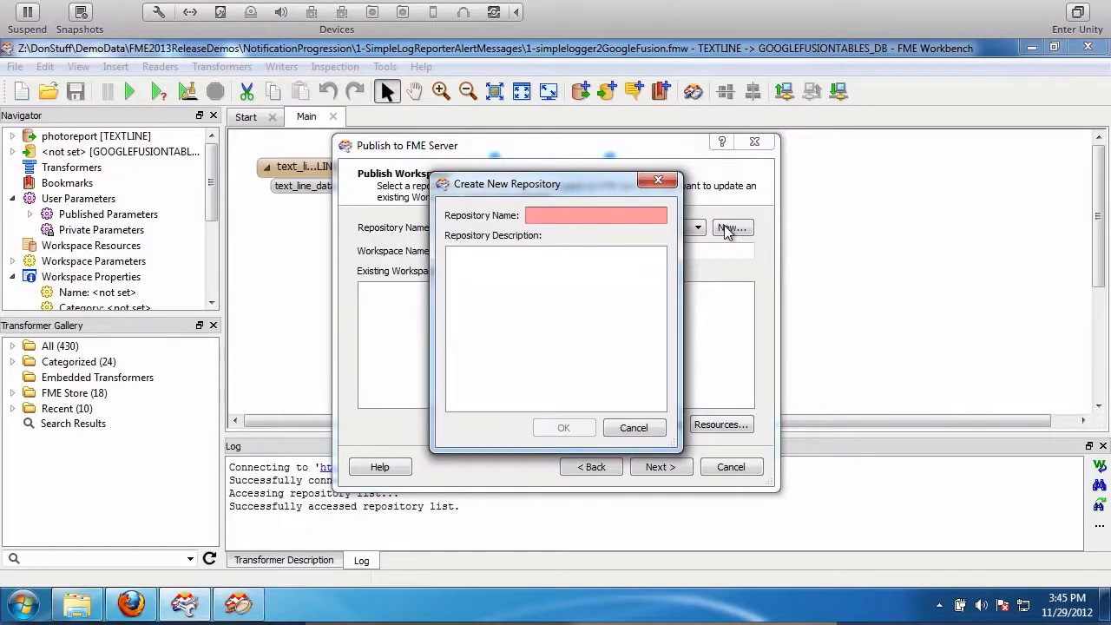
{"action": "type", "text": "safe"}
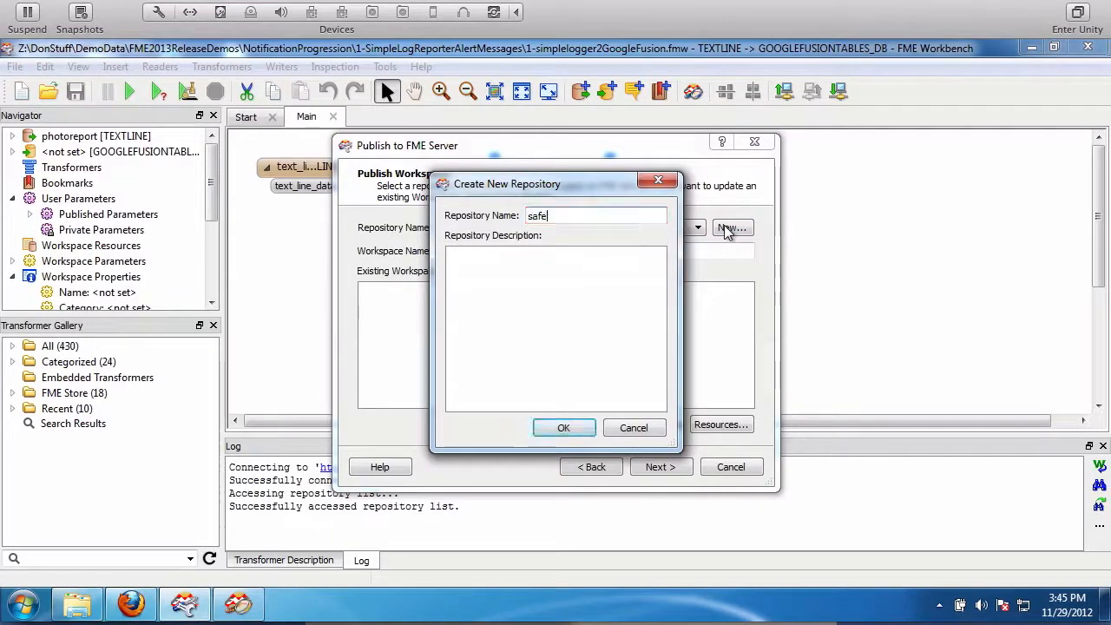
{"action": "type", "text": "-notificatio"}
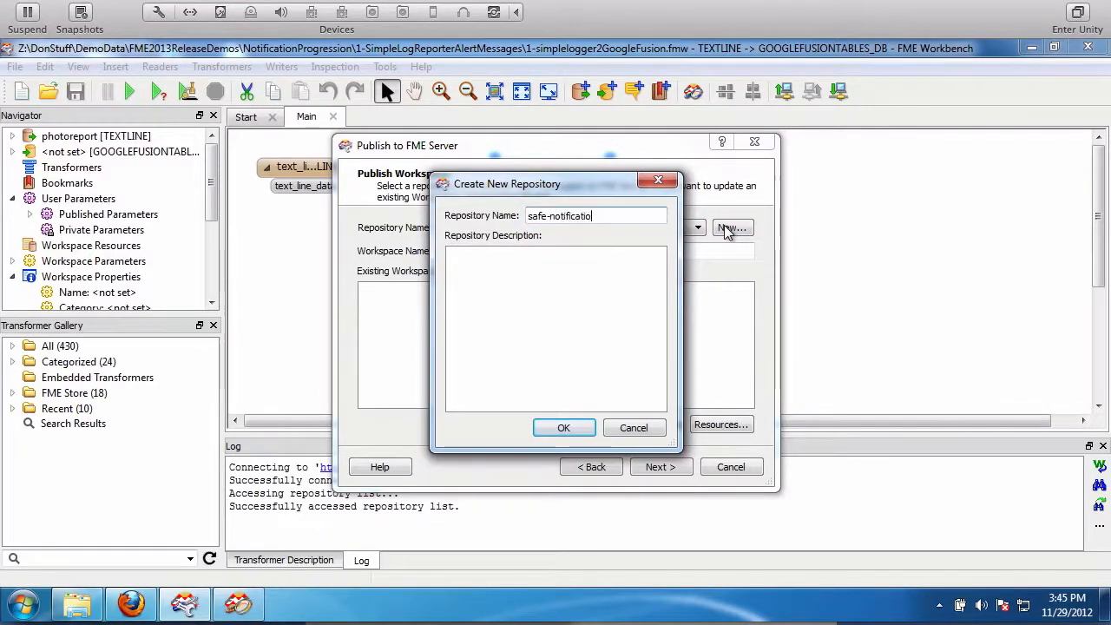
{"action": "type", "text": "n-"}
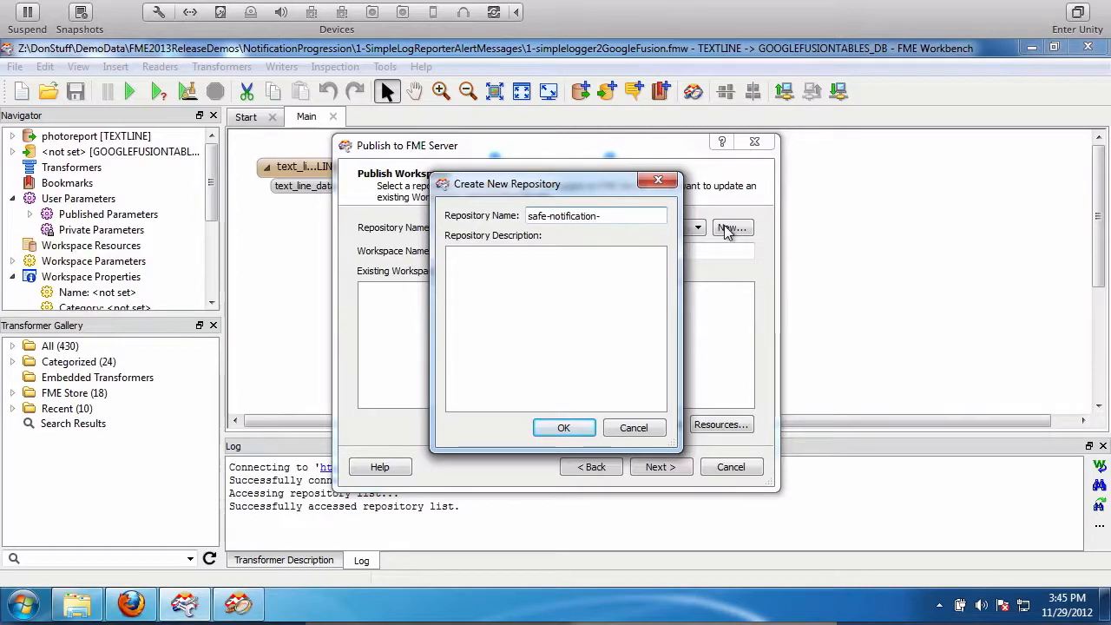
{"action": "type", "text": "tutorial"}
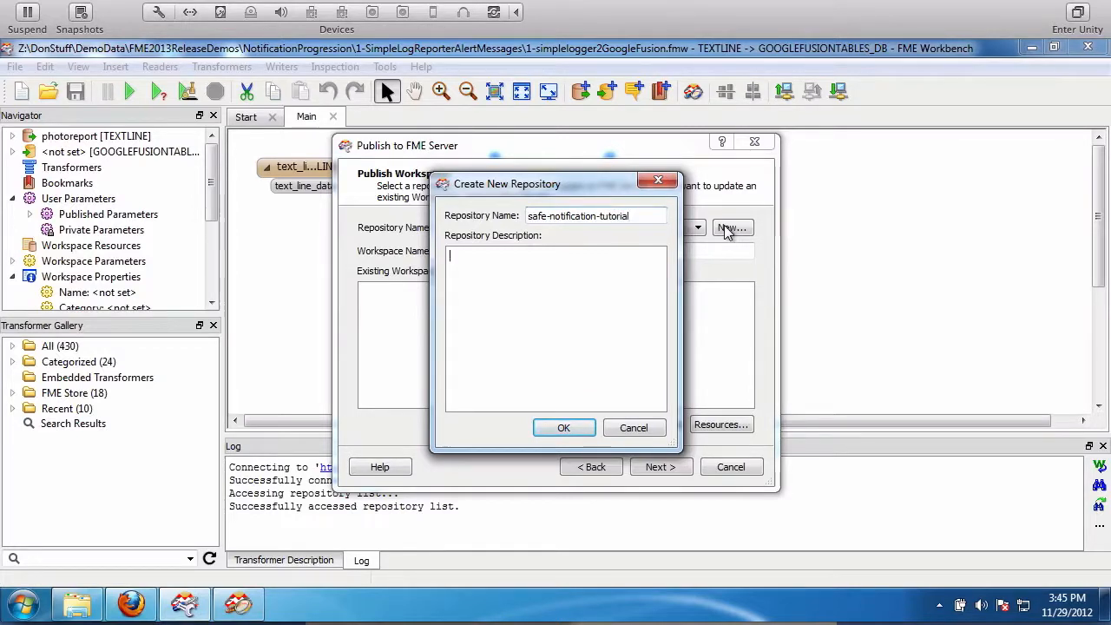
{"action": "type", "text": "Safe"}
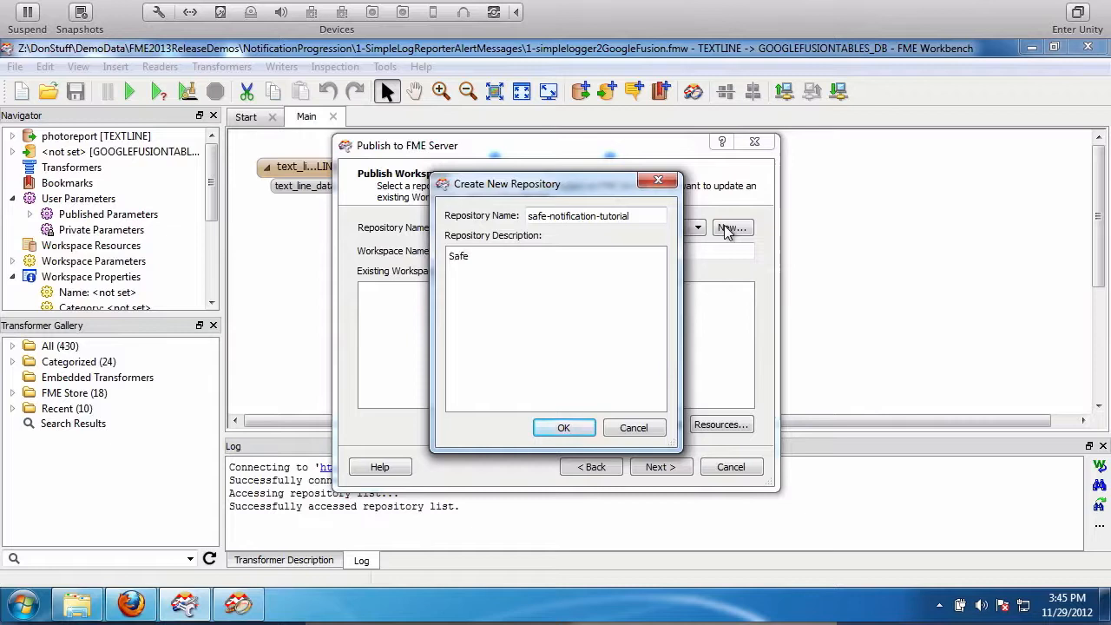
{"action": "type", "text": "notification"}
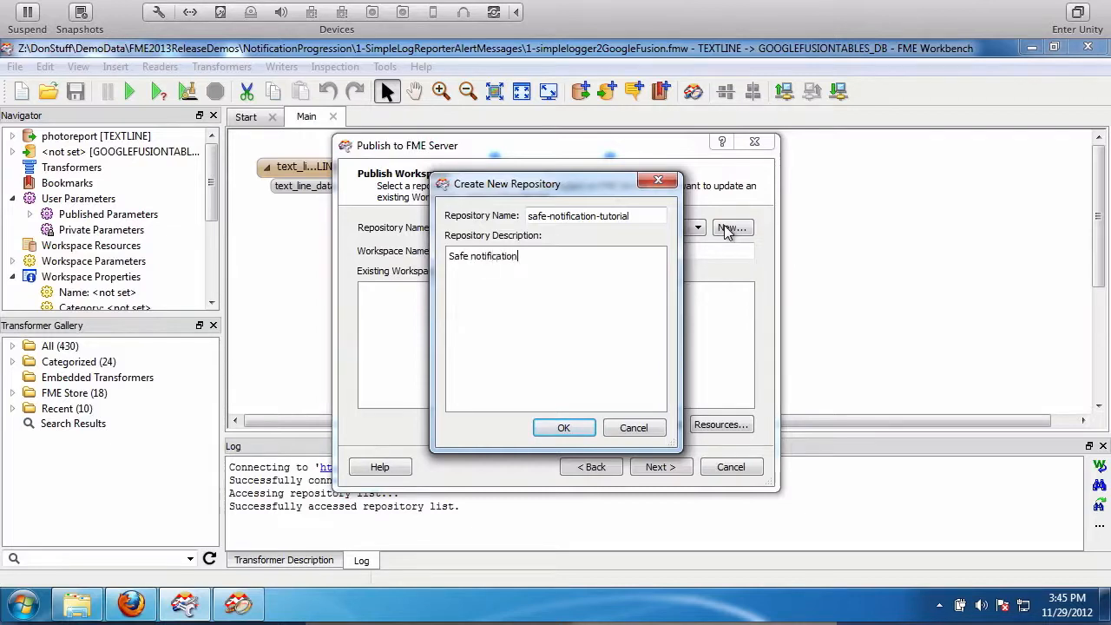
{"action": "type", "text": "tutorial"}
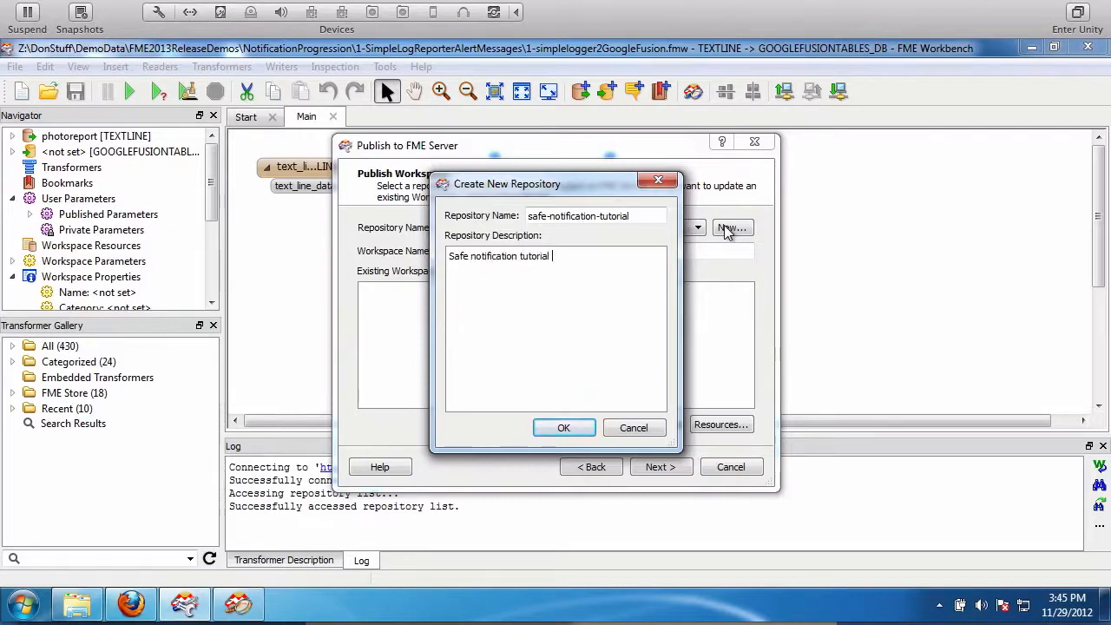
{"action": "type", "text": "workspaces"}
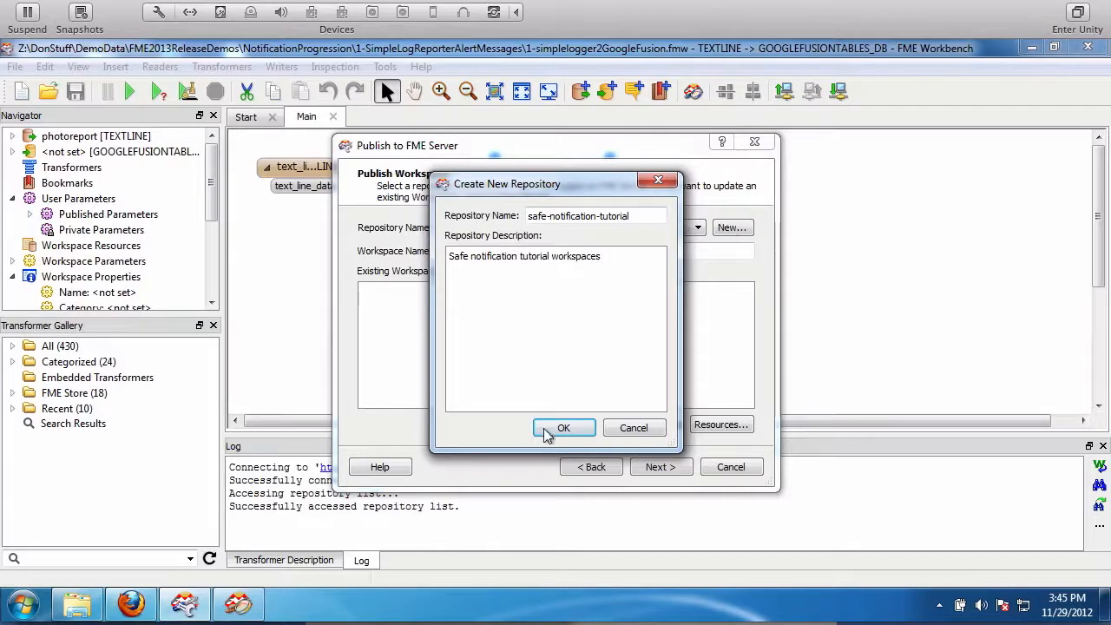
{"action": "left_click", "coordinate": [563, 427]}
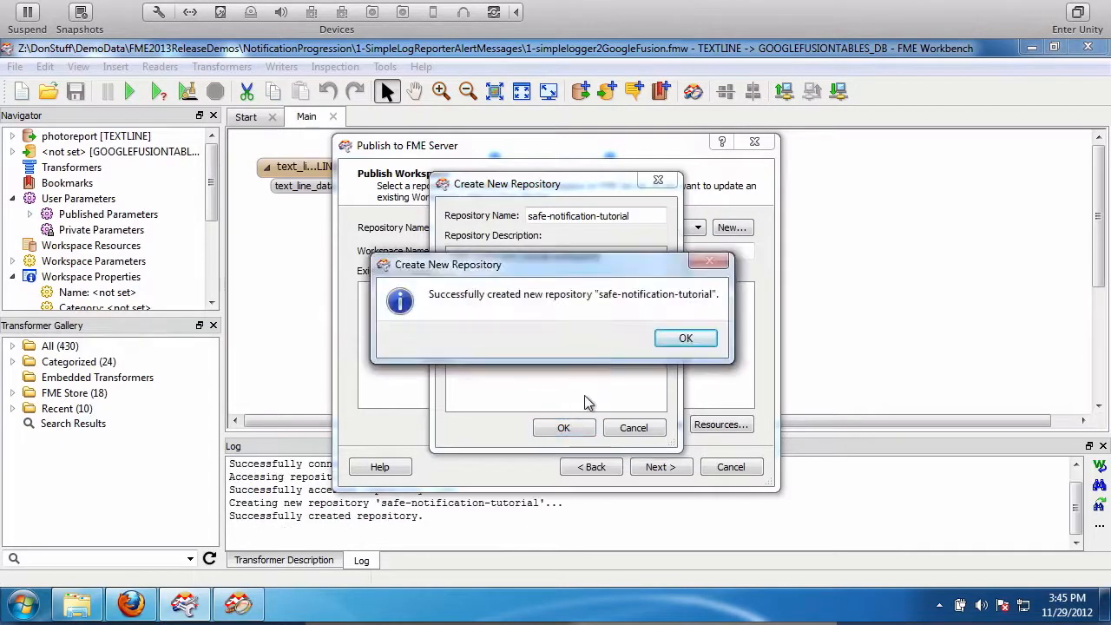
{"action": "left_click", "coordinate": [685, 338]}
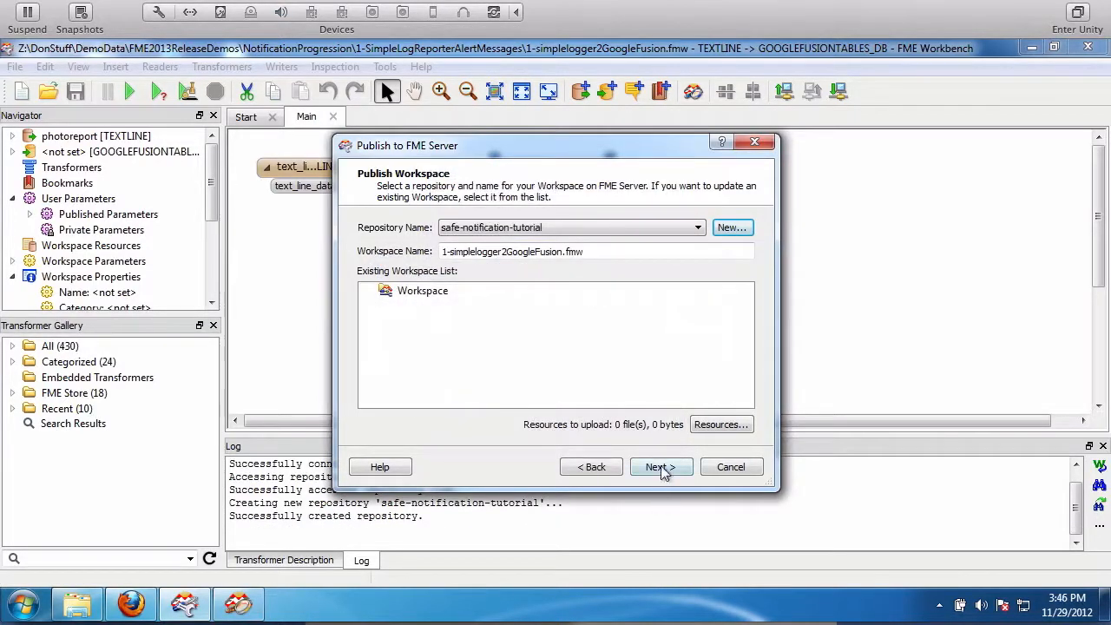
Step: Enable Job Submitter and Notification Service, and show the Notification Service's subscribable topics
{"action": "left_click", "coordinate": [660, 467]}
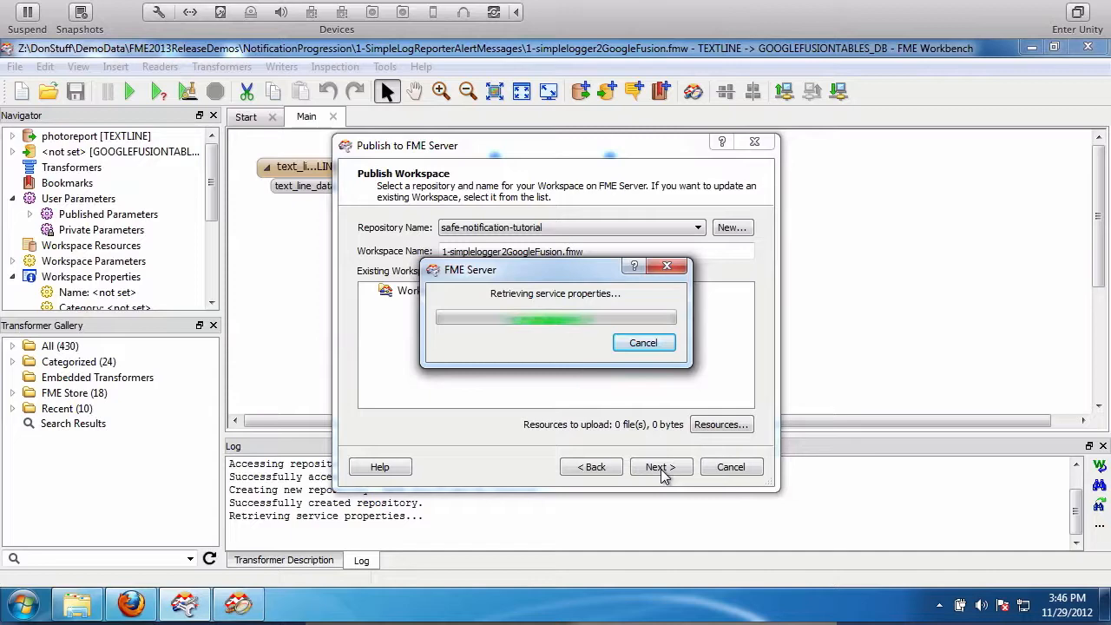
{"action": "left_click", "coordinate": [661, 467]}
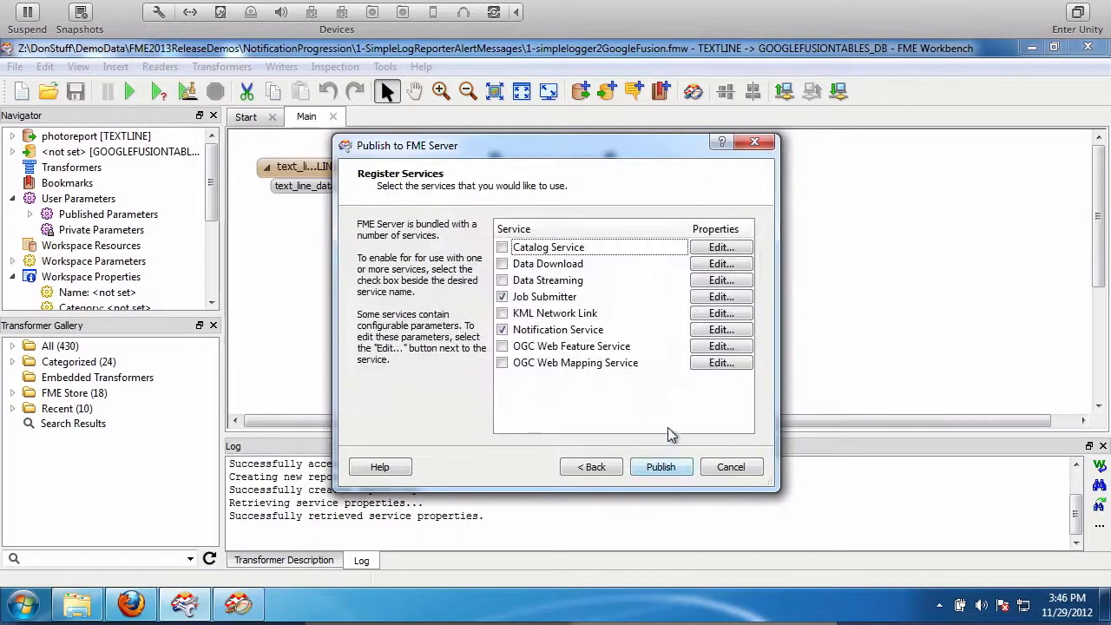
{"action": "left_click", "coordinate": [720, 329]}
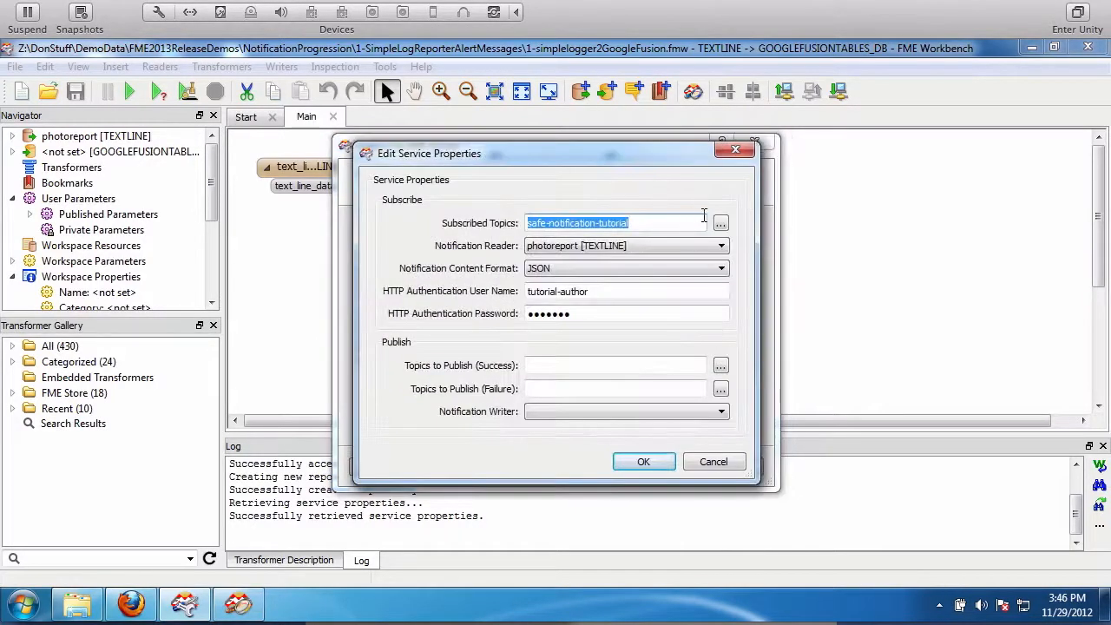
{"action": "left_click", "coordinate": [721, 223]}
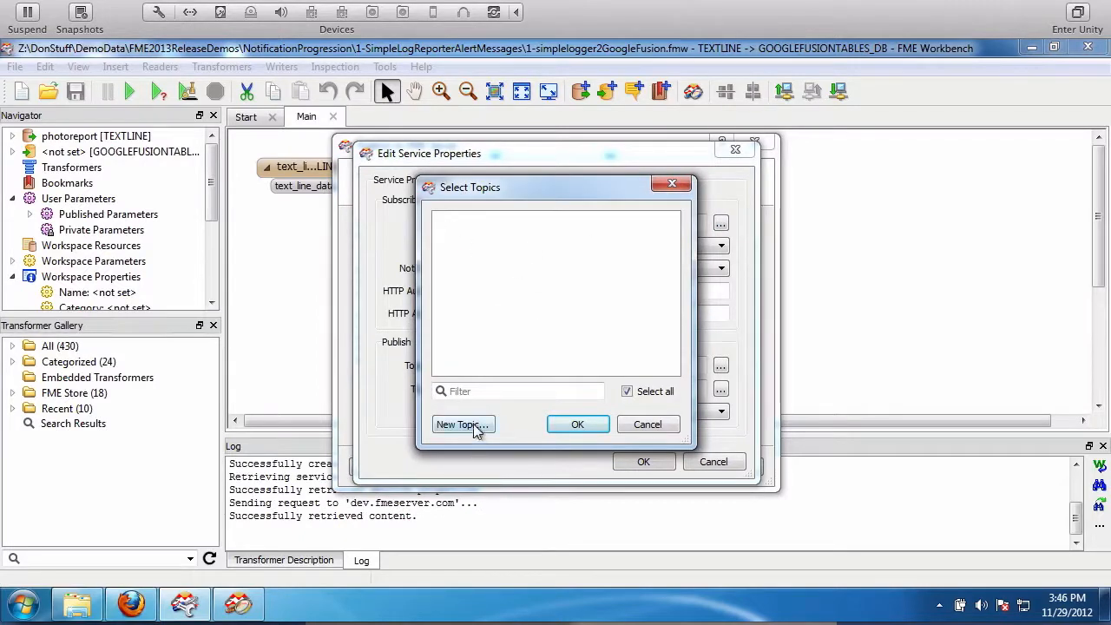
Step: Add topic safe-notification-tutorial ('Tutorial Notification Topic') and subscribe the Notification Service to it
{"action": "left_click", "coordinate": [458, 424]}
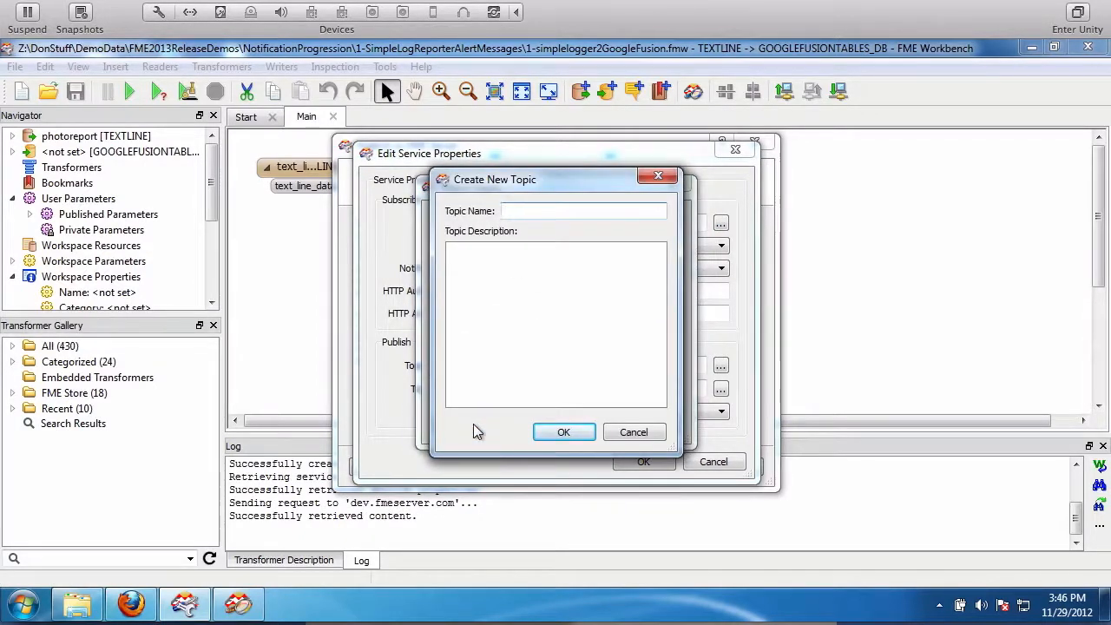
{"action": "type", "text": "safe-n"}
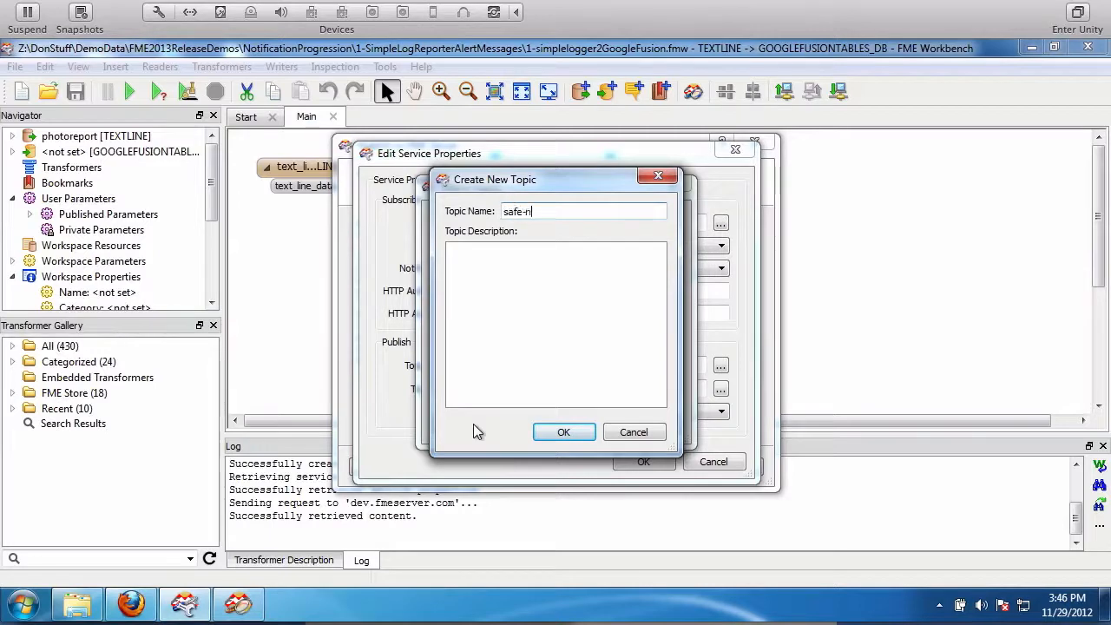
{"action": "type", "text": "otification"}
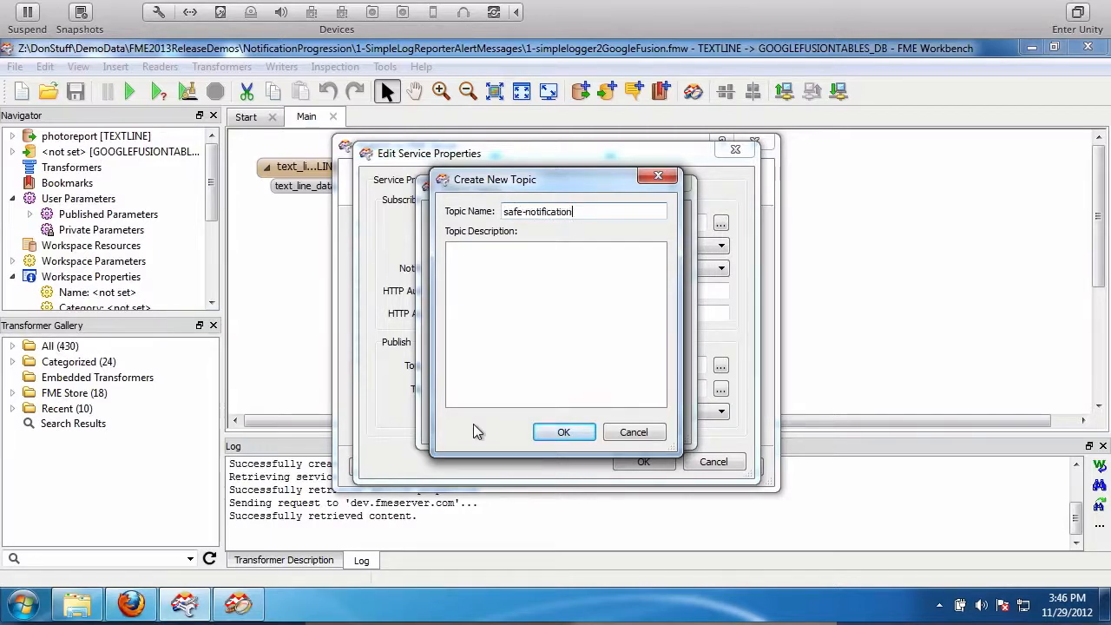
{"action": "type", "text": "-tuto"}
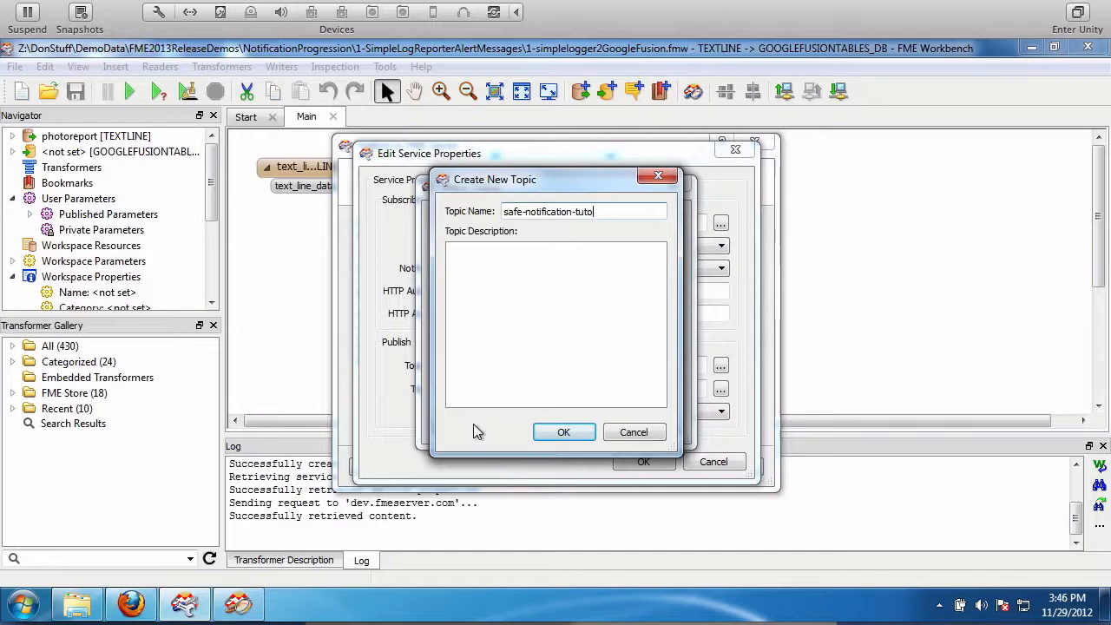
{"action": "type", "text": "rial"}
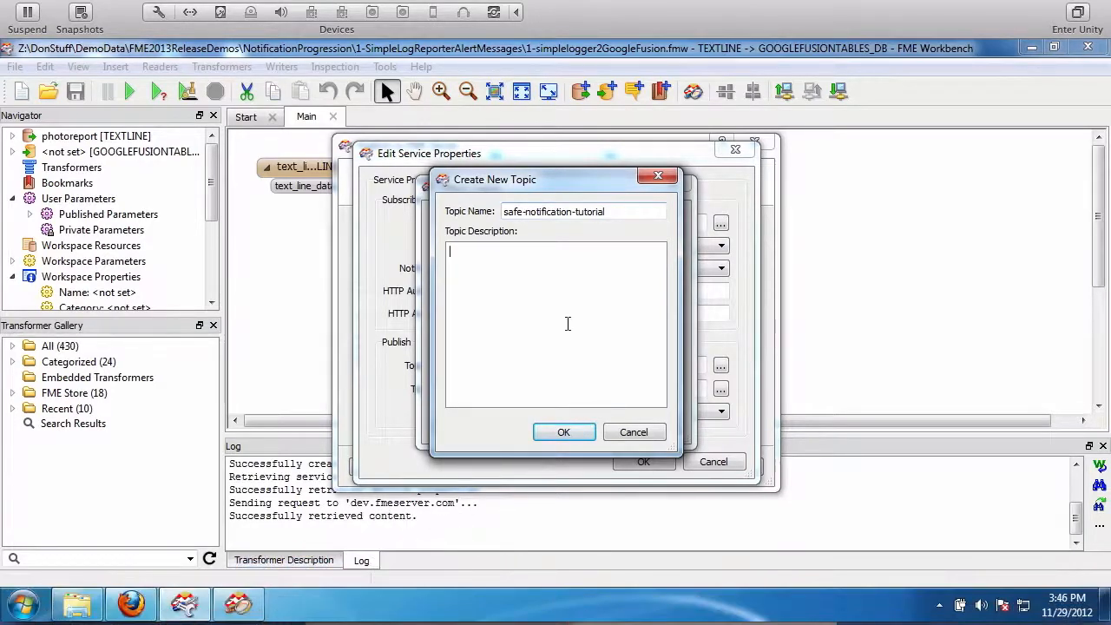
{"action": "type", "text": "0"}
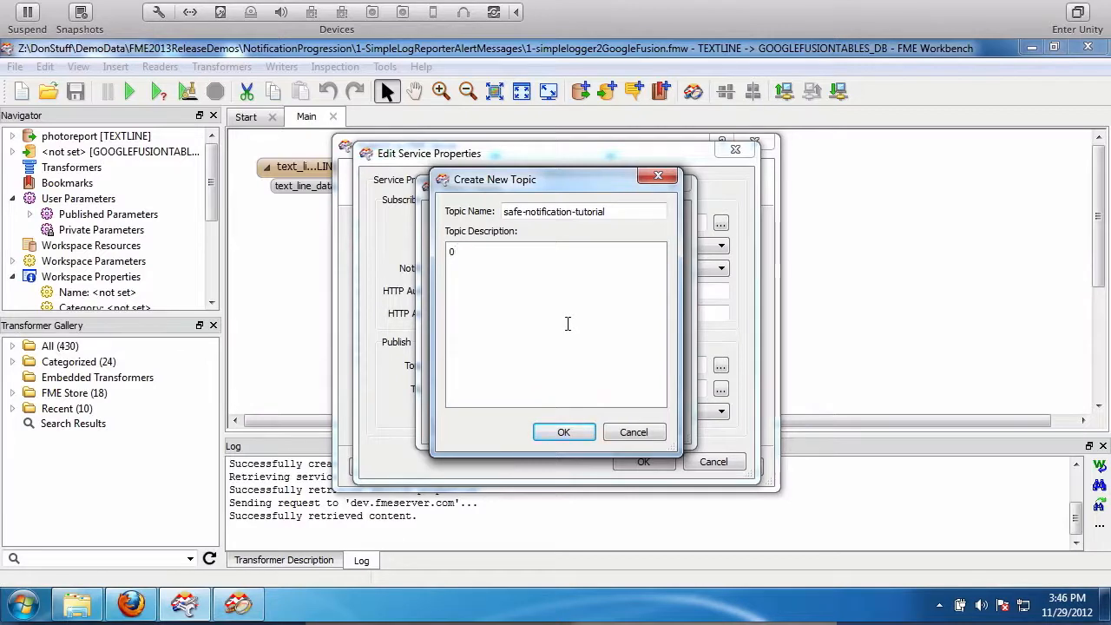
{"action": "type", "text": "Tutorial Notification"}
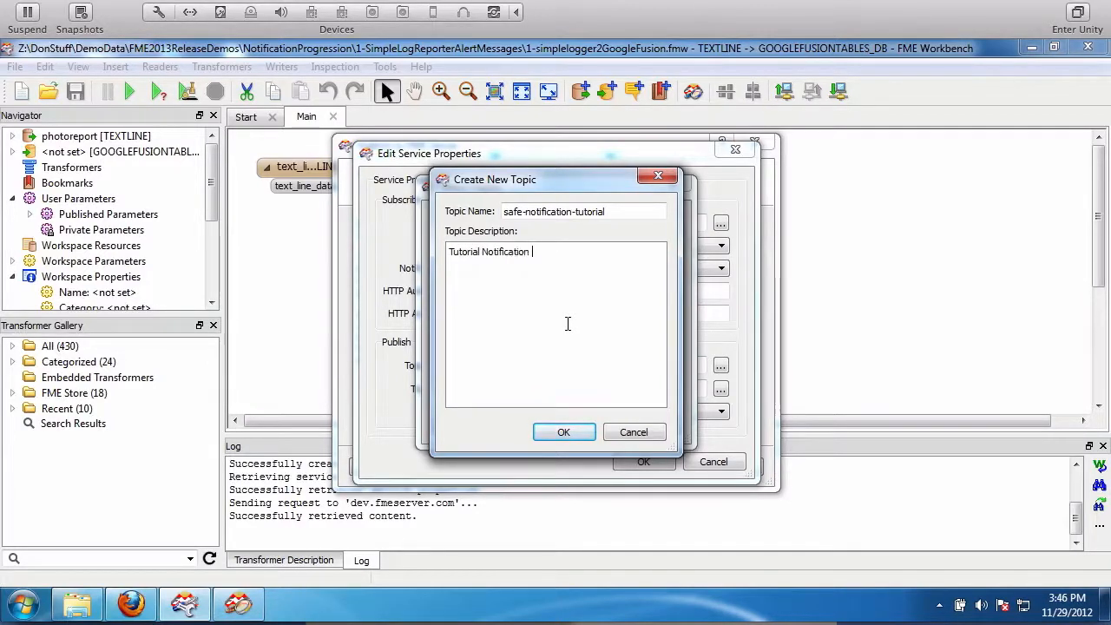
{"action": "type", "text": "Topic"}
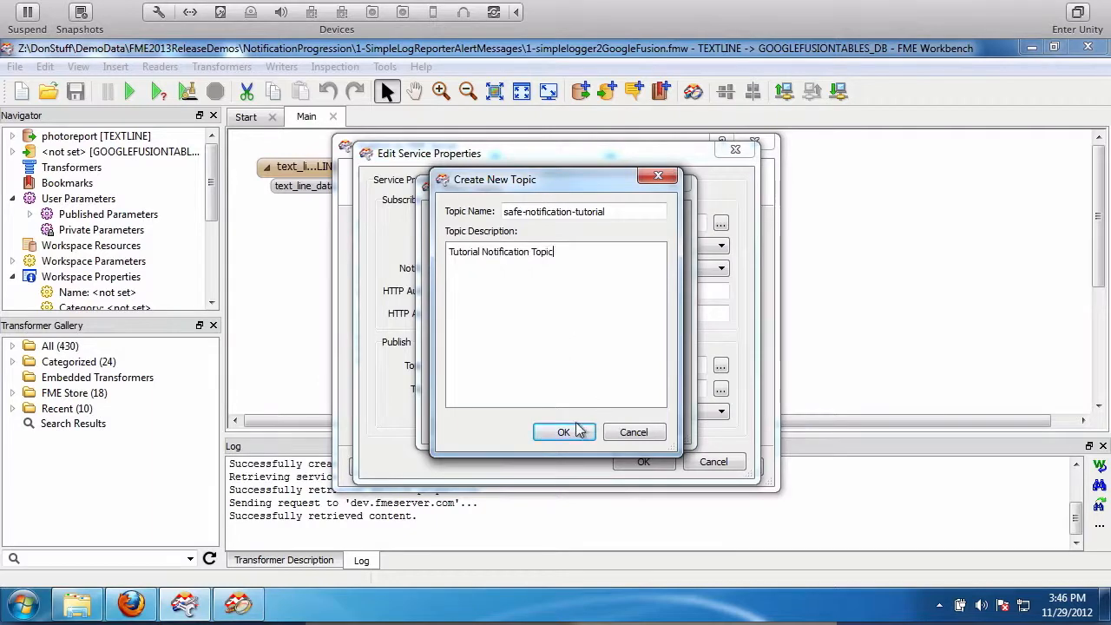
{"action": "left_click", "coordinate": [564, 431]}
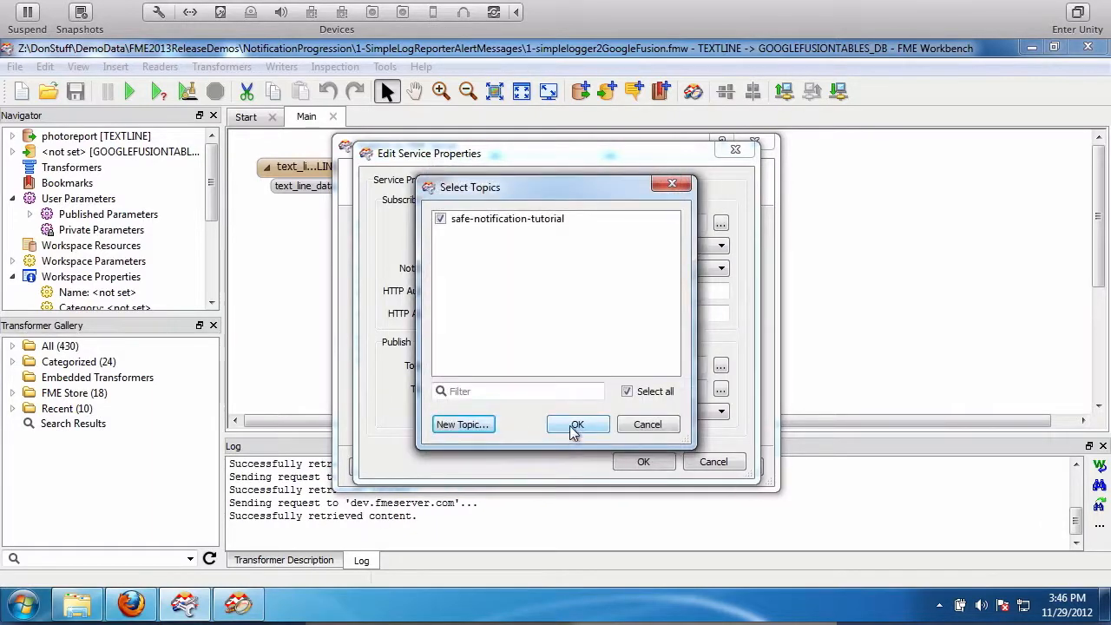
{"action": "left_click", "coordinate": [576, 424]}
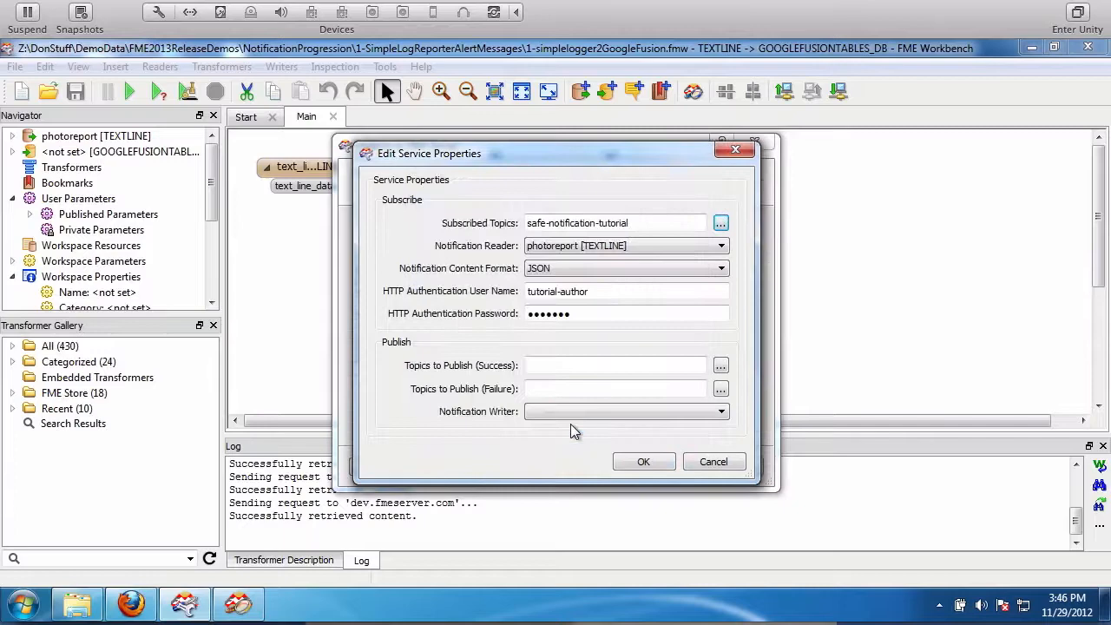
Step: Publish the workspace with Job Submitter and Notification Service, then return to Firefox
{"action": "left_click", "coordinate": [644, 461]}
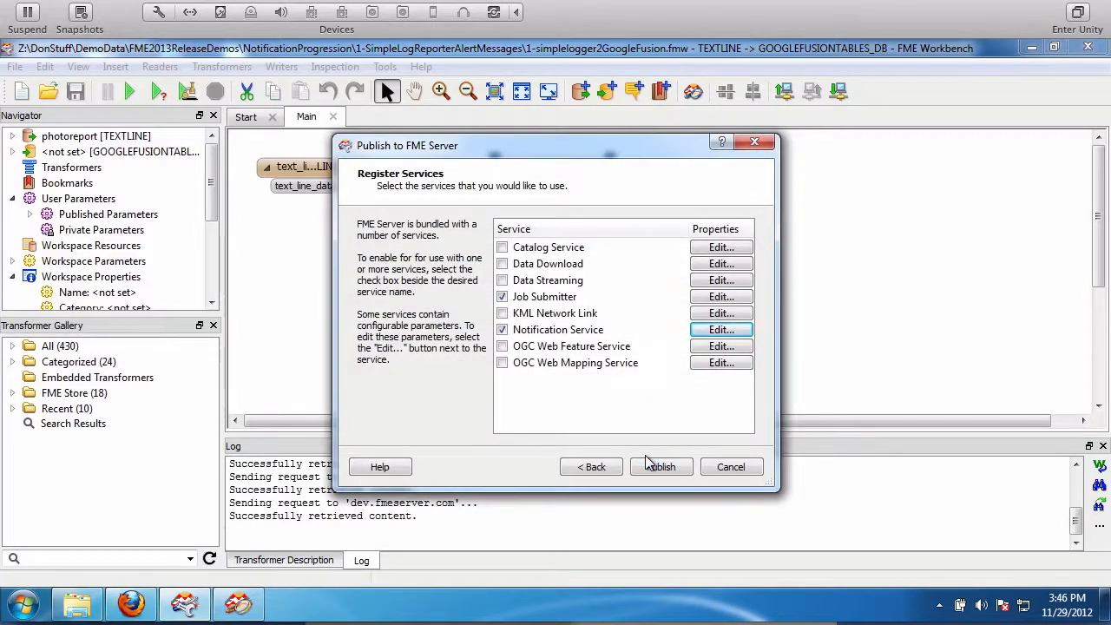
{"action": "left_click", "coordinate": [661, 467]}
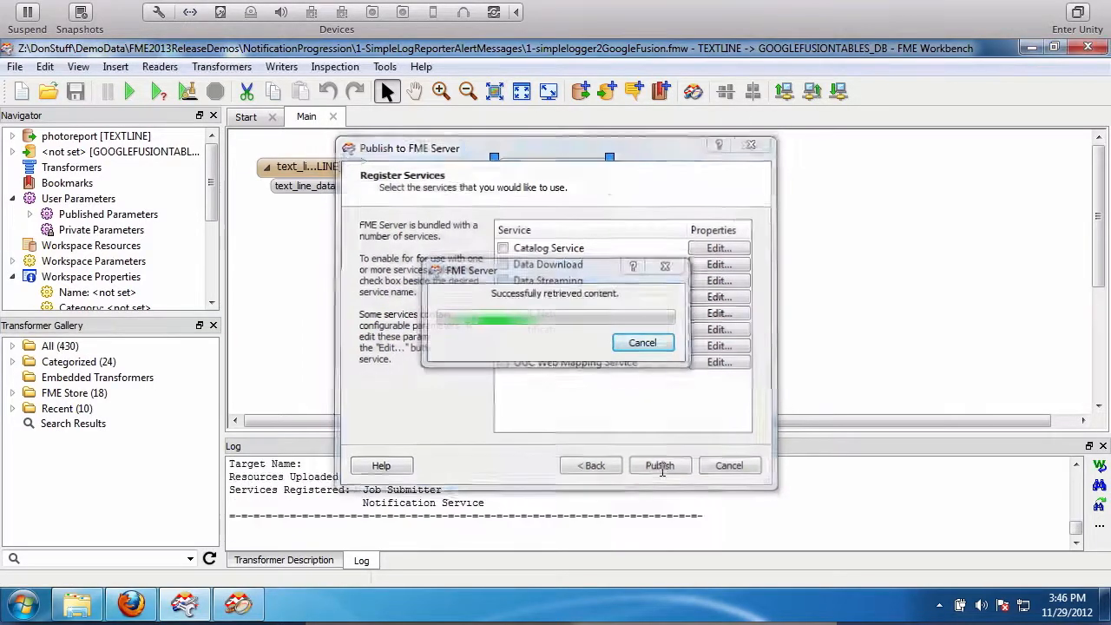
{"action": "left_click", "coordinate": [660, 465]}
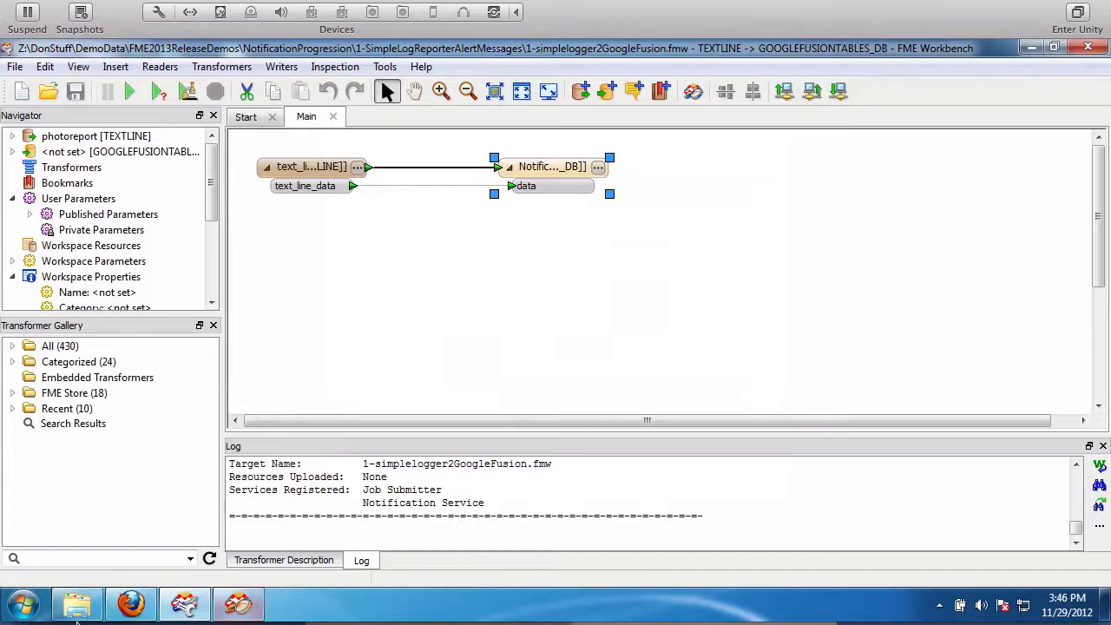
{"action": "left_click", "coordinate": [131, 603]}
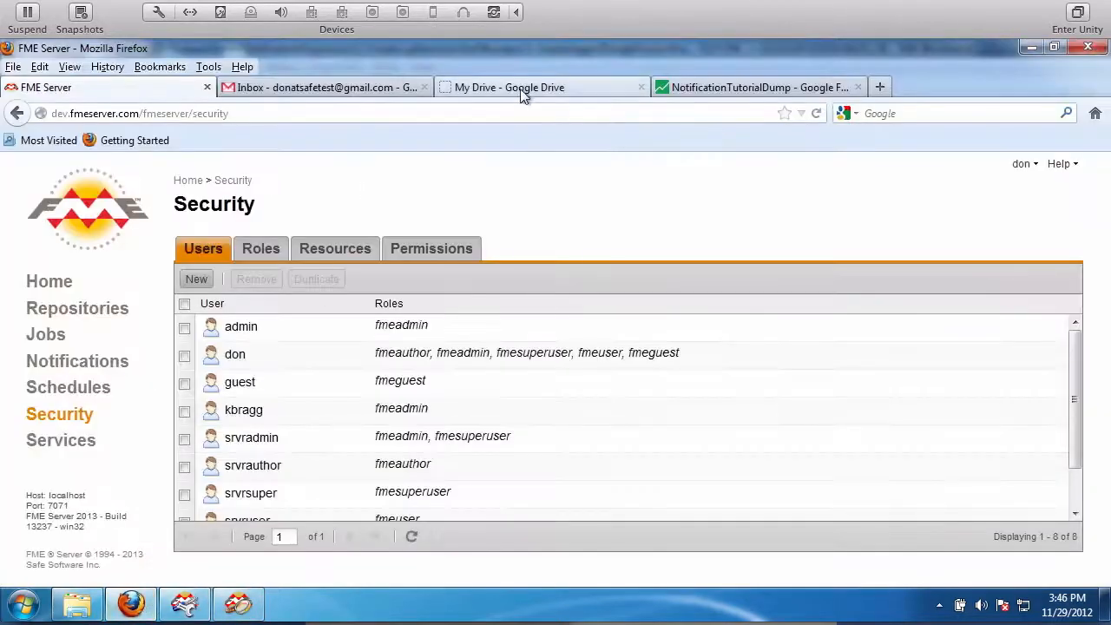
Step: Open the empty NotificationTutorialDump table from My Drive after closing its old tab
{"action": "left_click", "coordinate": [542, 87]}
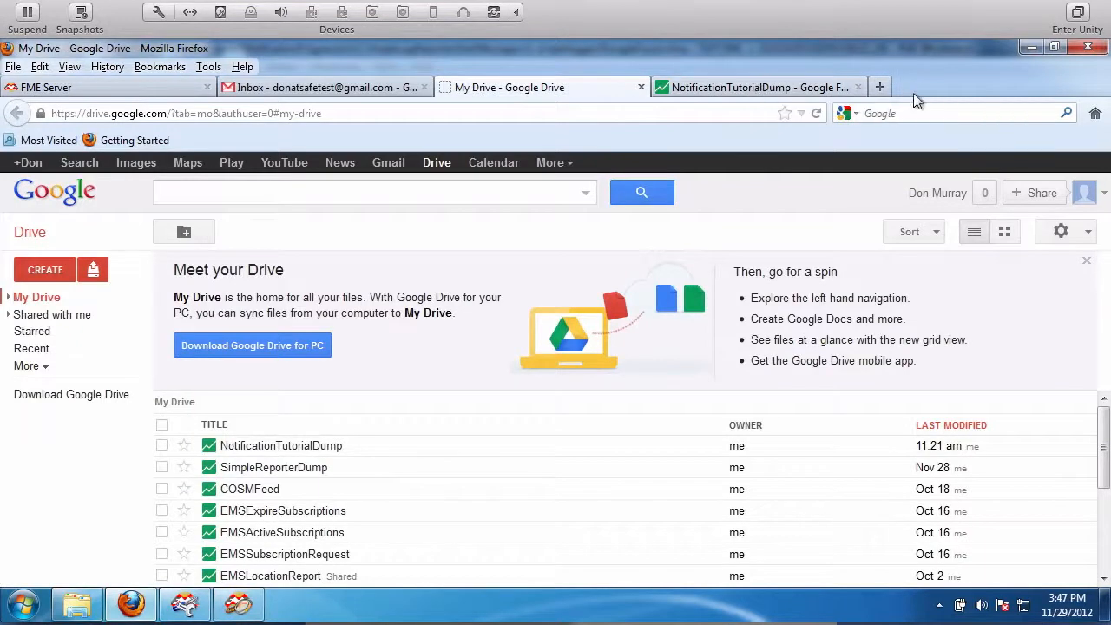
{"action": "left_click", "coordinate": [859, 87]}
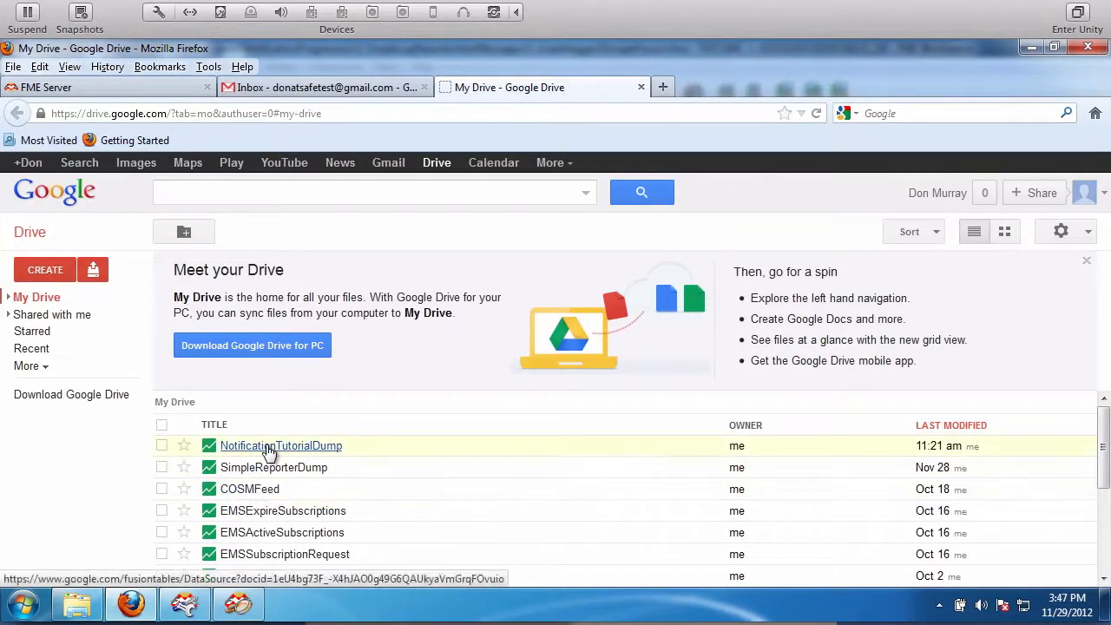
{"action": "left_click", "coordinate": [280, 446]}
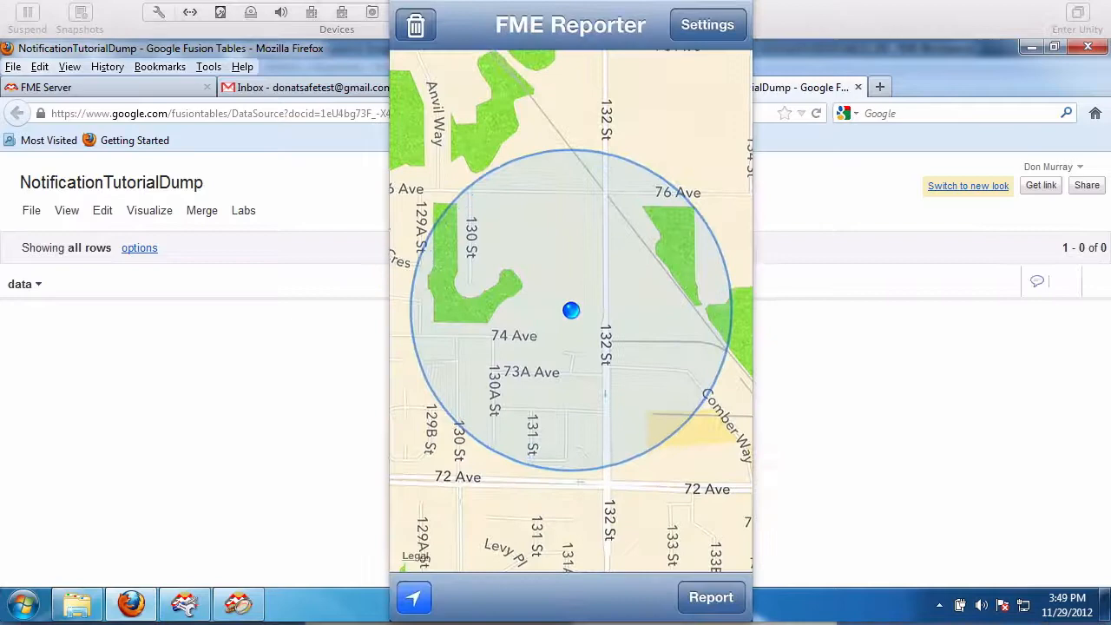
Step: Save the FME Reporter account, subscribe to safe-notification-tutorial, and send a location report
{"action": "left_click", "coordinate": [707, 25]}
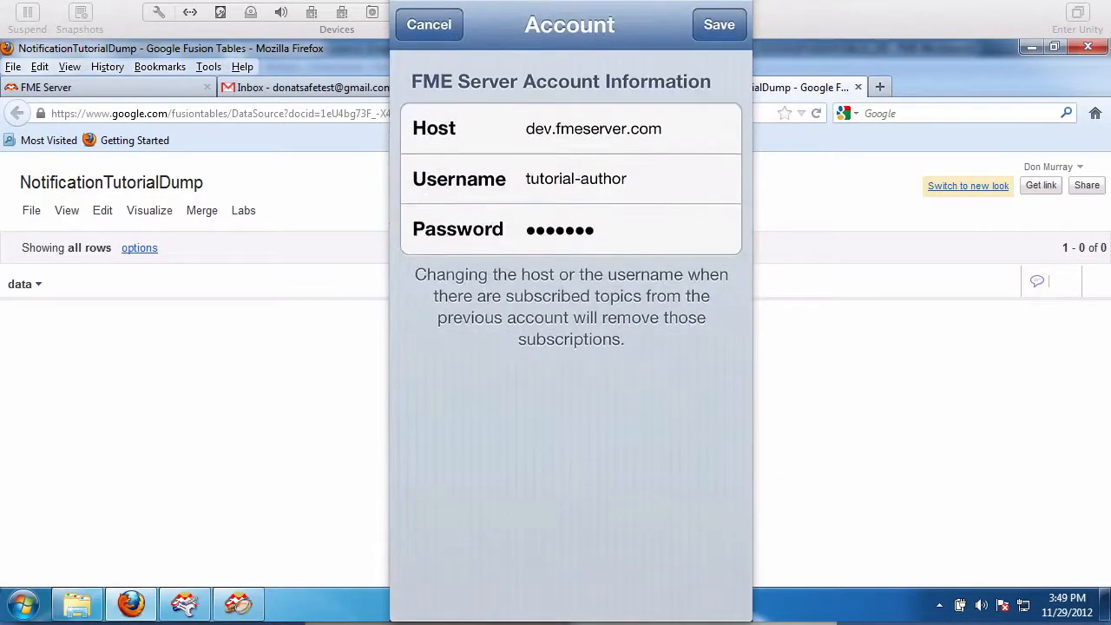
{"action": "left_click", "coordinate": [719, 24]}
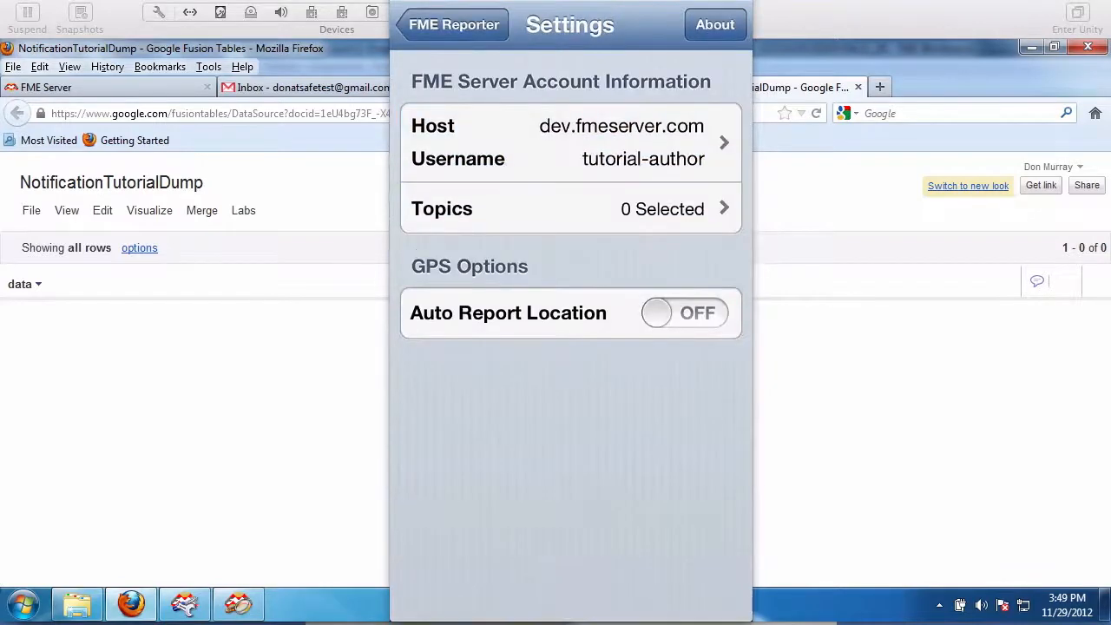
{"action": "left_click", "coordinate": [570, 208]}
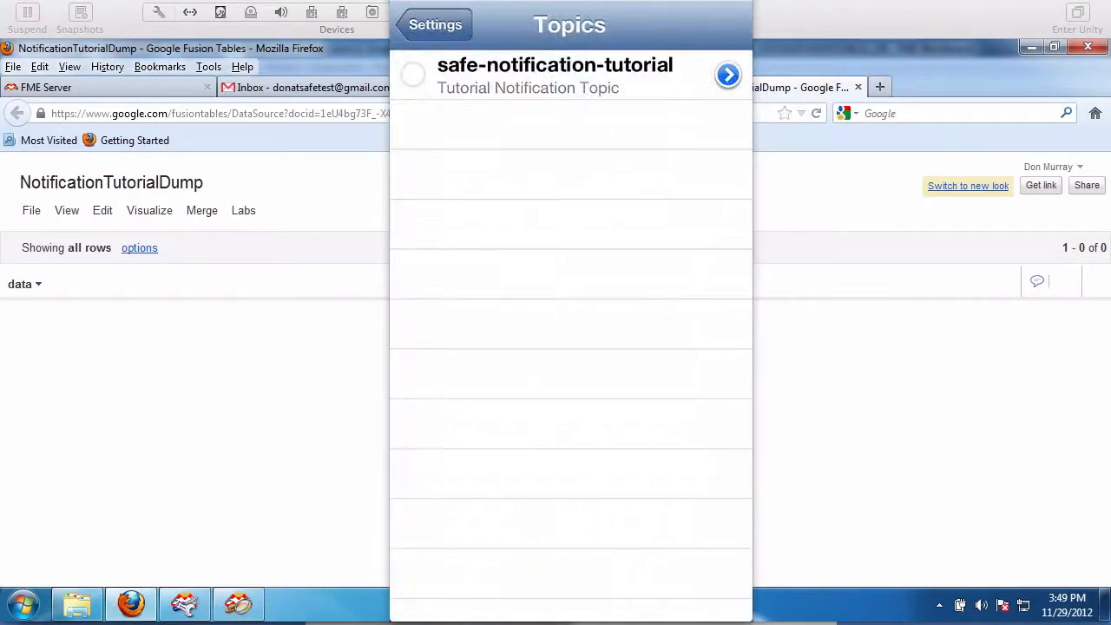
{"action": "left_click", "coordinate": [413, 75]}
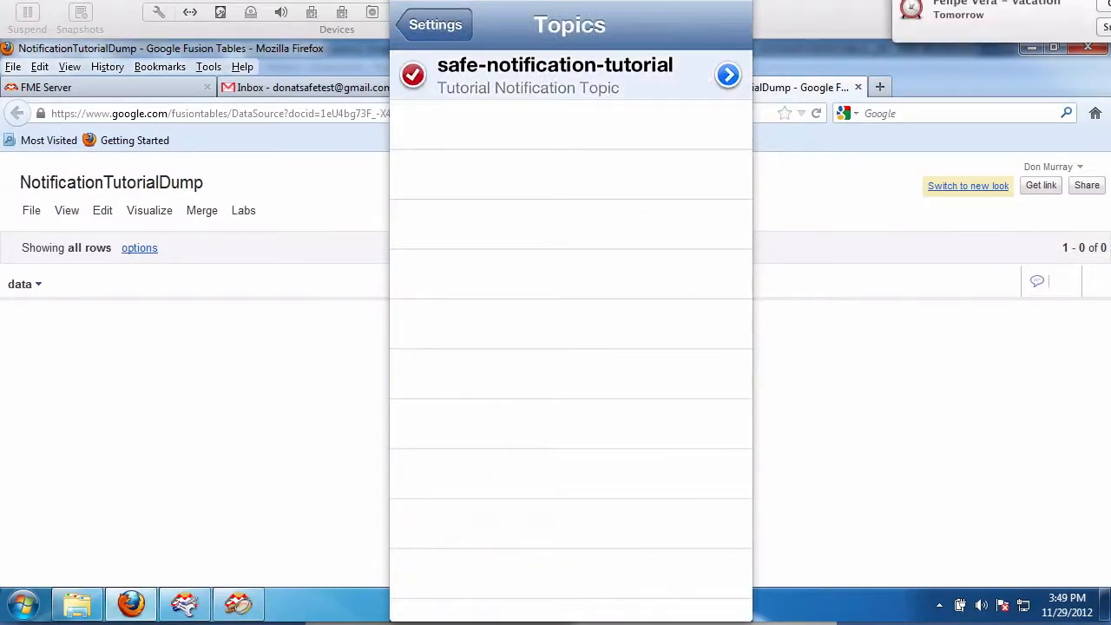
{"action": "left_click", "coordinate": [434, 25]}
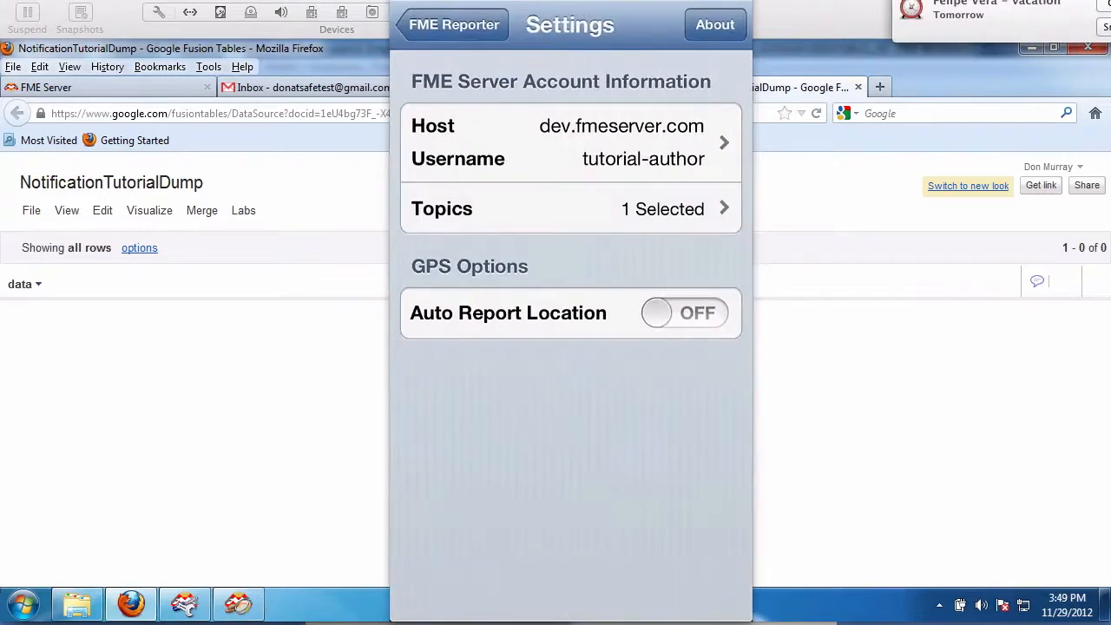
{"action": "left_click", "coordinate": [453, 25]}
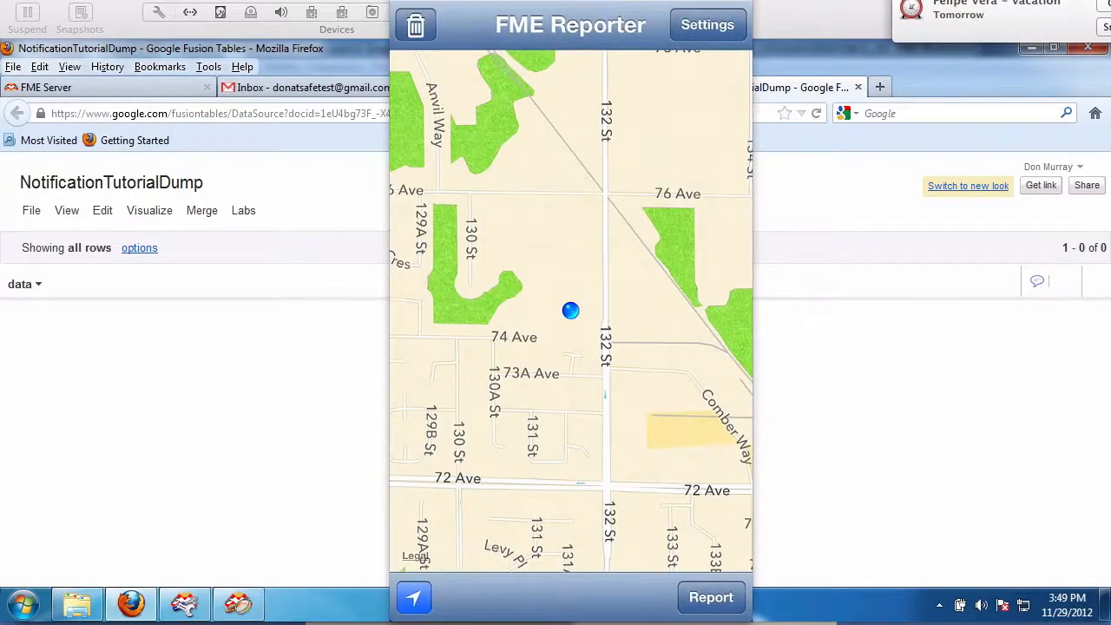
{"action": "left_click", "coordinate": [711, 597]}
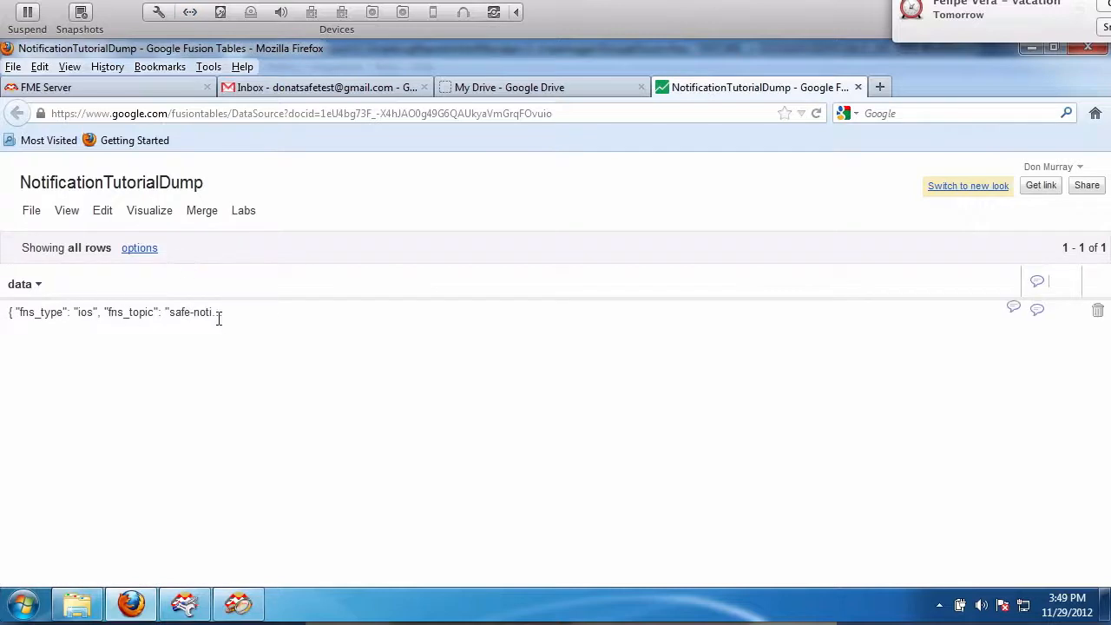
Step: Delete the logged iOS report row from NotificationTutorialDump
{"action": "left_click", "coordinate": [113, 312]}
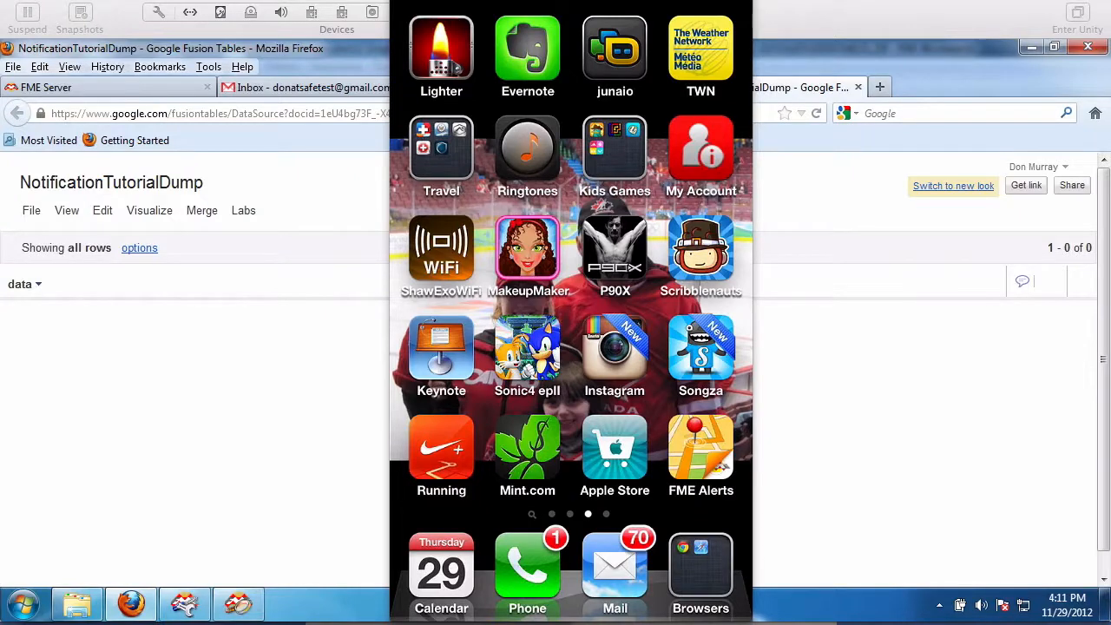
Step: Save the dev.fmeserver.com tutorial-author account in FME Alerts and return to the browser
{"action": "left_click", "coordinate": [700, 455]}
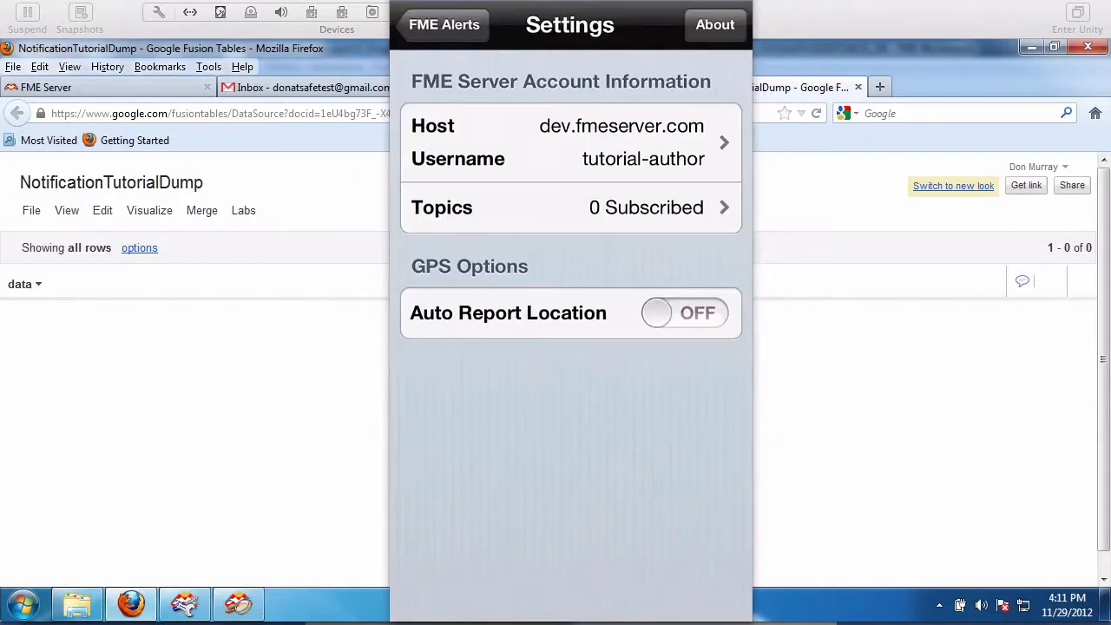
{"action": "left_click", "coordinate": [570, 141]}
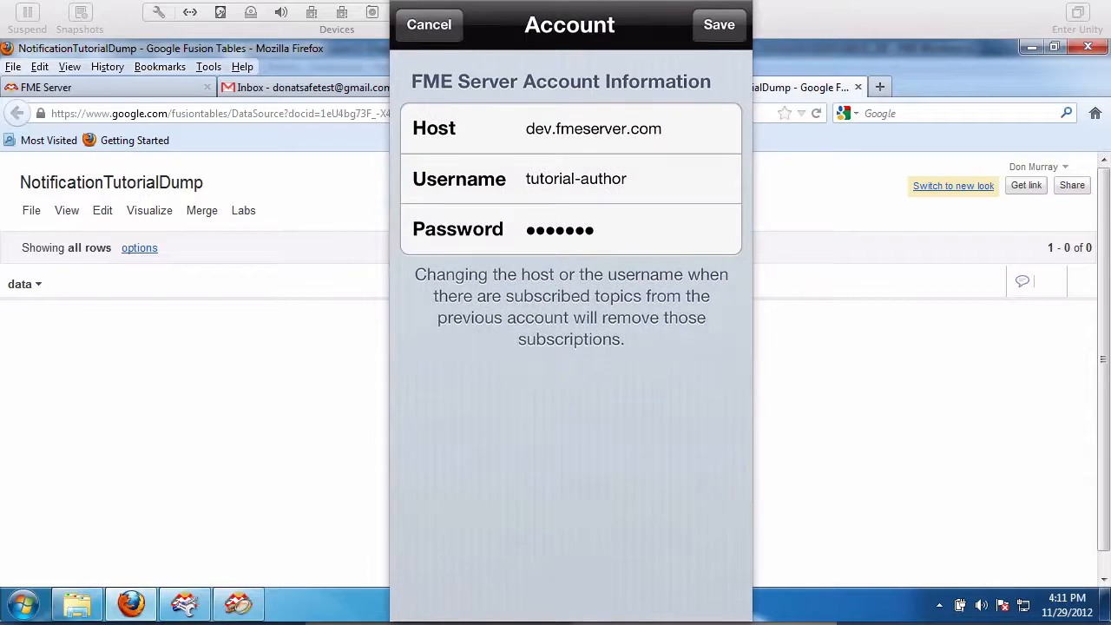
{"action": "left_click", "coordinate": [719, 24]}
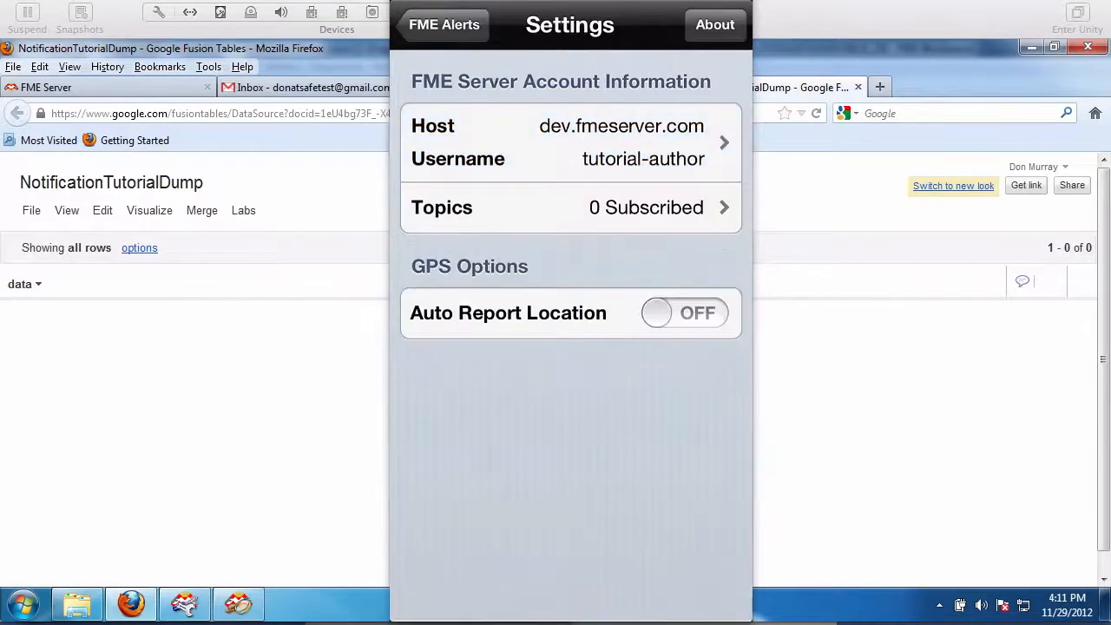
{"action": "left_click", "coordinate": [570, 207]}
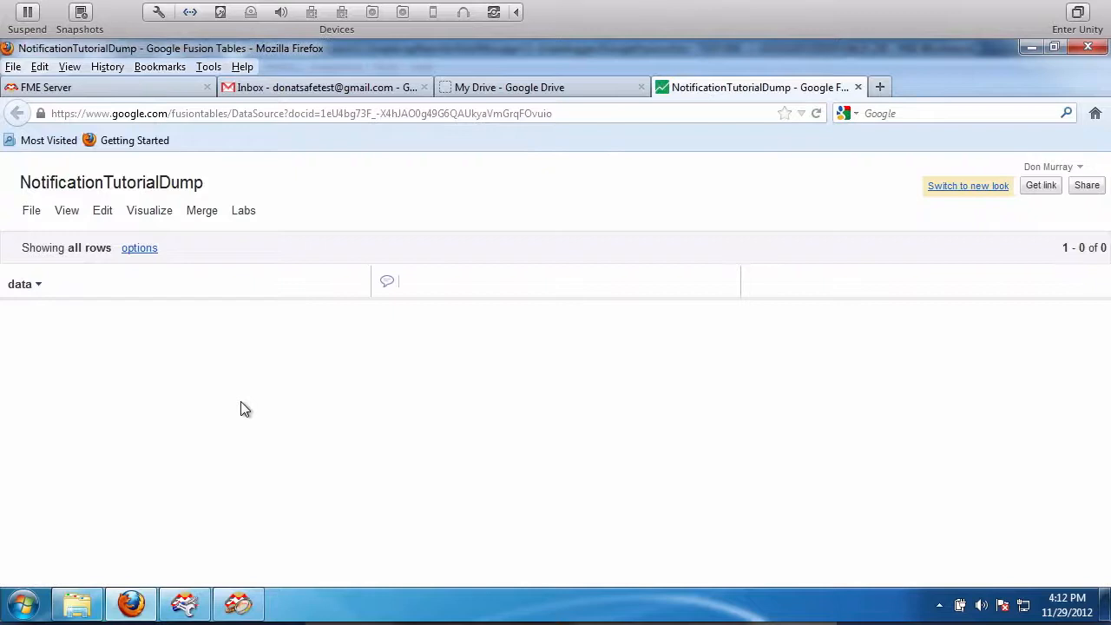
{"action": "mouse_move", "coordinate": [860, 153]}
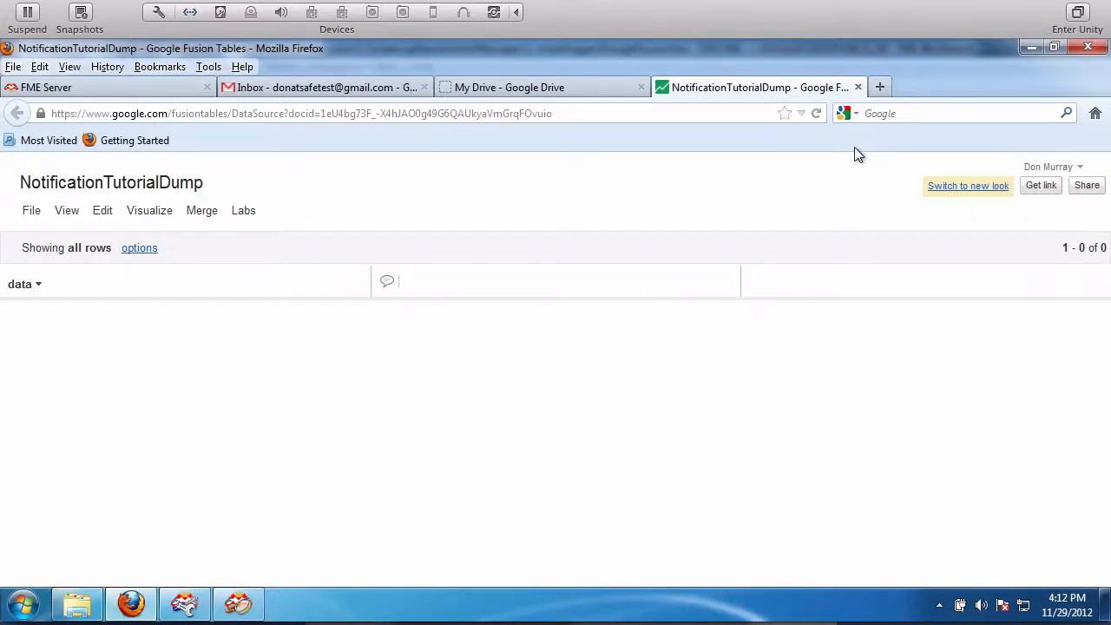
Step: Reload NotificationTutorialDump and expand the new iOS subscribe row's JSON
{"action": "left_click", "coordinate": [816, 113]}
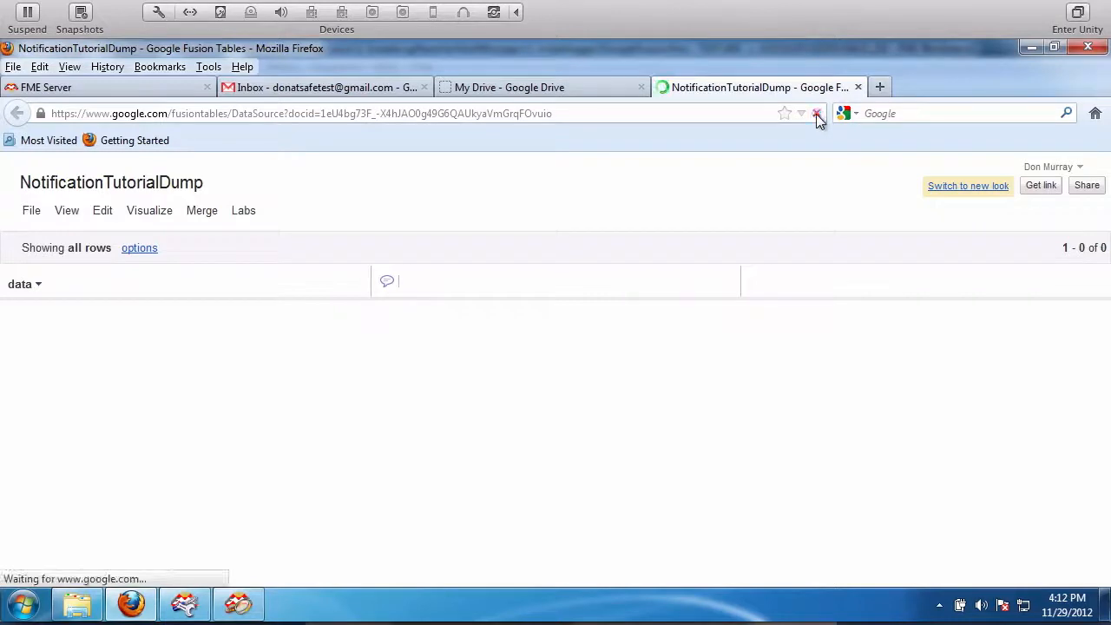
{"action": "left_click", "coordinate": [816, 113]}
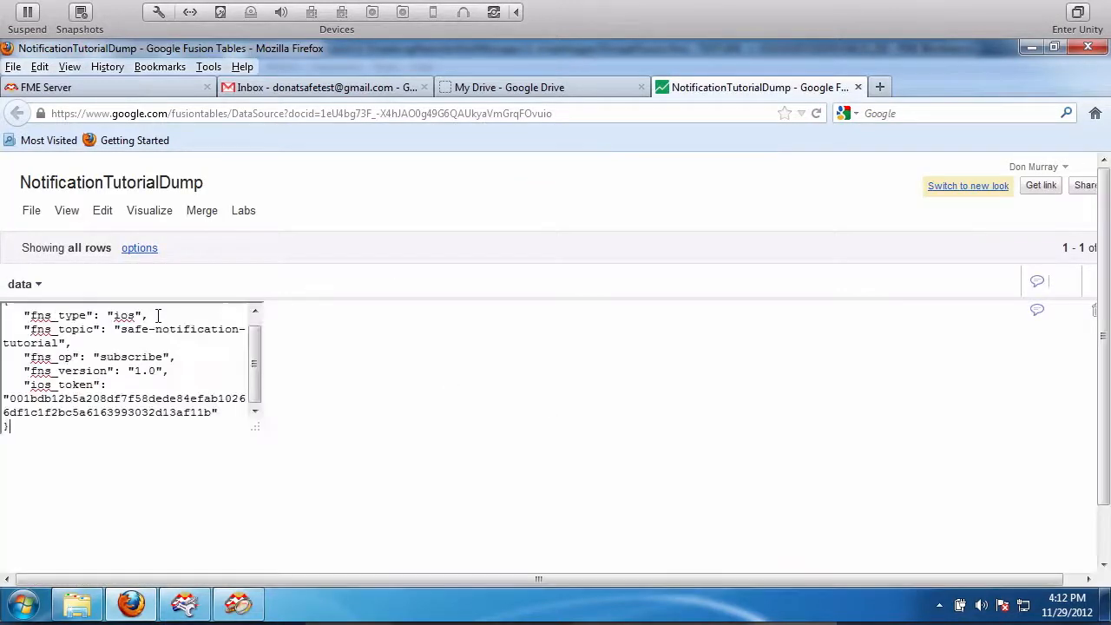
{"action": "mouse_move", "coordinate": [148, 371]}
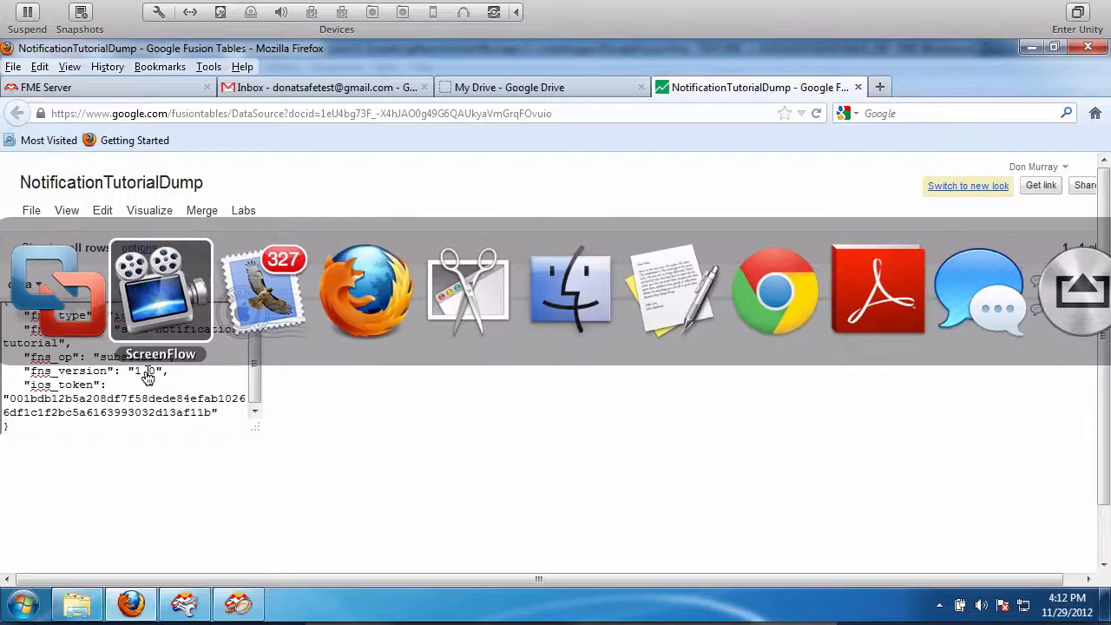
{"action": "mouse_move", "coordinate": [775, 291]}
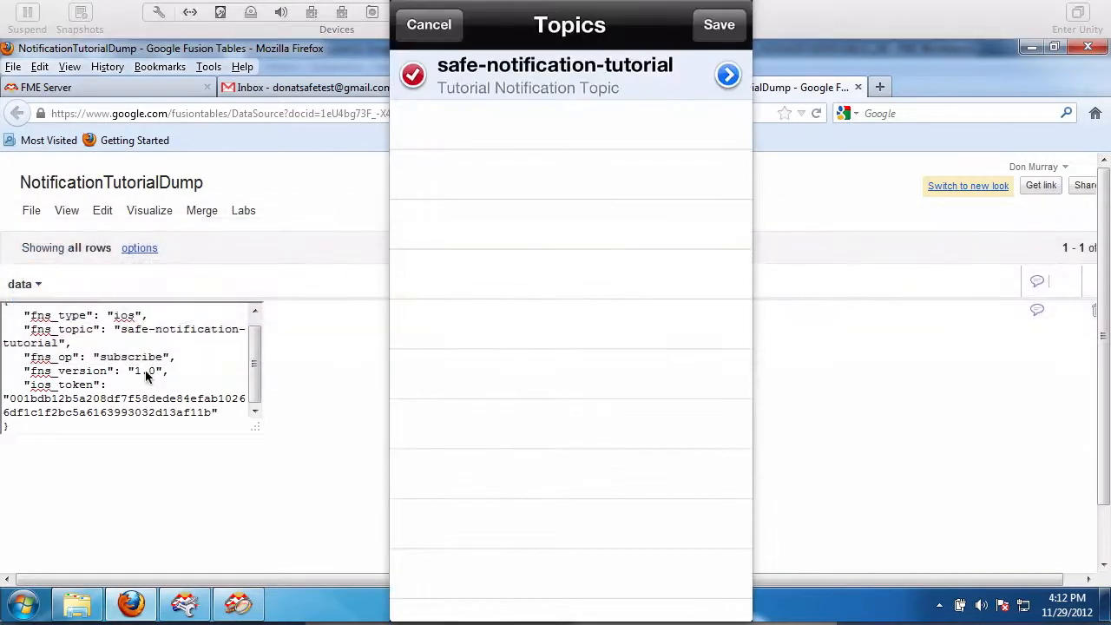
Step: Uncheck safe-notification-tutorial in FME Alerts Topics and save the change
{"action": "left_click", "coordinate": [413, 75]}
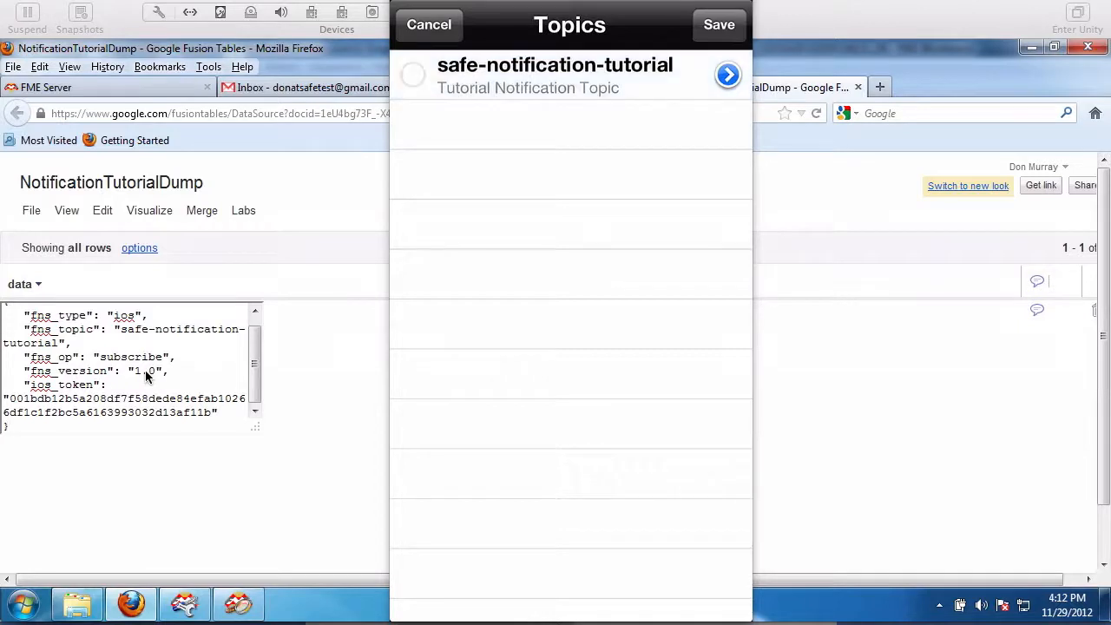
{"action": "left_click", "coordinate": [429, 24]}
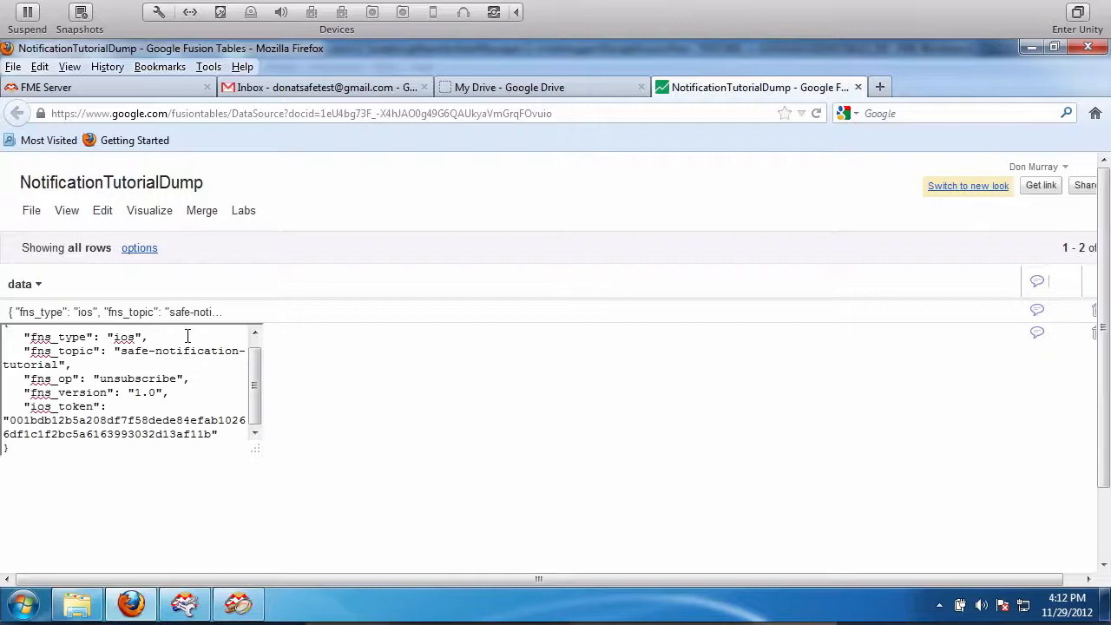
{"action": "mouse_move", "coordinate": [655, 407]}
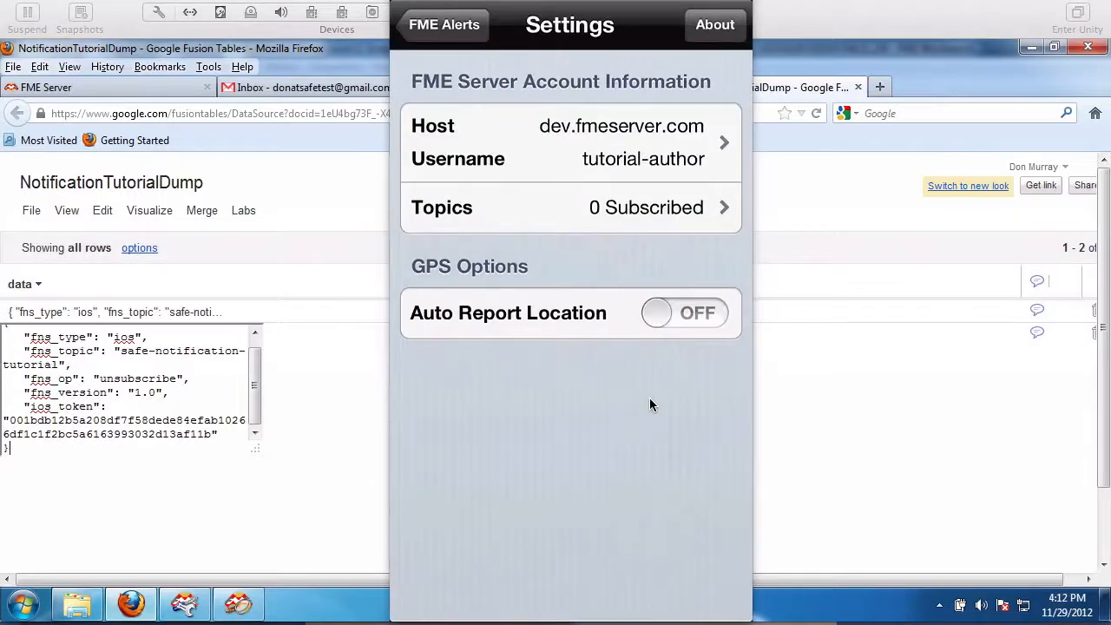
Step: Resubscribe to safe-notification-tutorial and switch on Auto Report Location and High Precision
{"action": "left_click", "coordinate": [570, 208]}
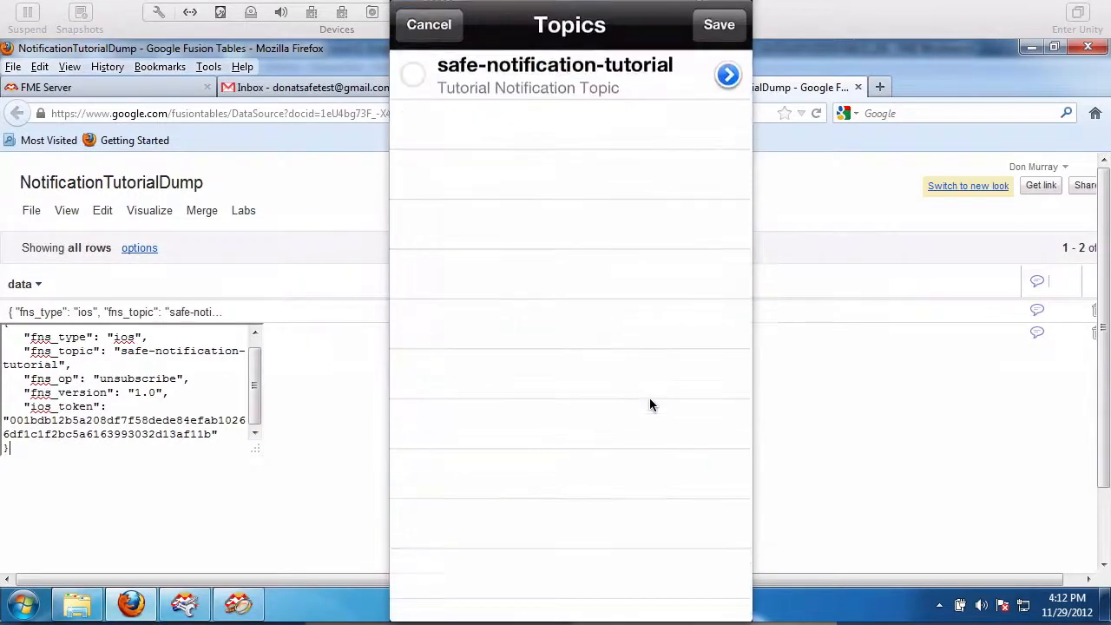
{"action": "left_click", "coordinate": [718, 25]}
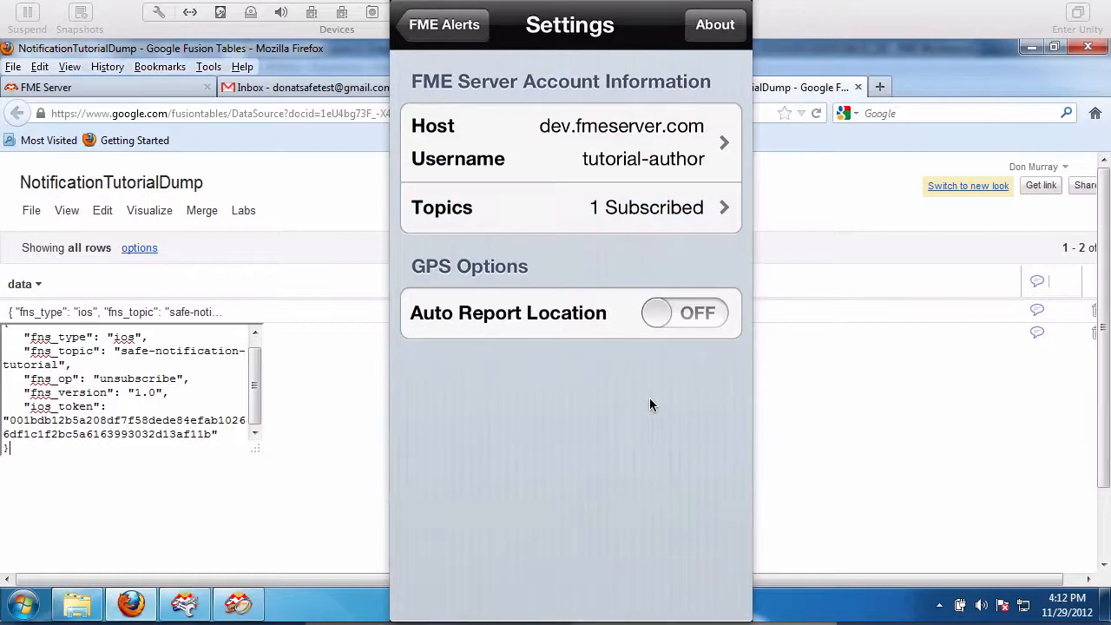
{"action": "left_click", "coordinate": [684, 312]}
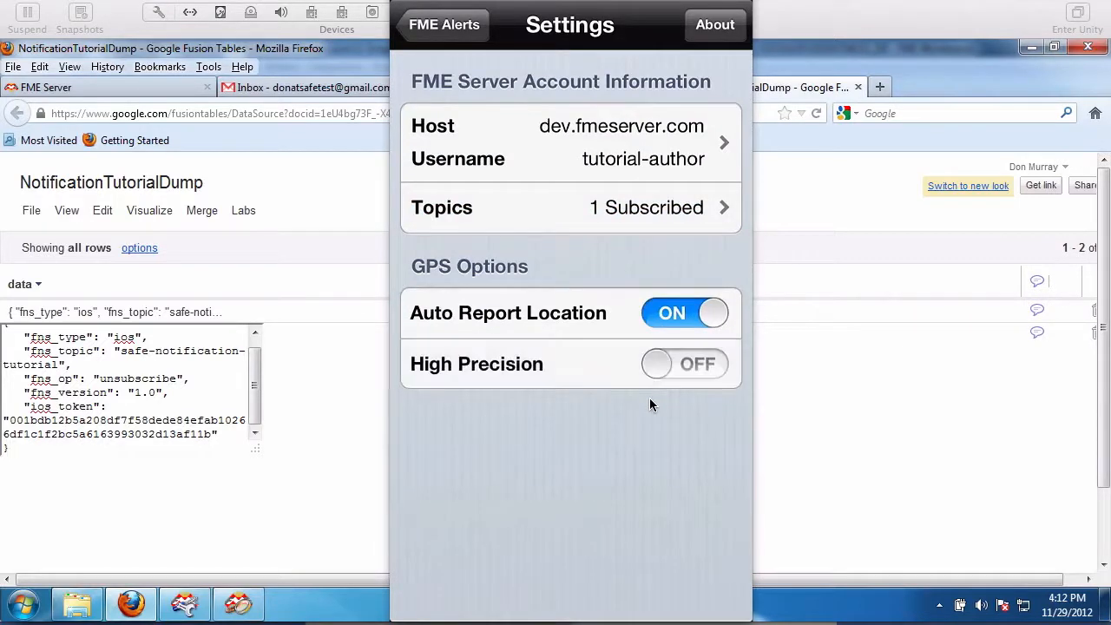
{"action": "left_click", "coordinate": [685, 364]}
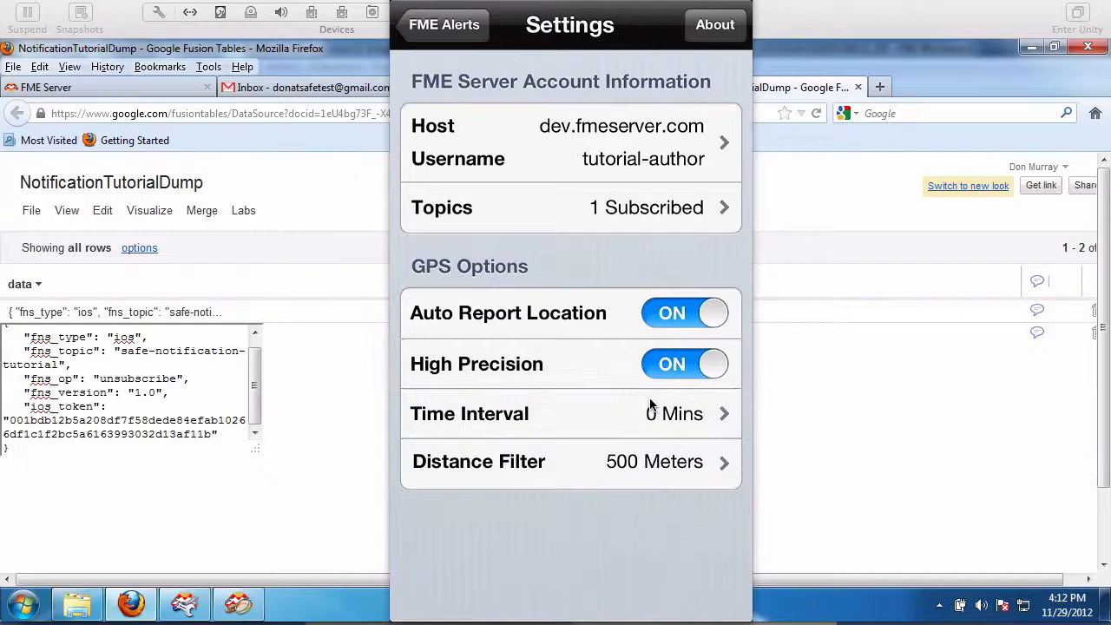
Step: Review the Distance Filter and Time Interval settings, then go back
{"action": "left_click", "coordinate": [570, 461]}
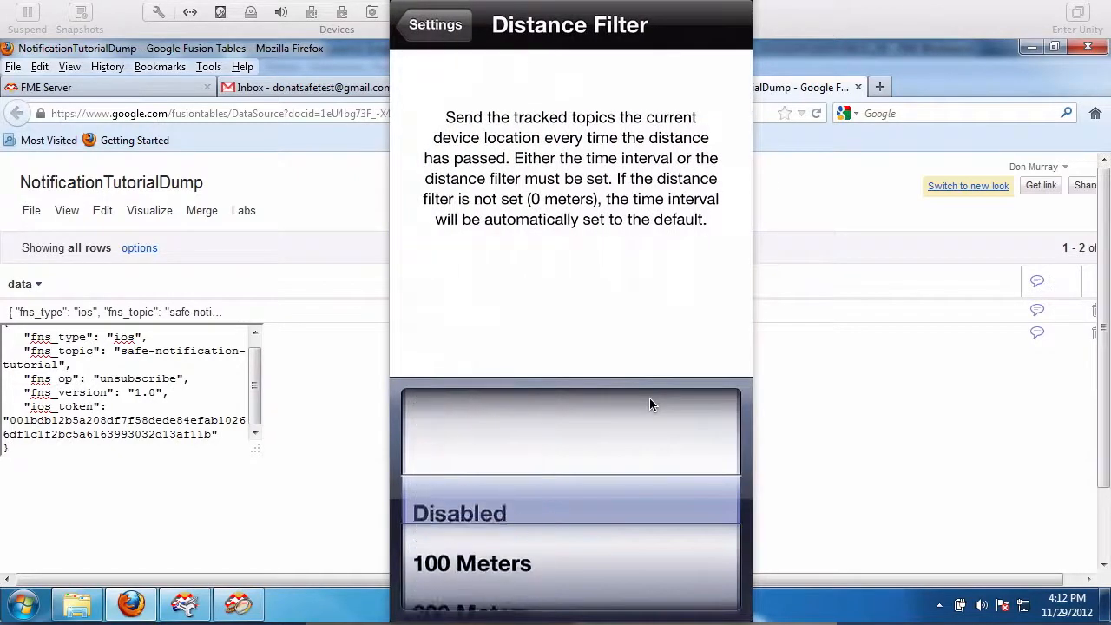
{"action": "scroll", "scroll_direction": "up", "scroll_amount": 3}
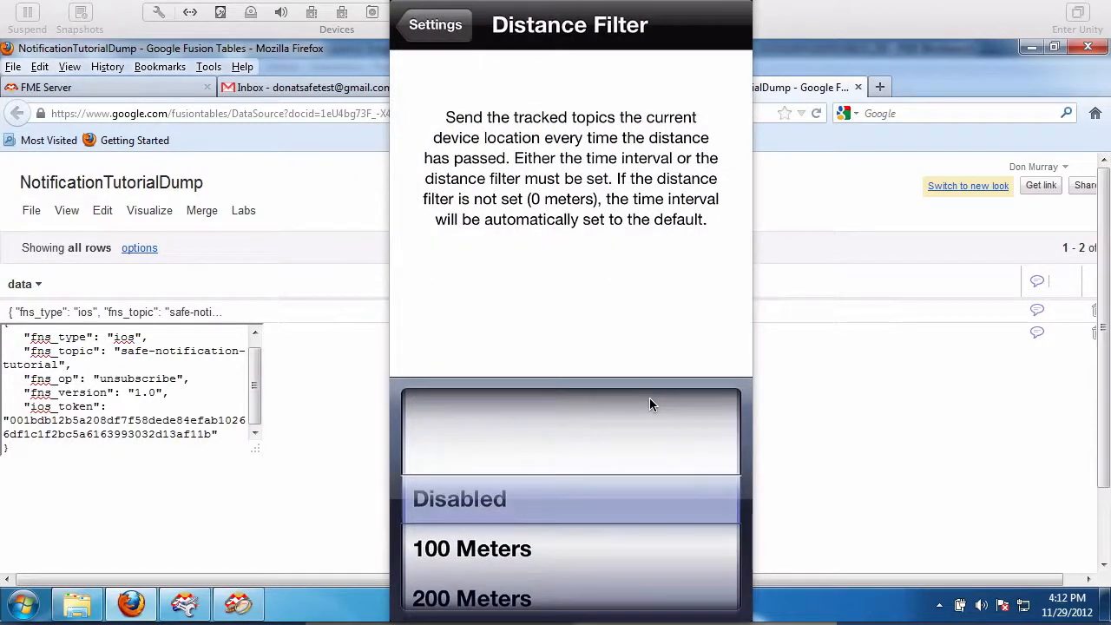
{"action": "left_click", "coordinate": [436, 24]}
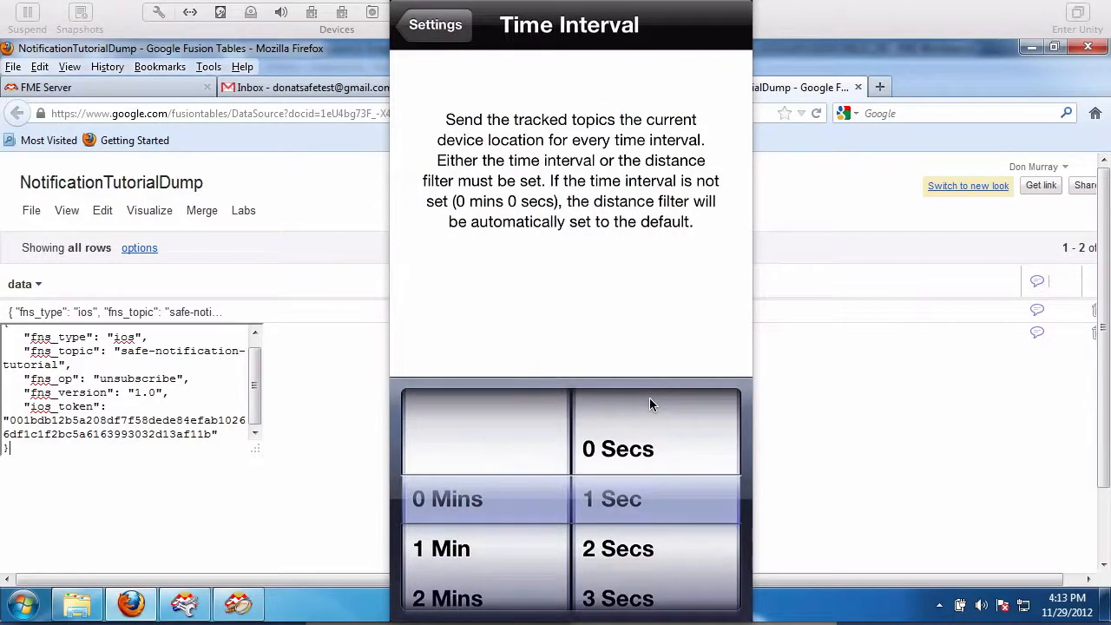
{"action": "left_click", "coordinate": [434, 24]}
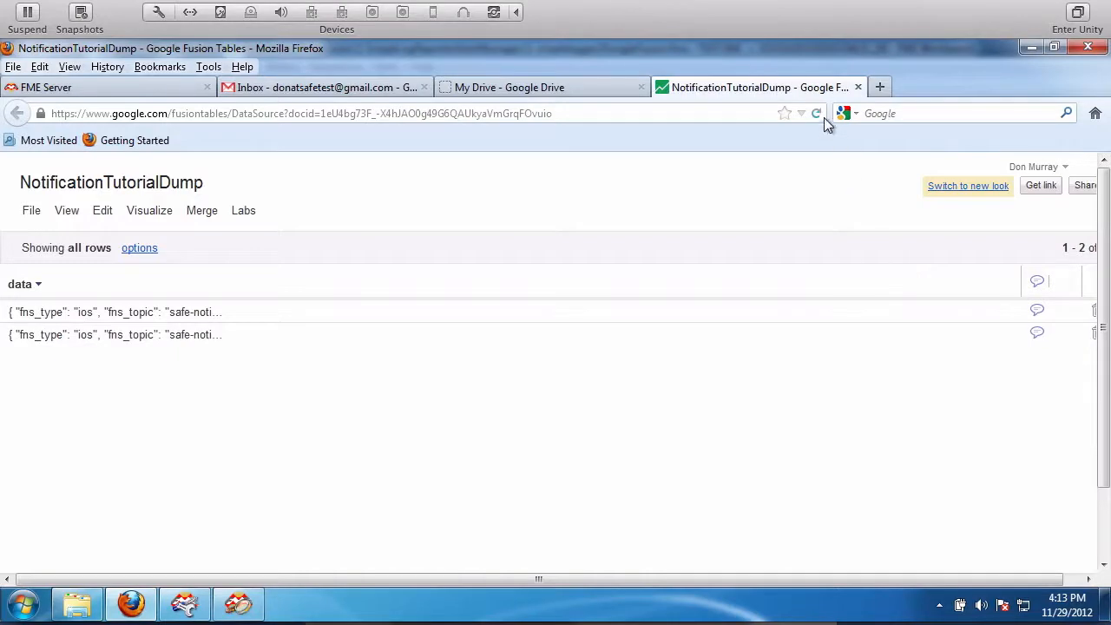
Step: Reload NotificationTutorialDump, now 23 rows, and delete all rows
{"action": "left_click", "coordinate": [815, 113]}
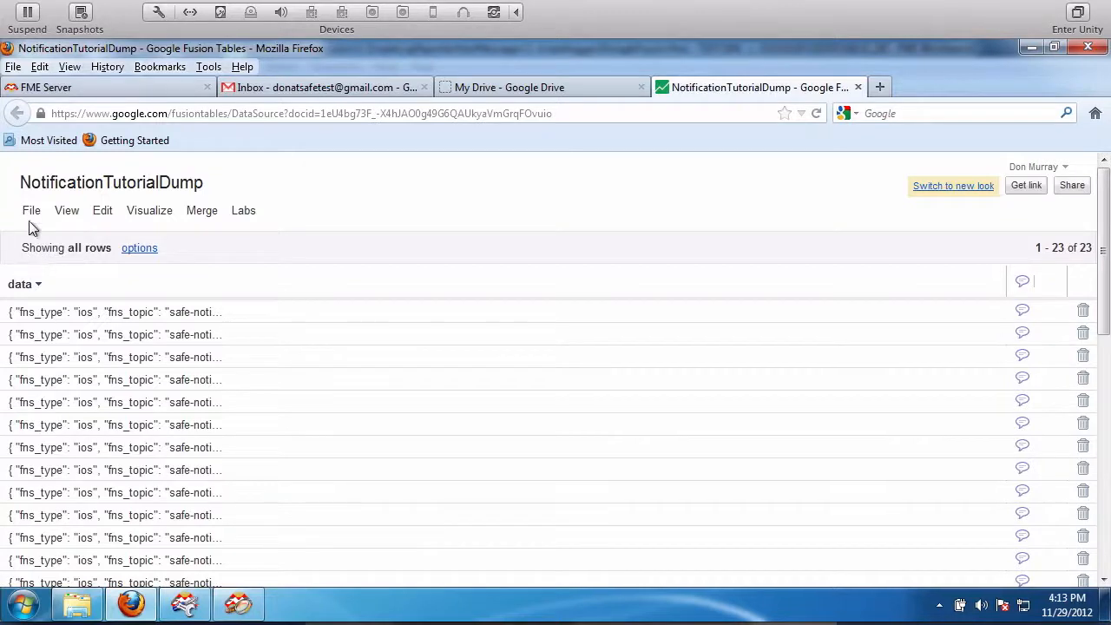
{"action": "left_click", "coordinate": [31, 210]}
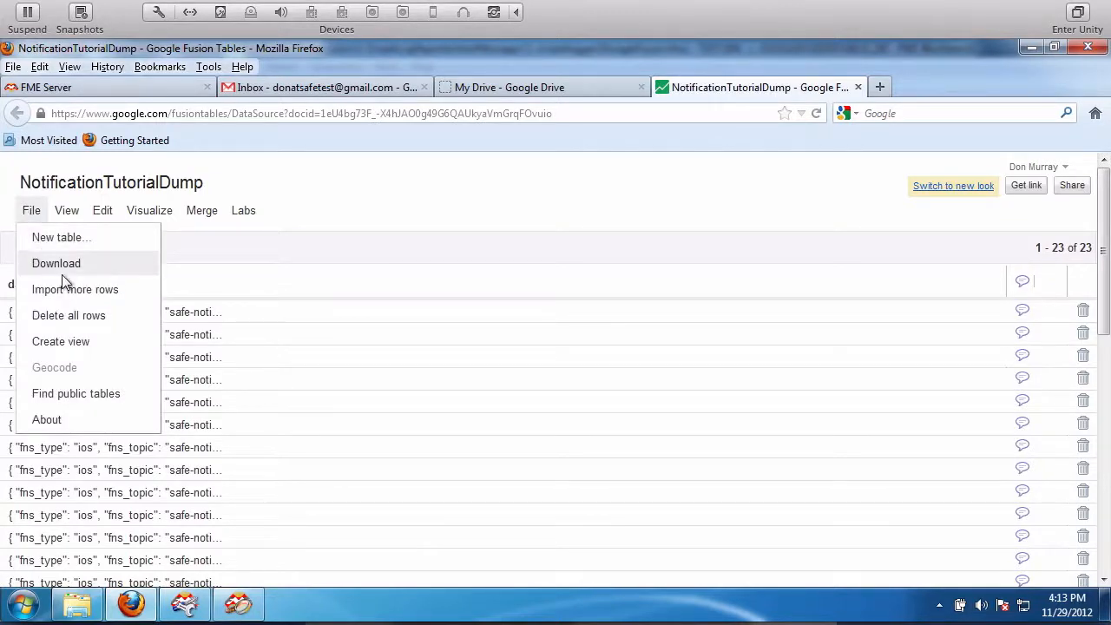
{"action": "mouse_move", "coordinate": [76, 289]}
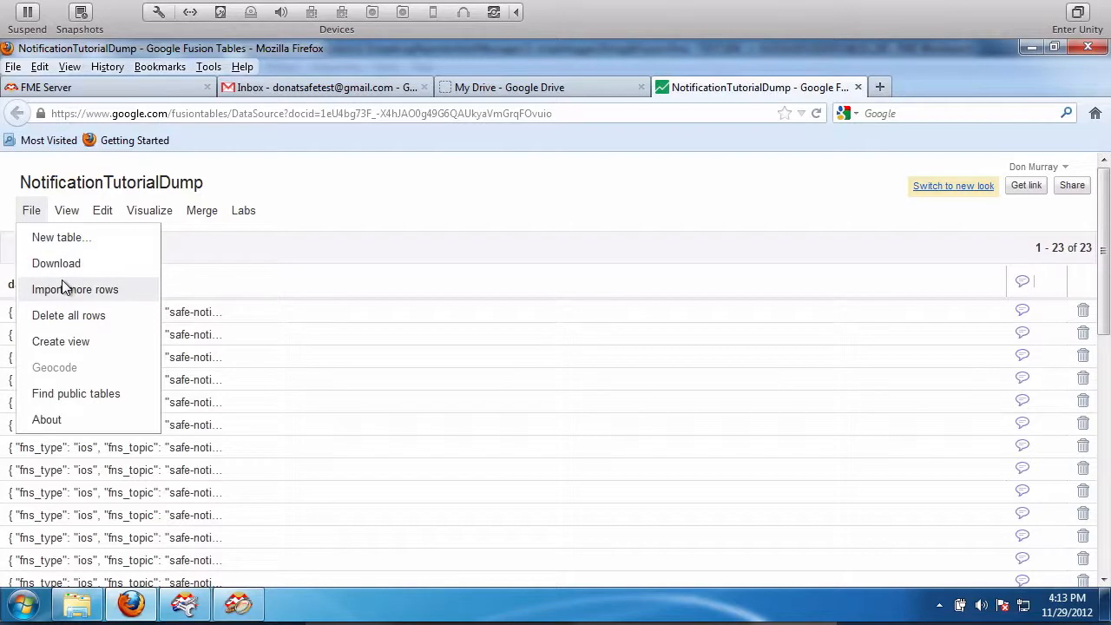
{"action": "mouse_move", "coordinate": [74, 315]}
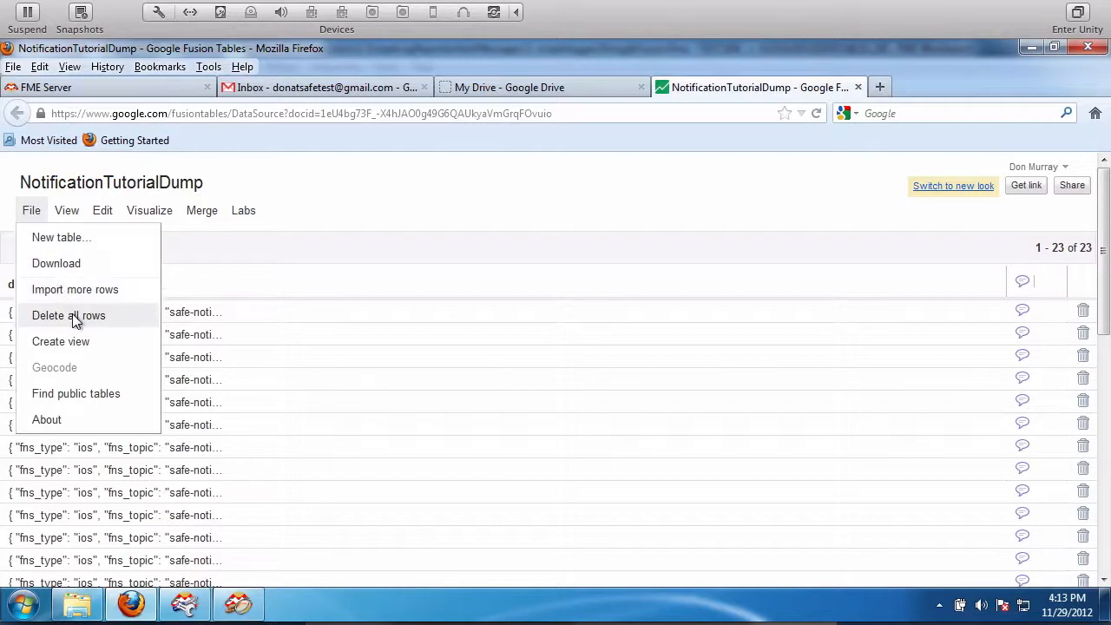
{"action": "left_click", "coordinate": [69, 315]}
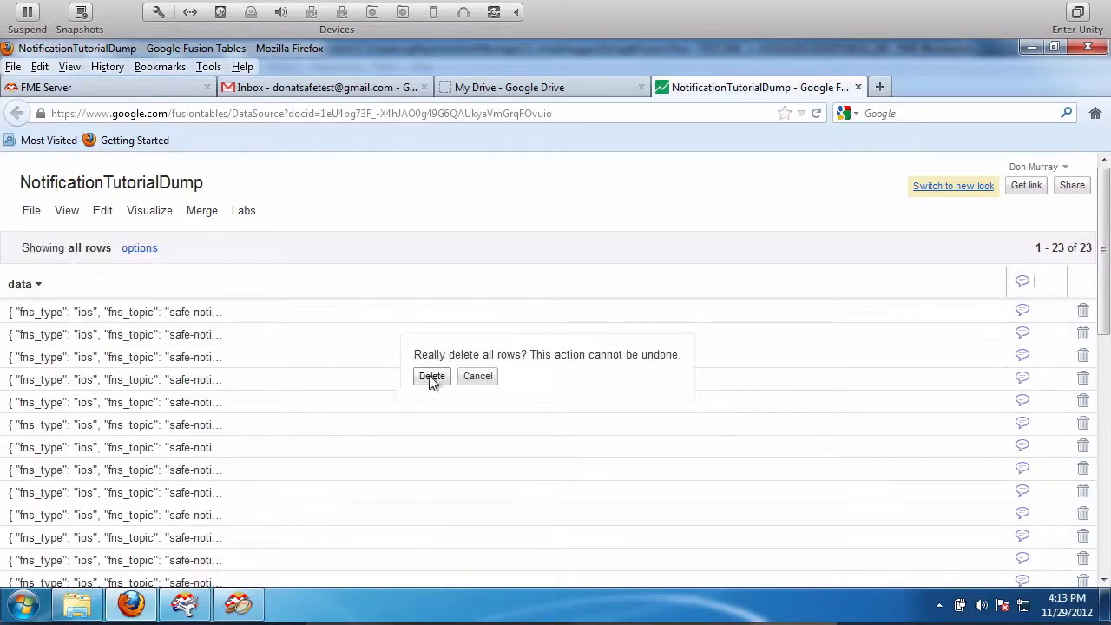
{"action": "left_click", "coordinate": [431, 376]}
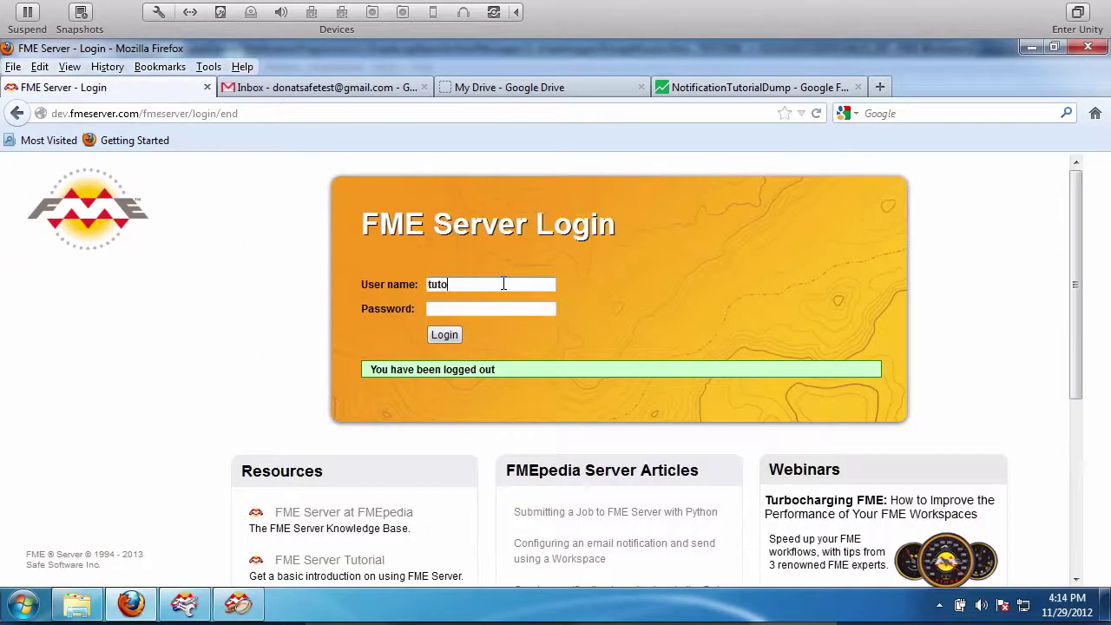
Step: Log in as tutorial-author and show the Notifications Subscriptions list
{"action": "type", "text": "rial-author"}
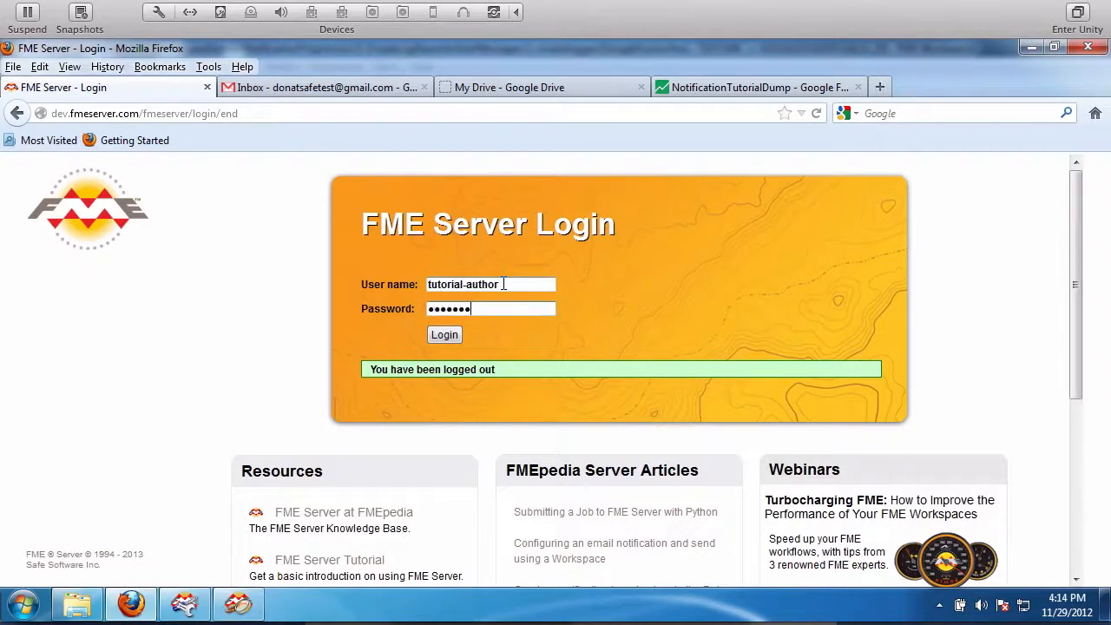
{"action": "left_click", "coordinate": [444, 334]}
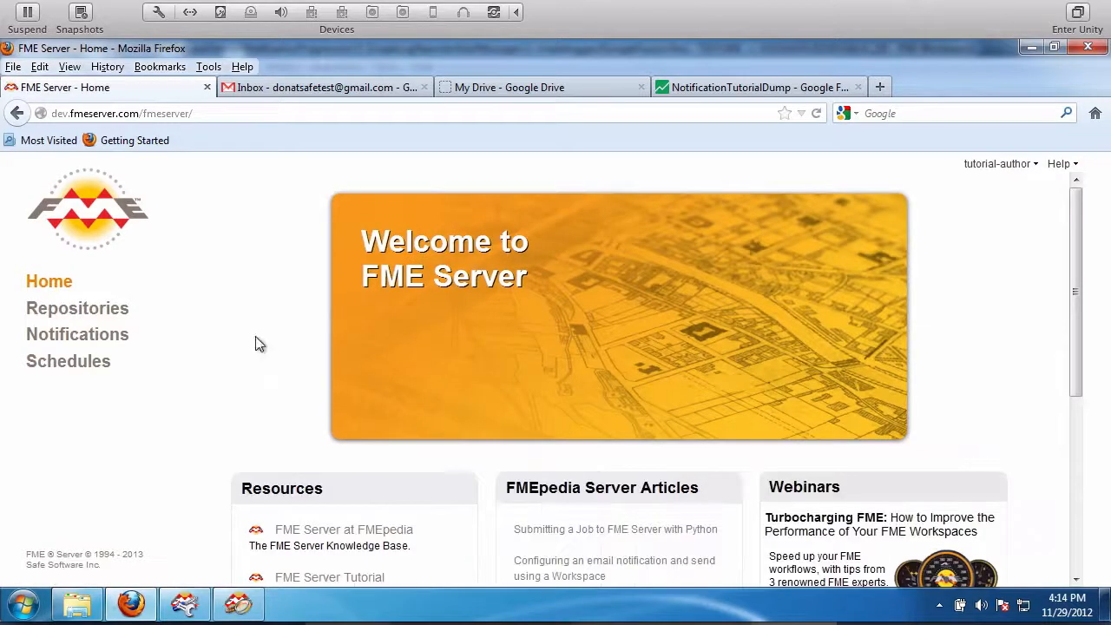
{"action": "left_click", "coordinate": [77, 334]}
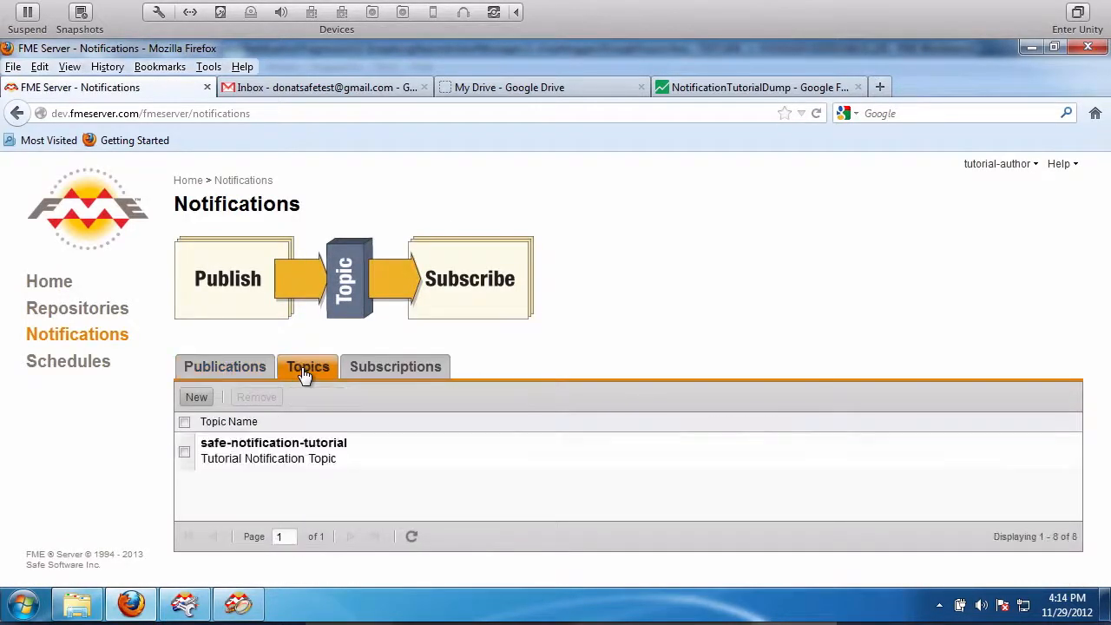
{"action": "left_click", "coordinate": [395, 366]}
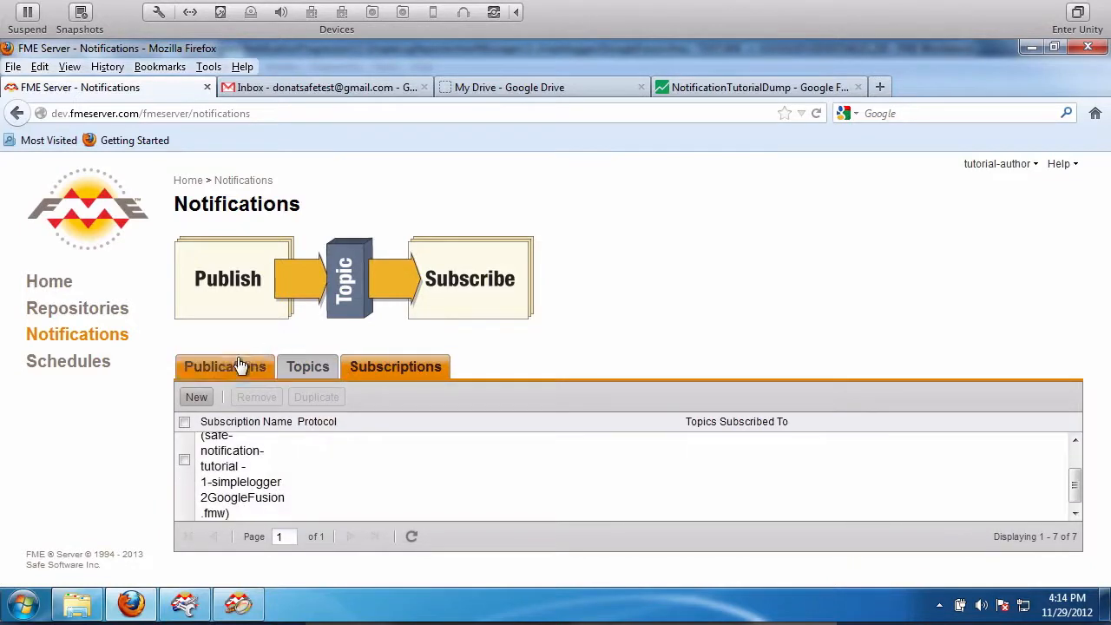
Step: Start a new publication named 'Safe Tutorial Email'
{"action": "left_click", "coordinate": [225, 366]}
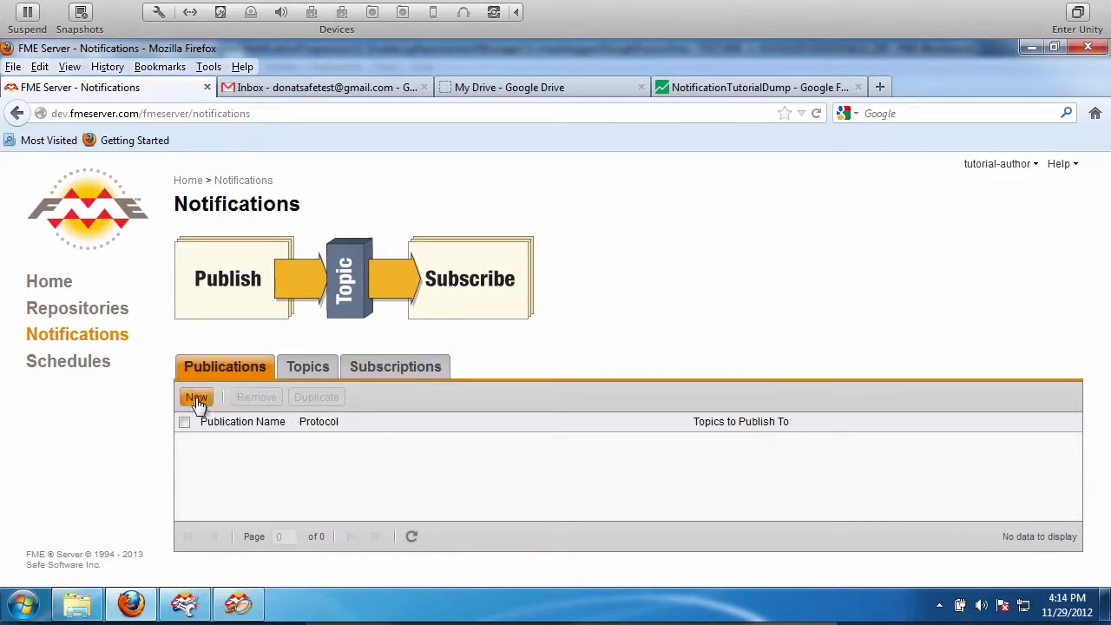
{"action": "left_click", "coordinate": [195, 397]}
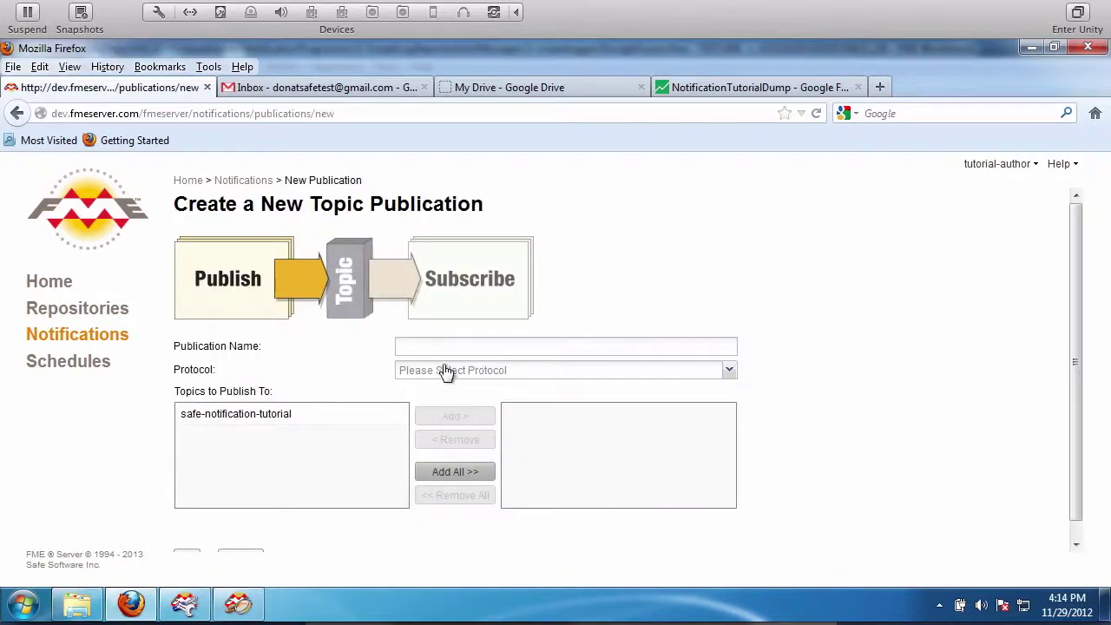
{"action": "left_click", "coordinate": [565, 346]}
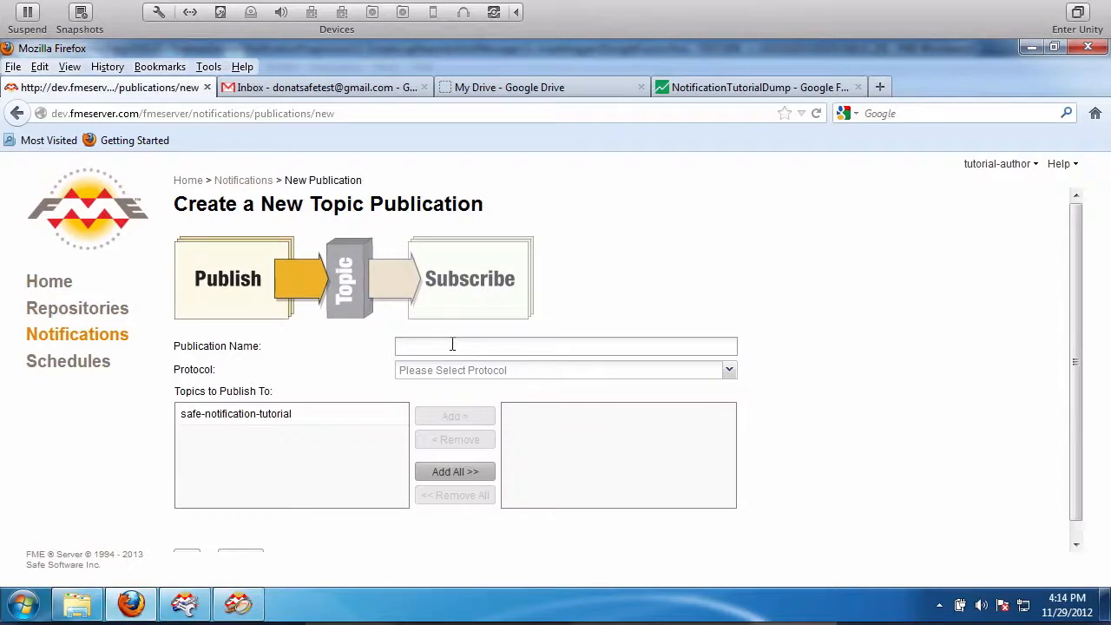
{"action": "type", "text": "Safe"}
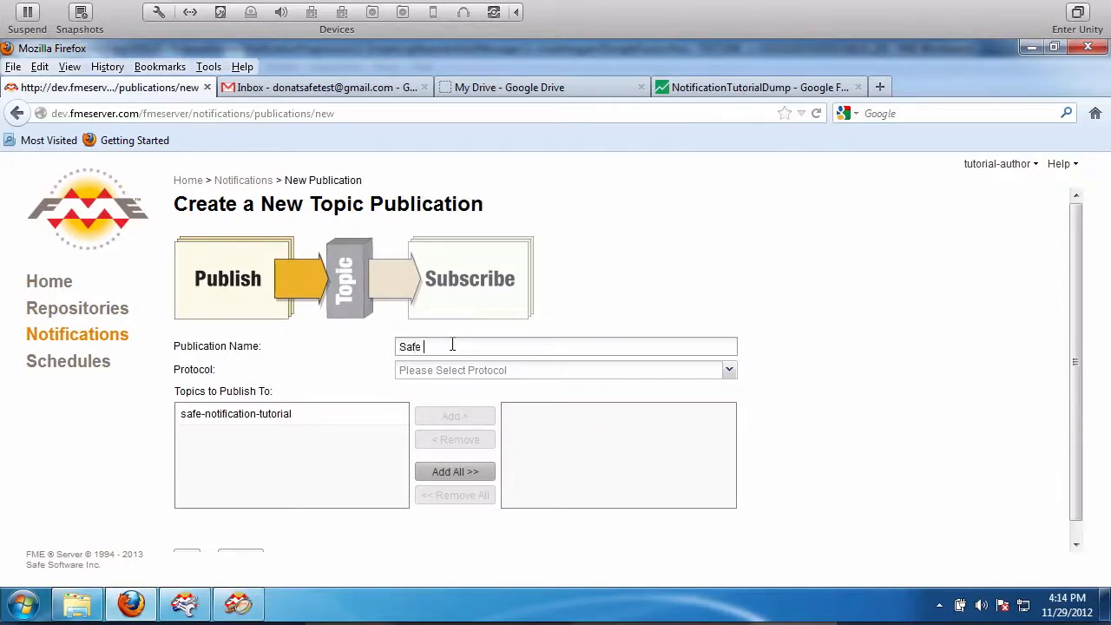
{"action": "type", "text": "Tutorial"}
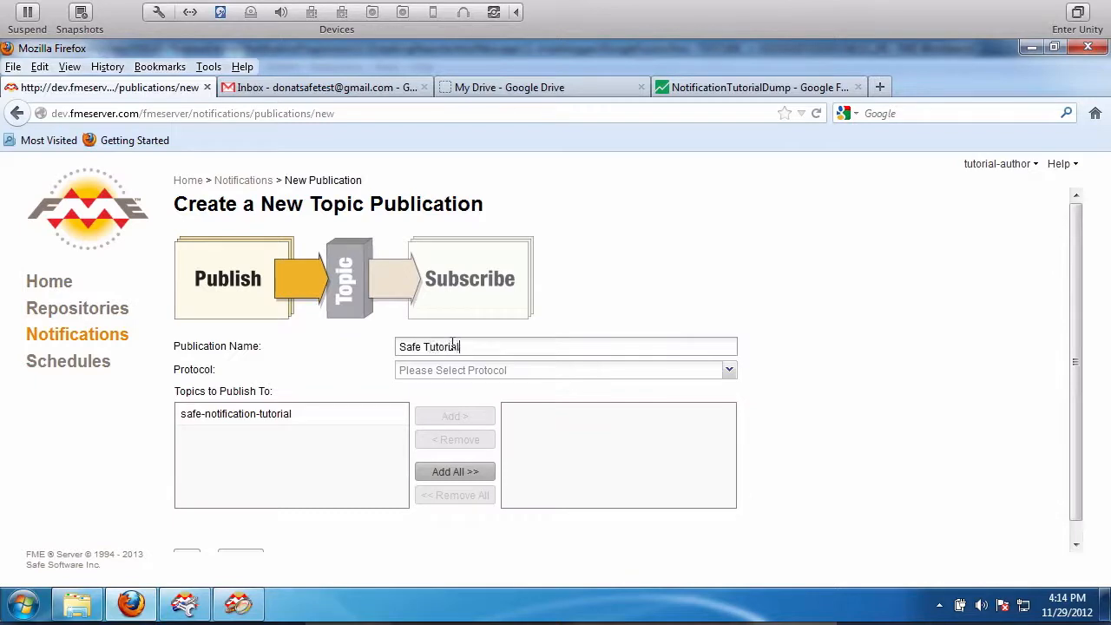
{"action": "type", "text": "Email"}
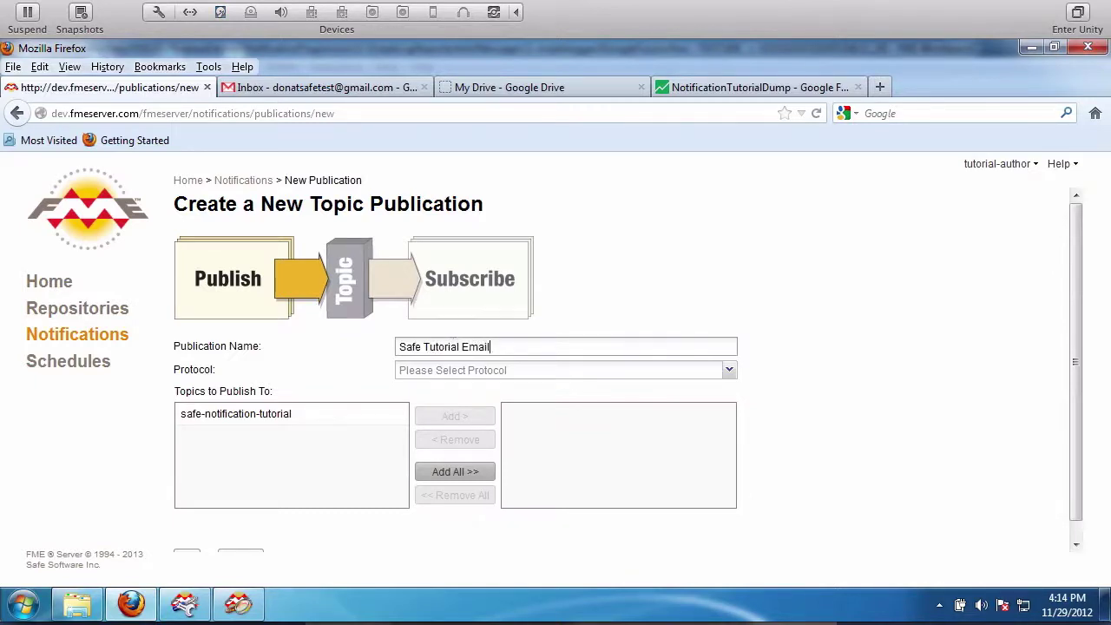
Step: Set protocol Email, user name safetutorial, topic safe-notification-tutorial, and save
{"action": "left_click", "coordinate": [727, 370]}
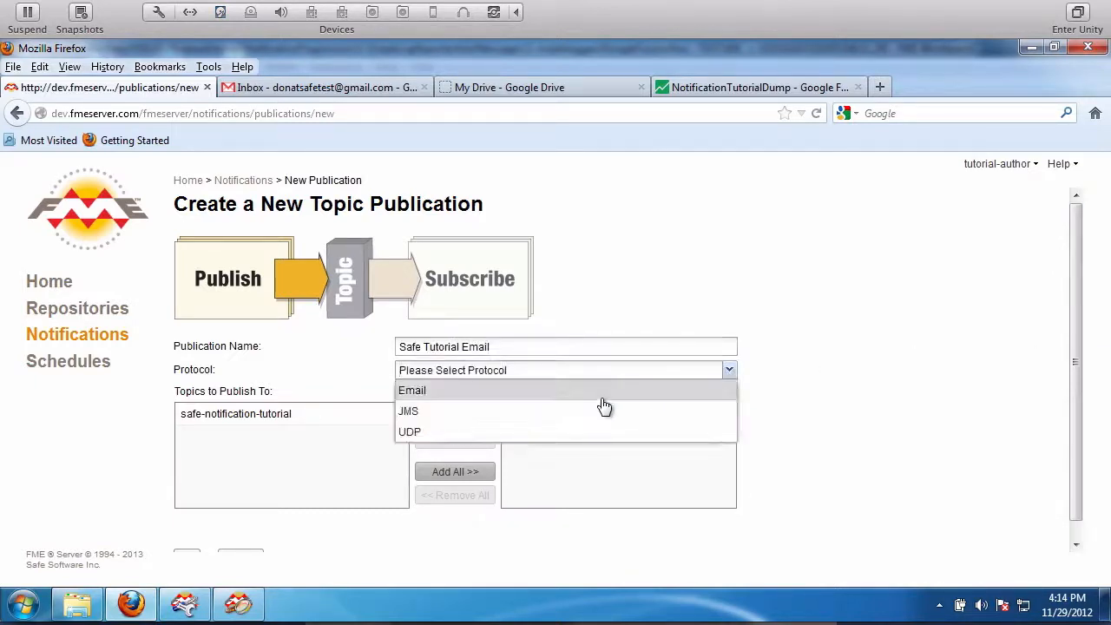
{"action": "left_click", "coordinate": [411, 389]}
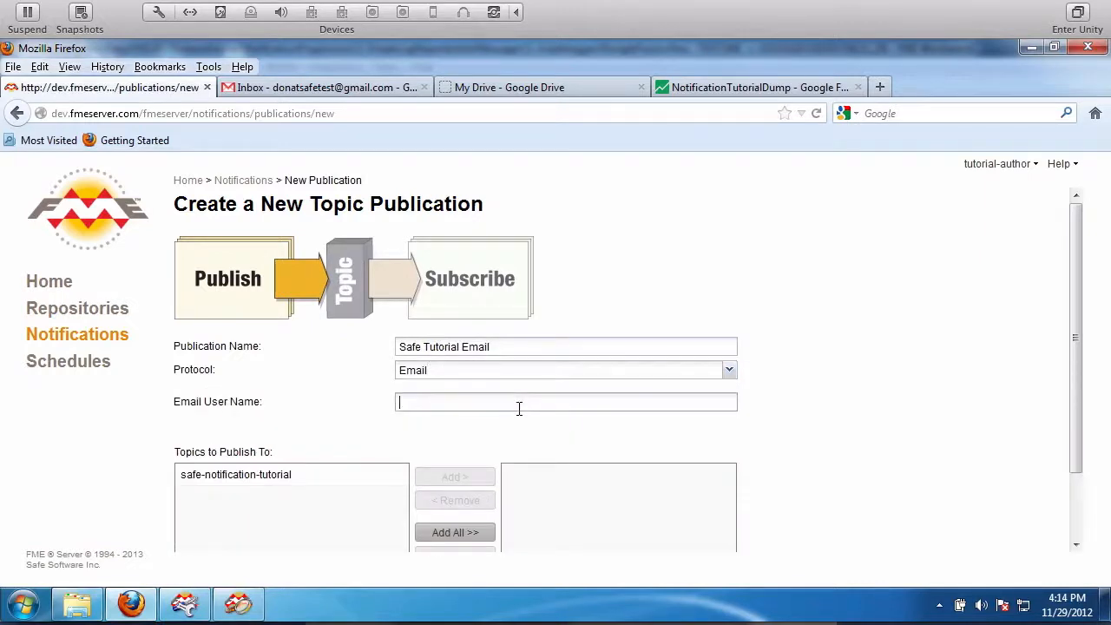
{"action": "type", "text": "safet"}
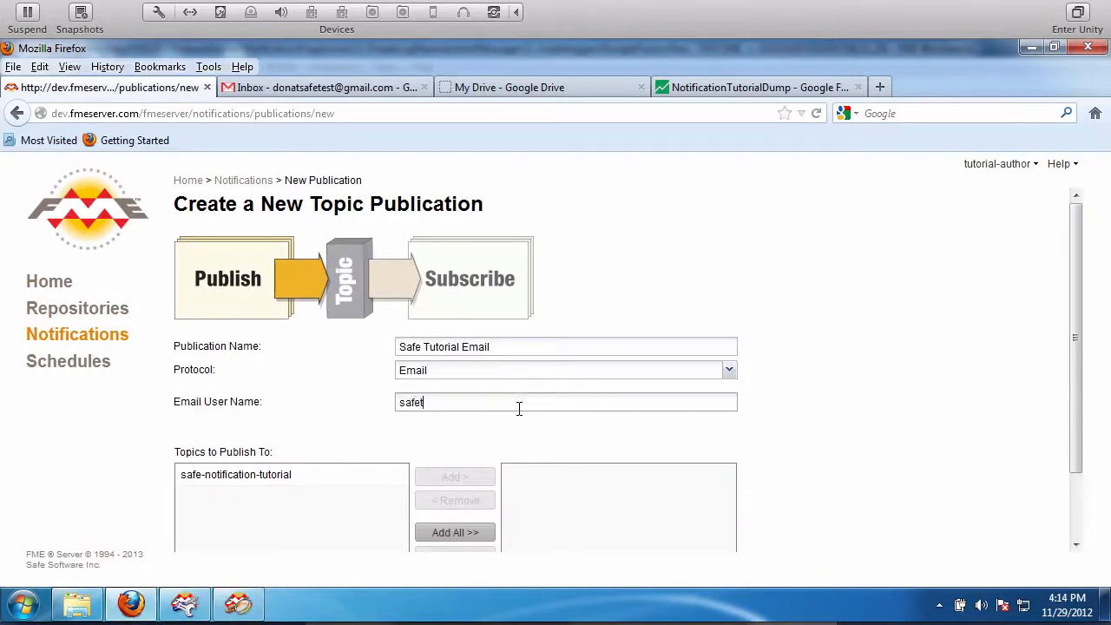
{"action": "type", "text": "utorial"}
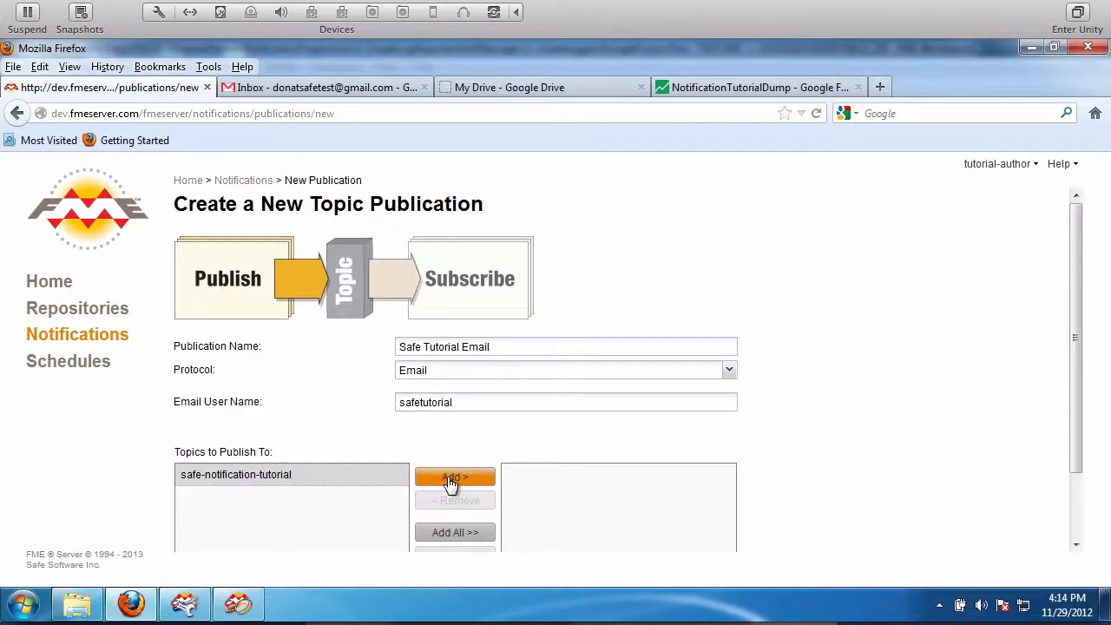
{"action": "left_click", "coordinate": [455, 476]}
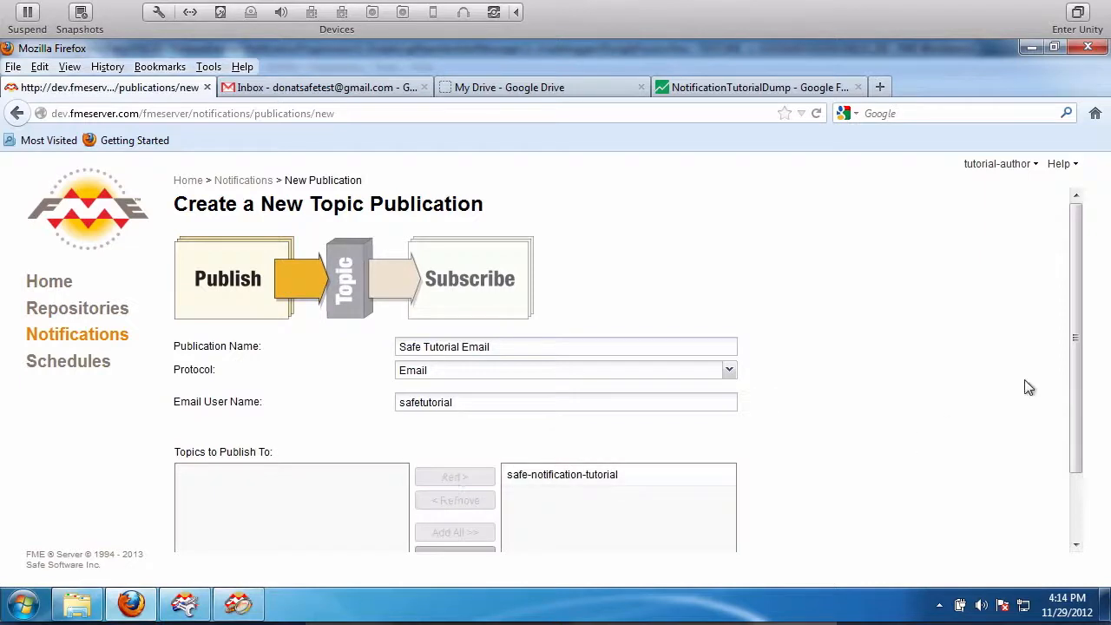
{"action": "scroll", "scroll_direction": "down", "scroll_amount": 3}
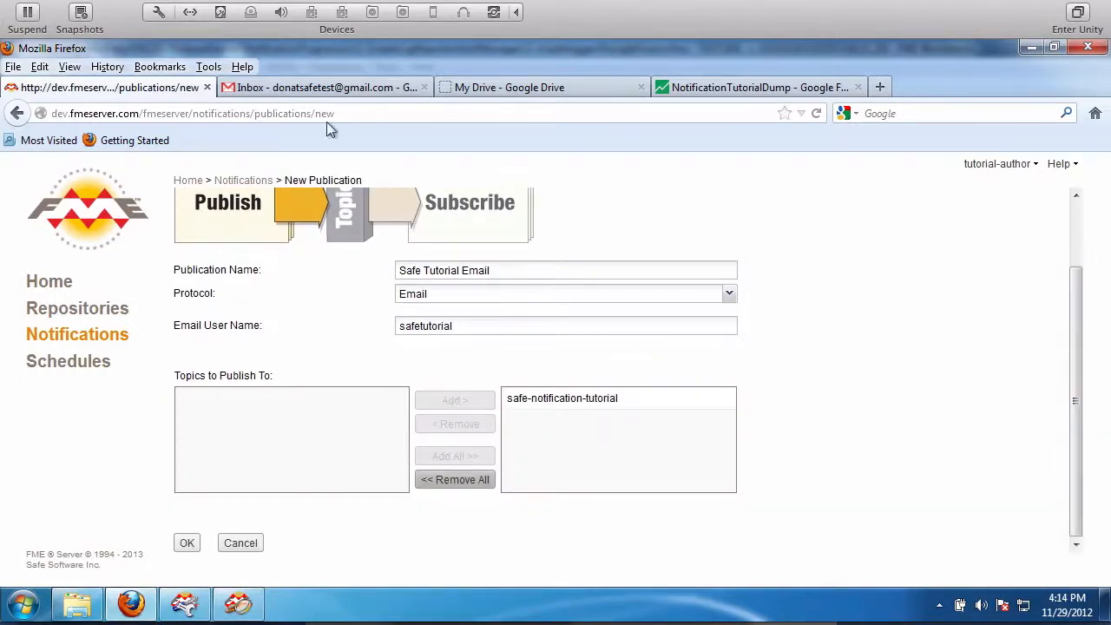
{"action": "mouse_move", "coordinate": [325, 86]}
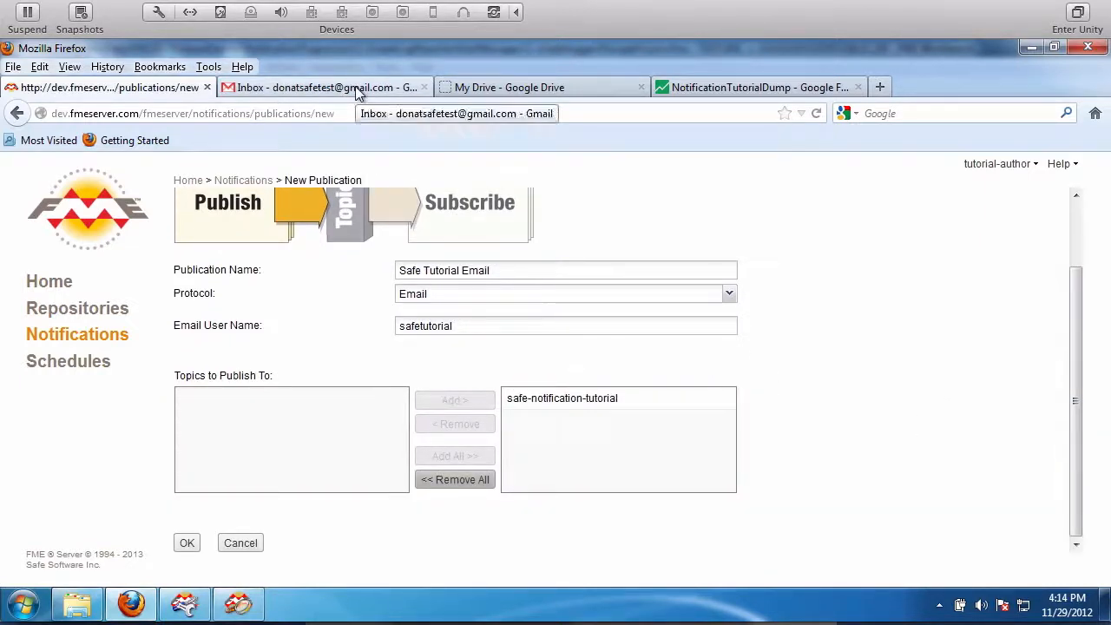
{"action": "left_click", "coordinate": [187, 543]}
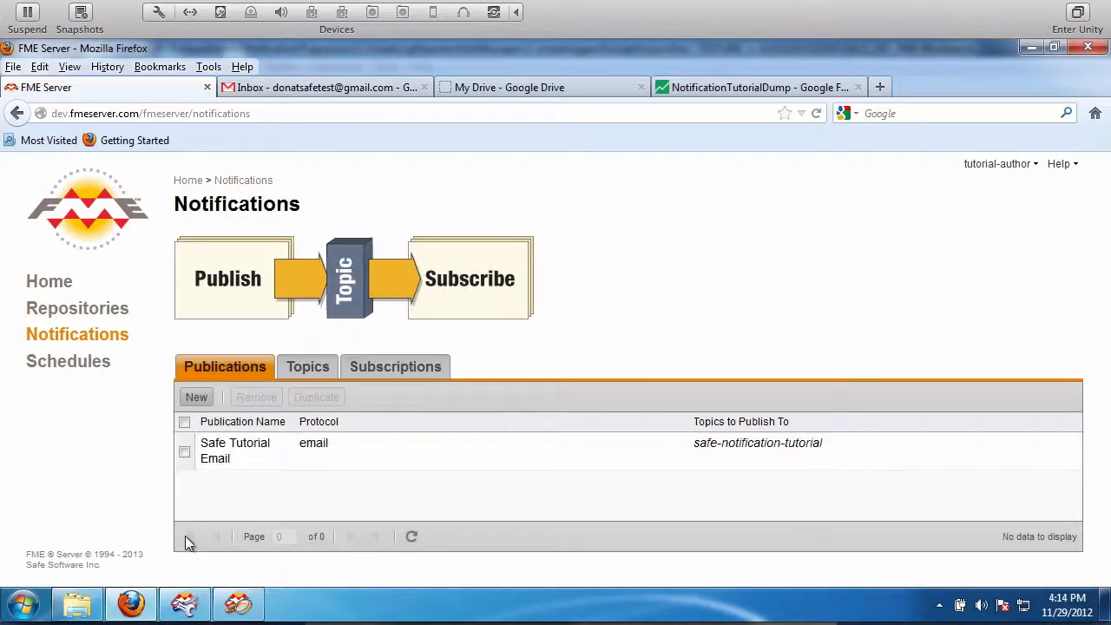
{"action": "mouse_move", "coordinate": [273, 462]}
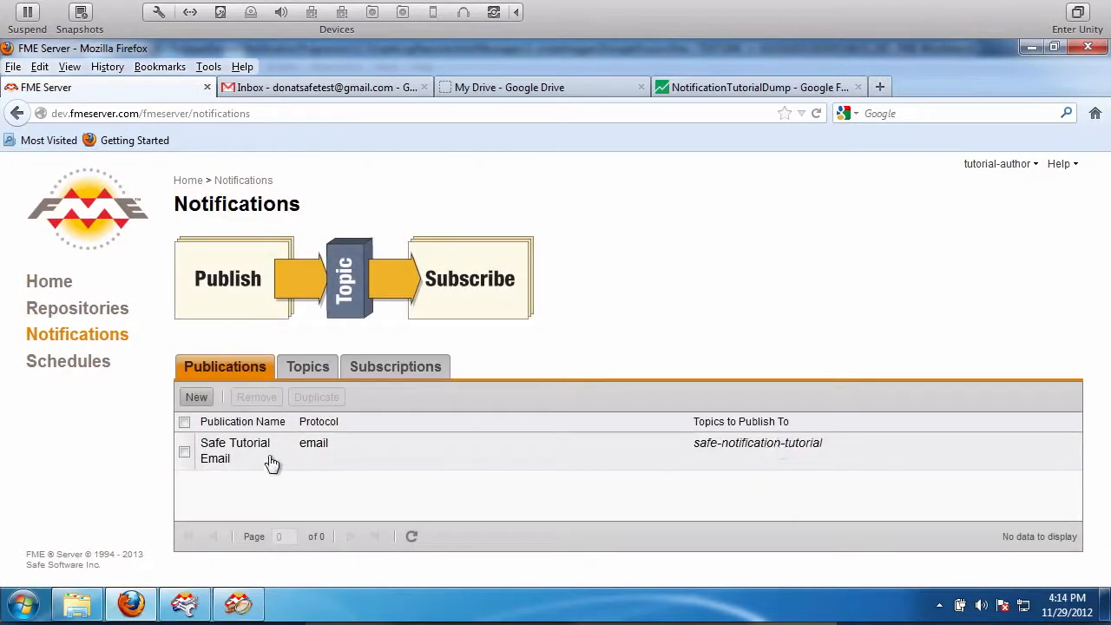
{"action": "mouse_move", "coordinate": [739, 454]}
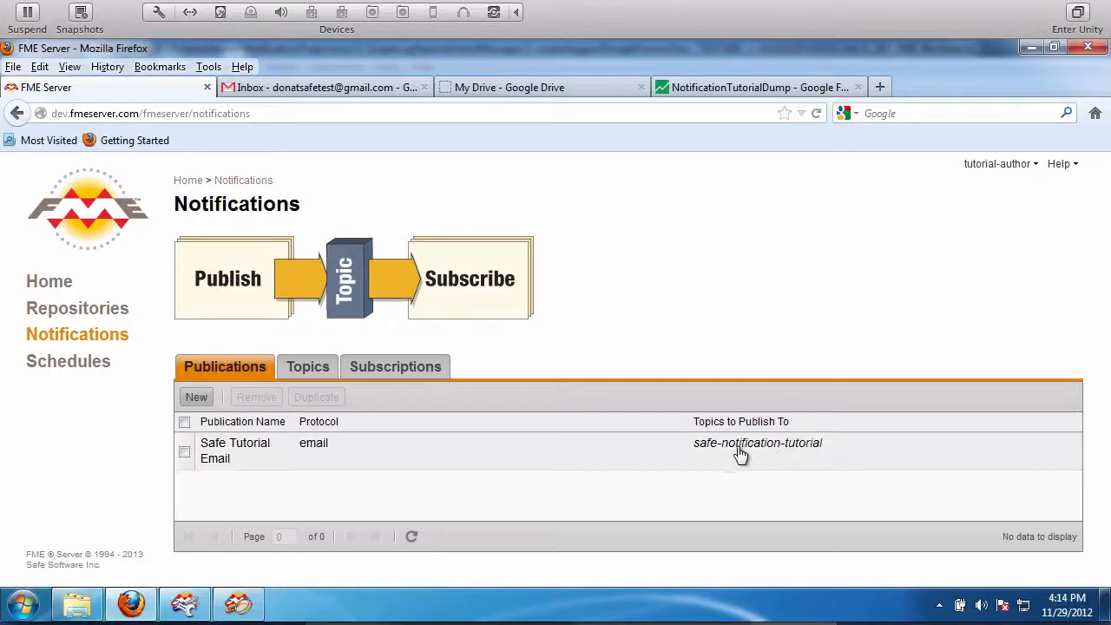
{"action": "left_click", "coordinate": [325, 86]}
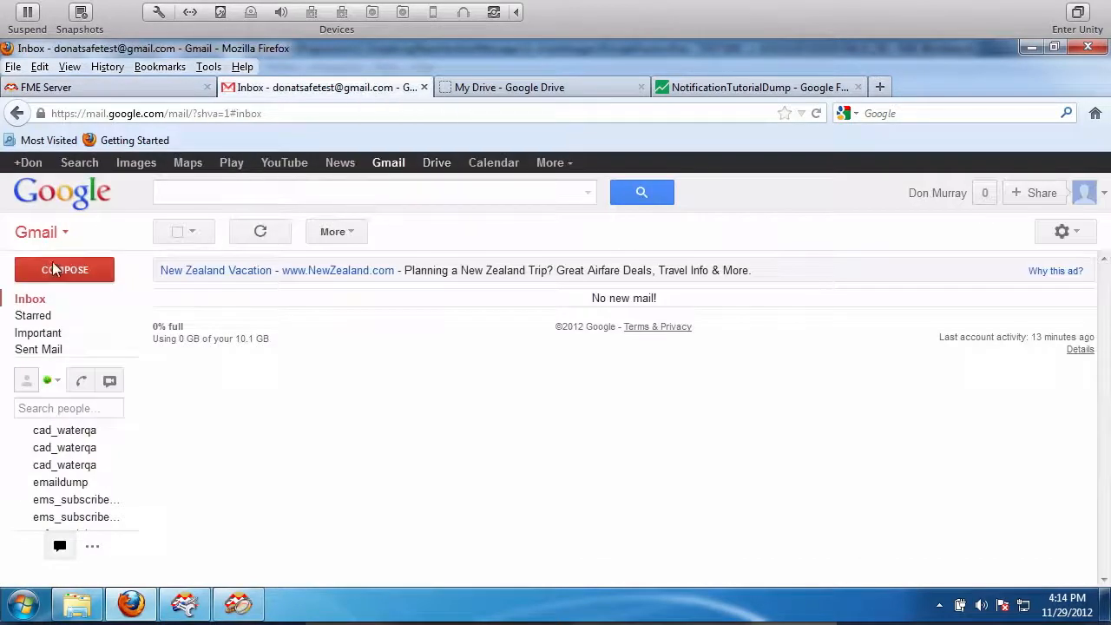
{"action": "left_click", "coordinate": [64, 270]}
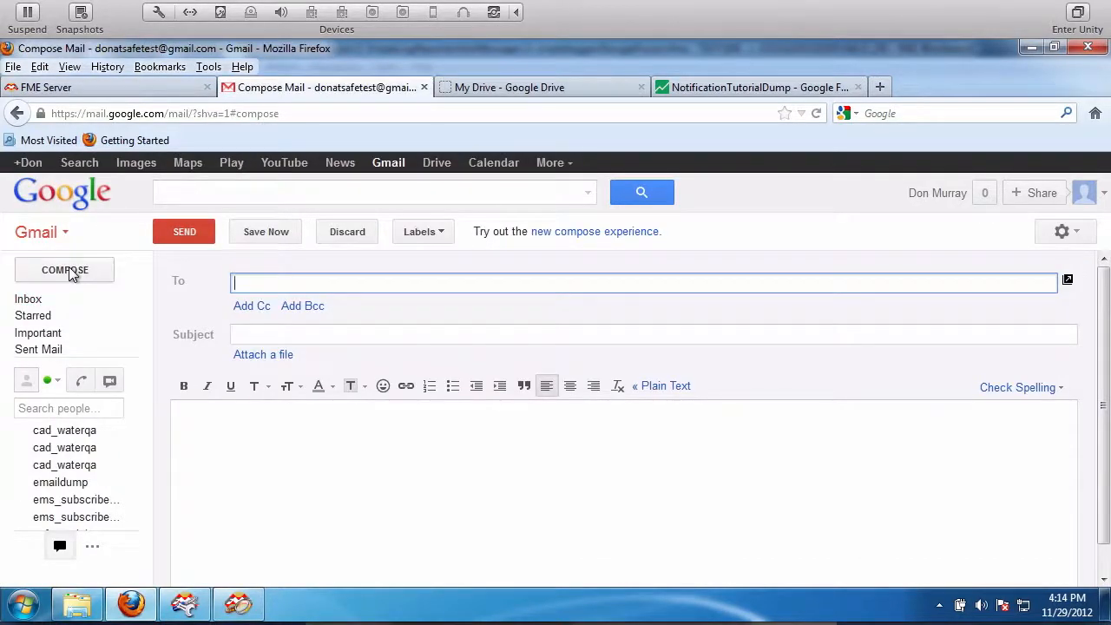
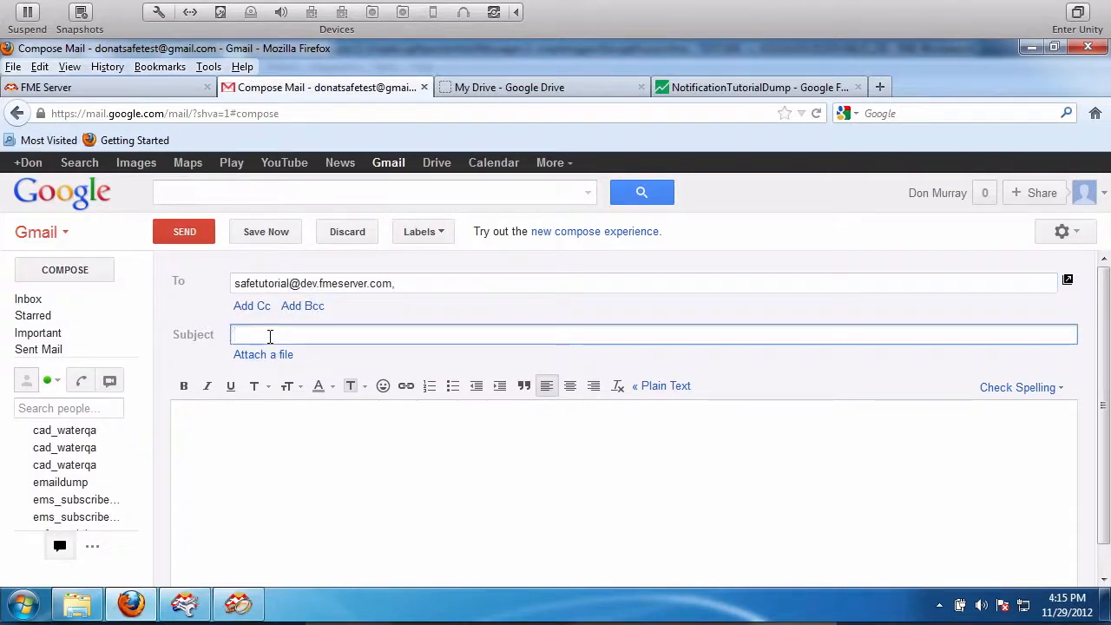
{"action": "type", "text": "Hi there!!!"}
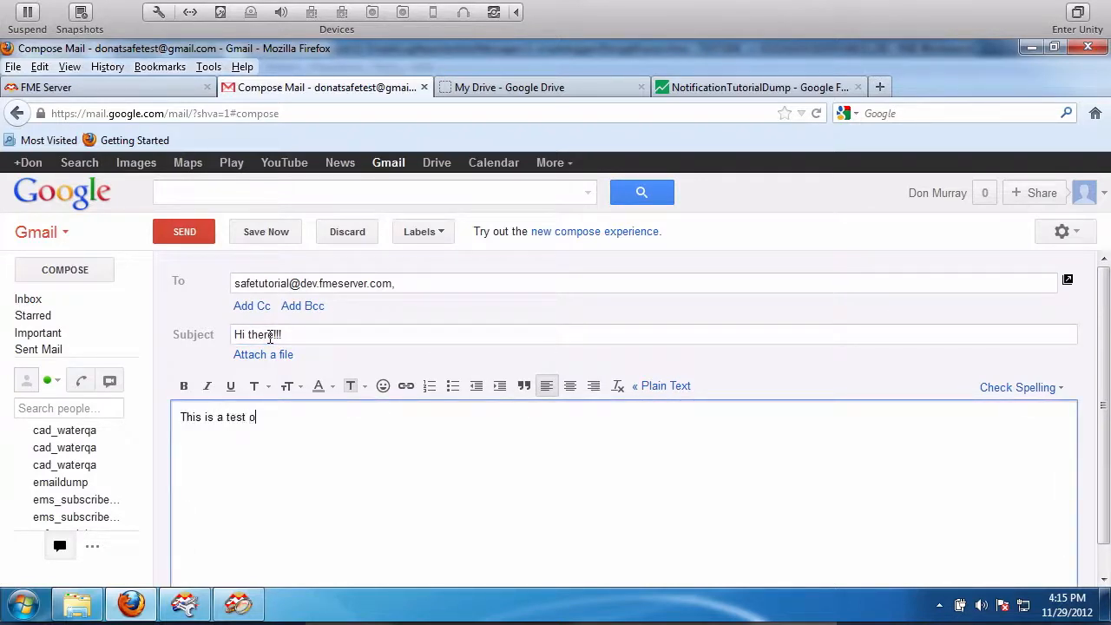
{"action": "type", "text": "f the new tutorial exampl"}
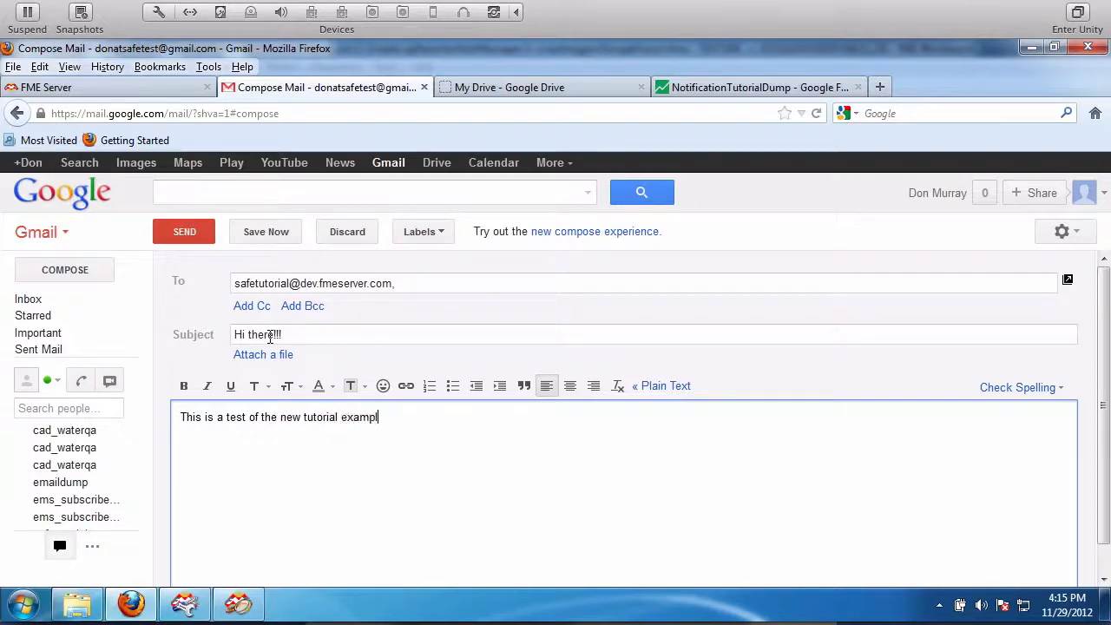
{"action": "type", "text": "e."}
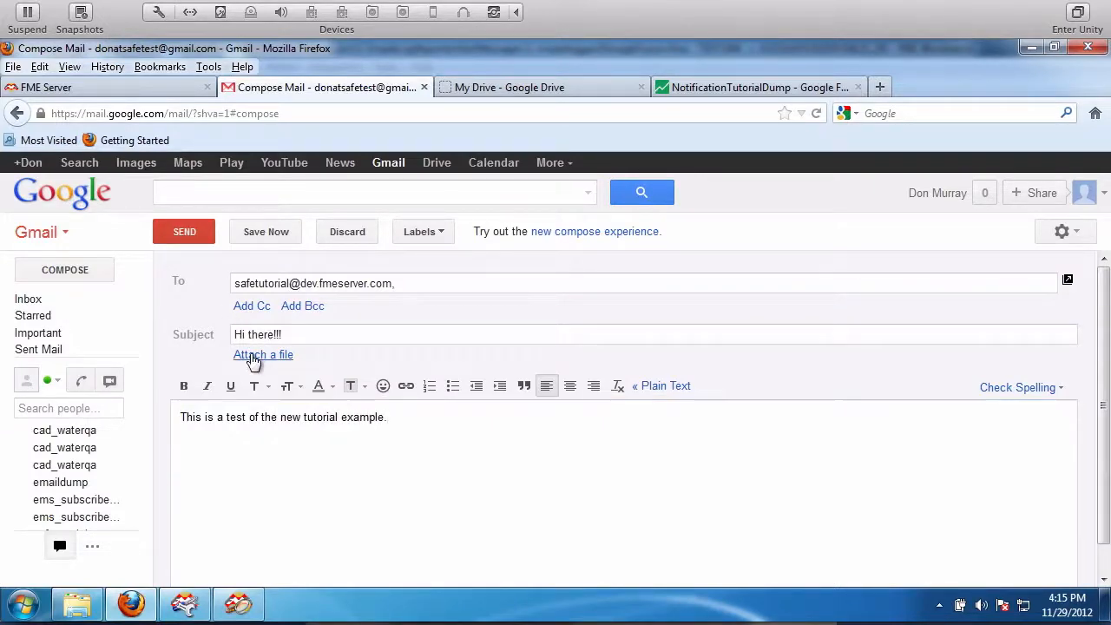
Step: Attach distribution_N25_good.dwg and distribution_N25_bad.dwg from Downloads, then send the email
{"action": "left_click", "coordinate": [263, 354]}
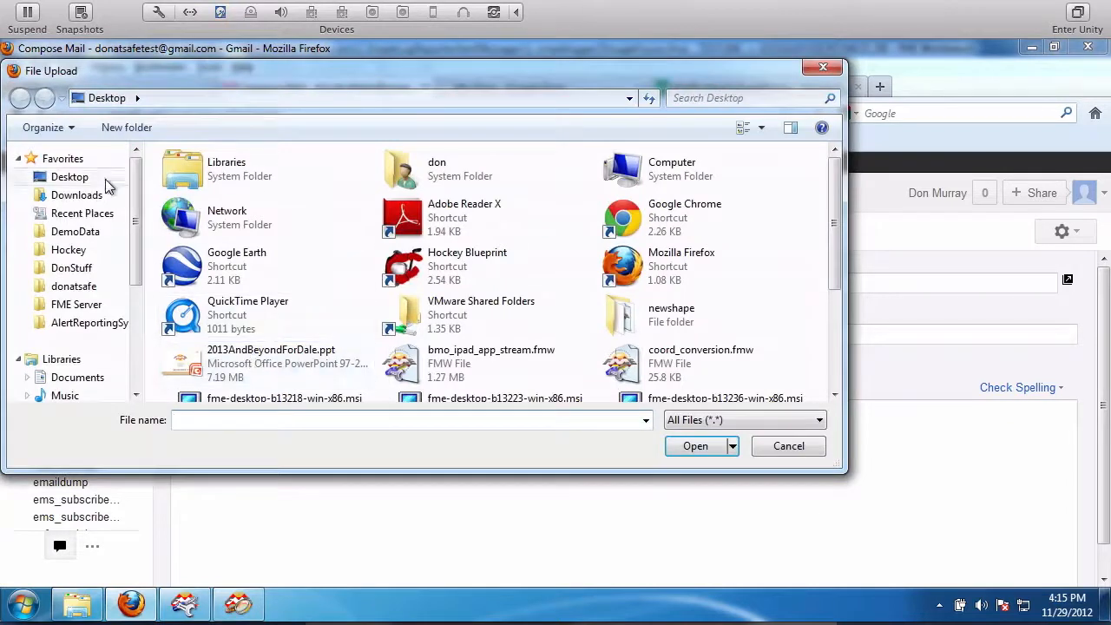
{"action": "left_click", "coordinate": [77, 194]}
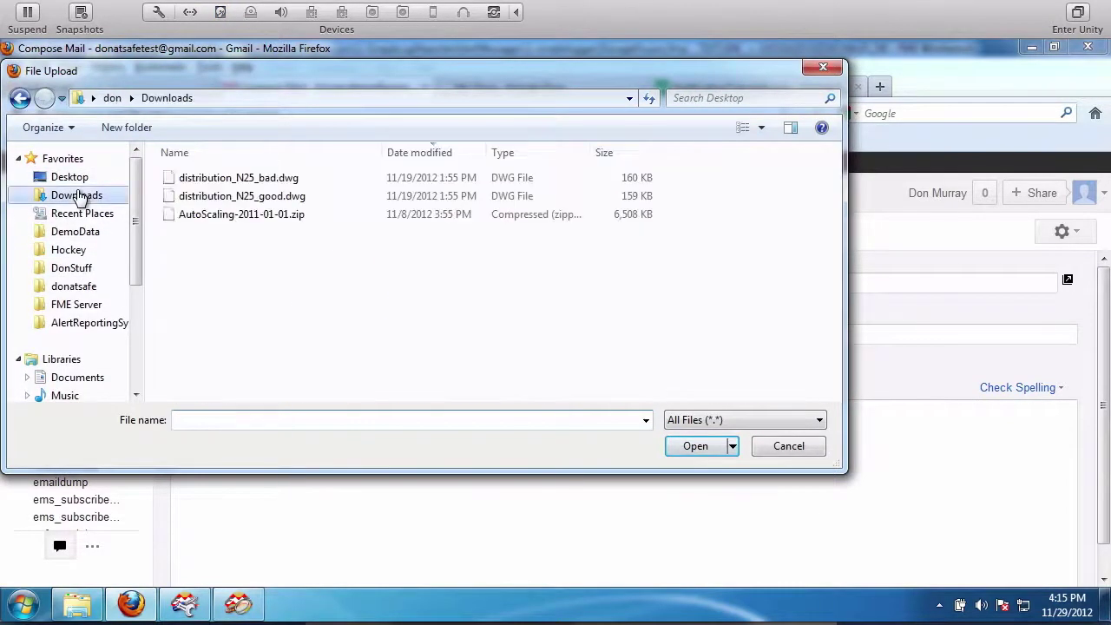
{"action": "left_click", "coordinate": [76, 194]}
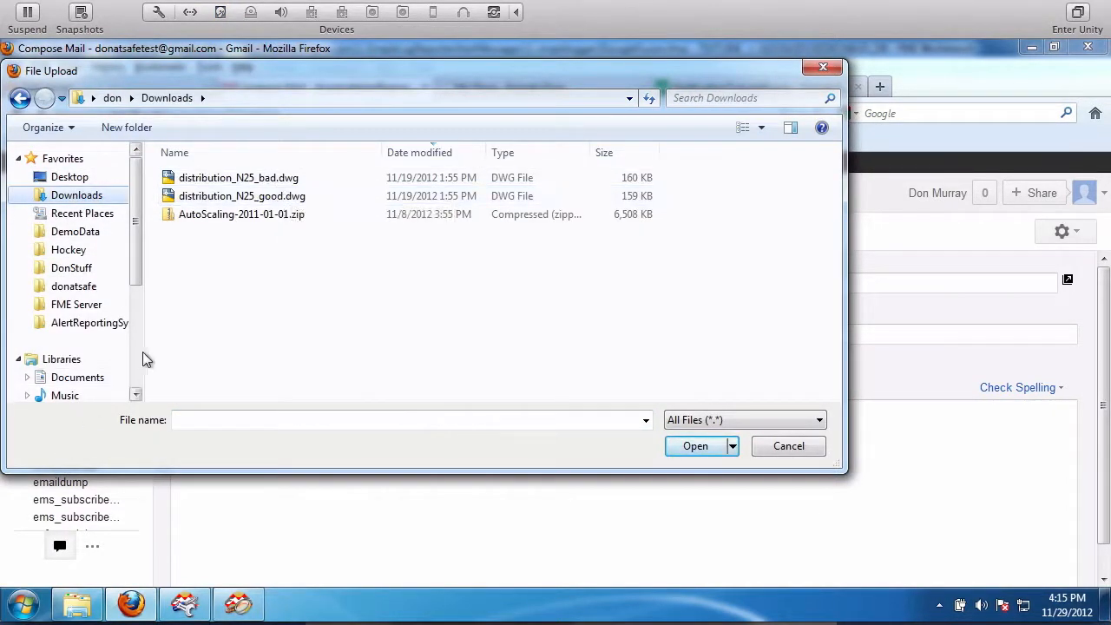
{"action": "mouse_move", "coordinate": [243, 195]}
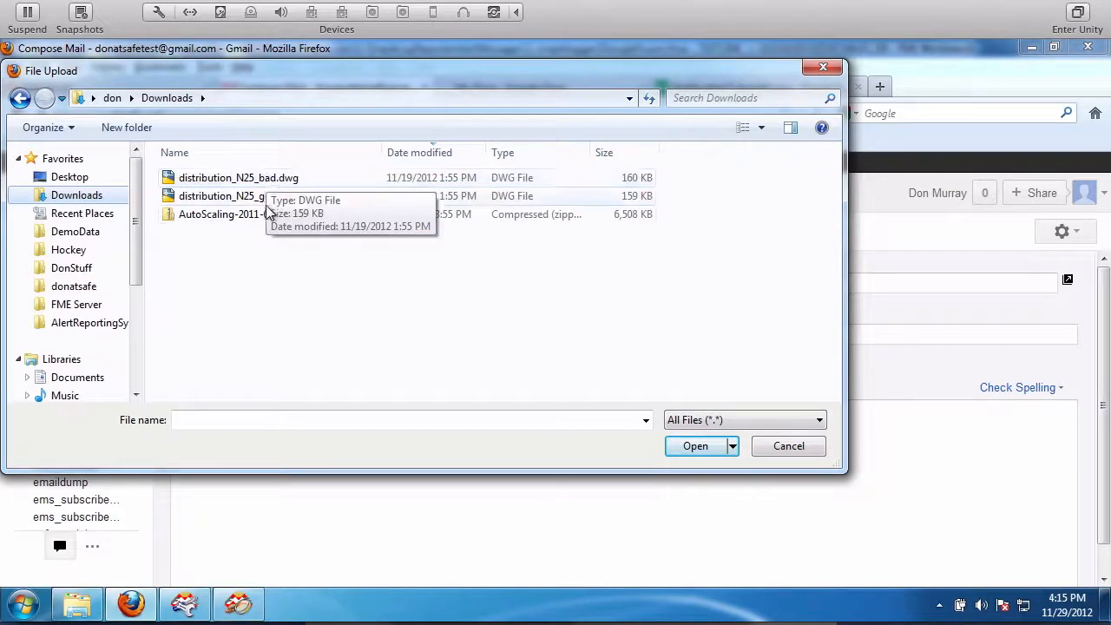
{"action": "left_click", "coordinate": [242, 196]}
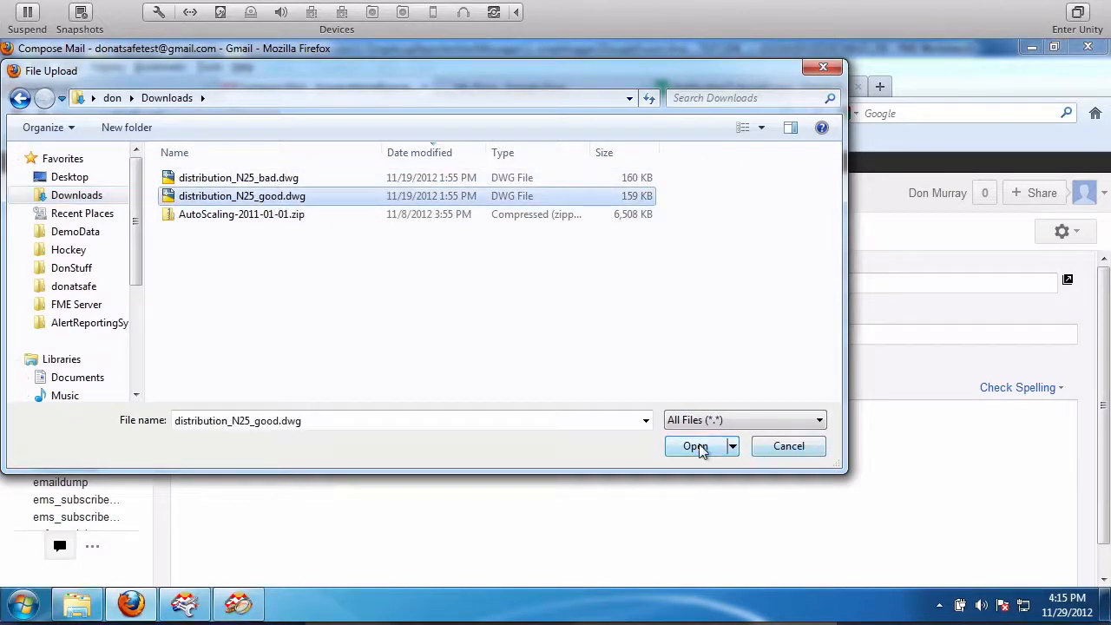
{"action": "left_click", "coordinate": [696, 445]}
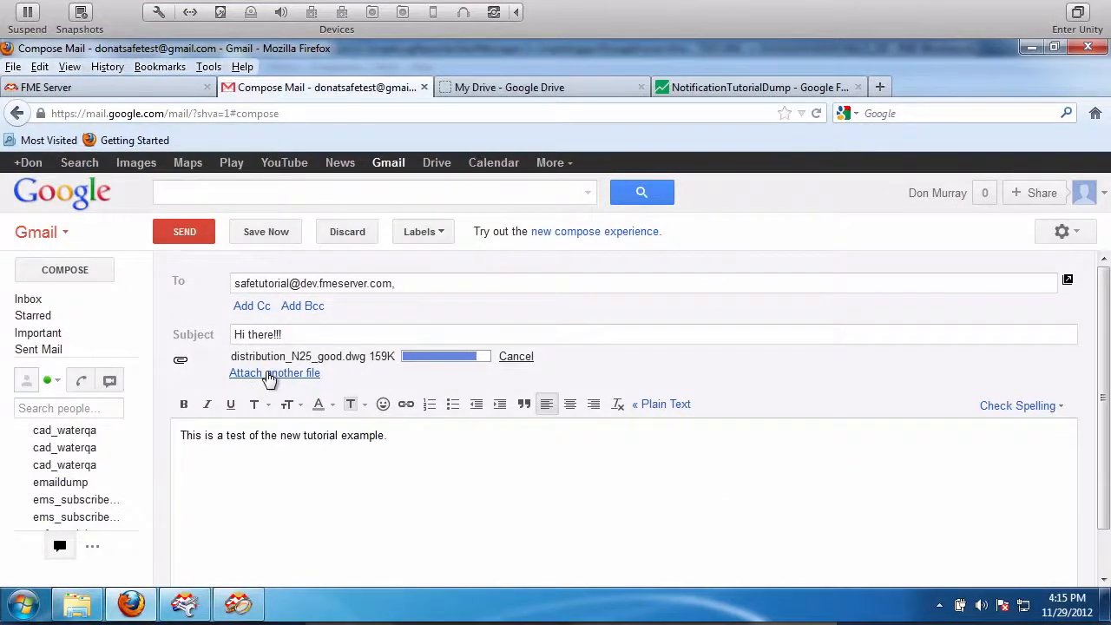
{"action": "left_click", "coordinate": [274, 372]}
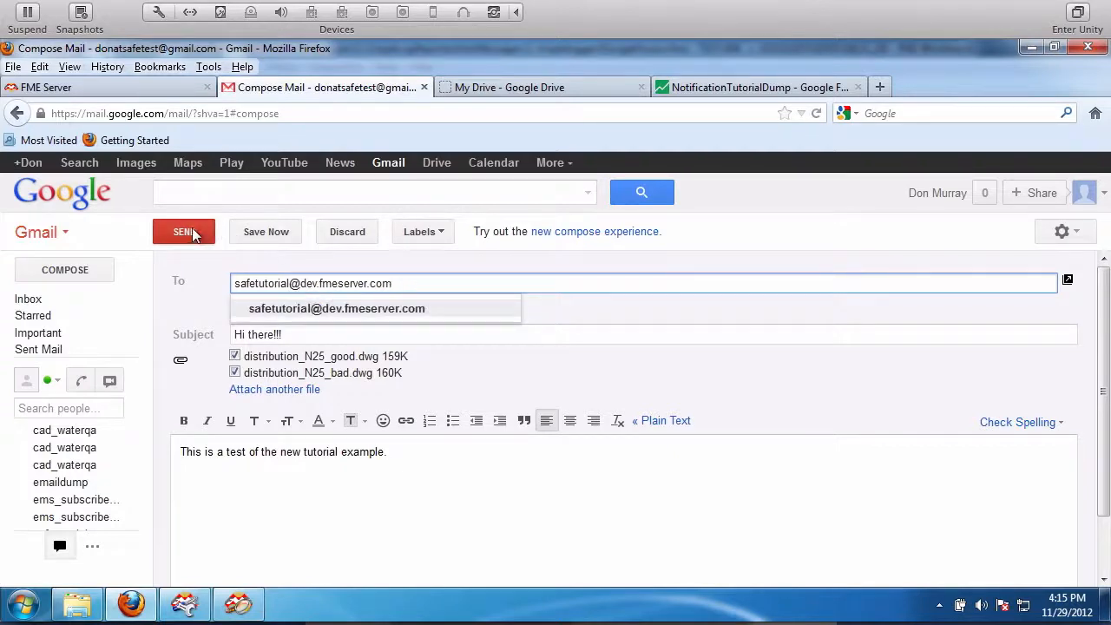
{"action": "left_click", "coordinate": [183, 232]}
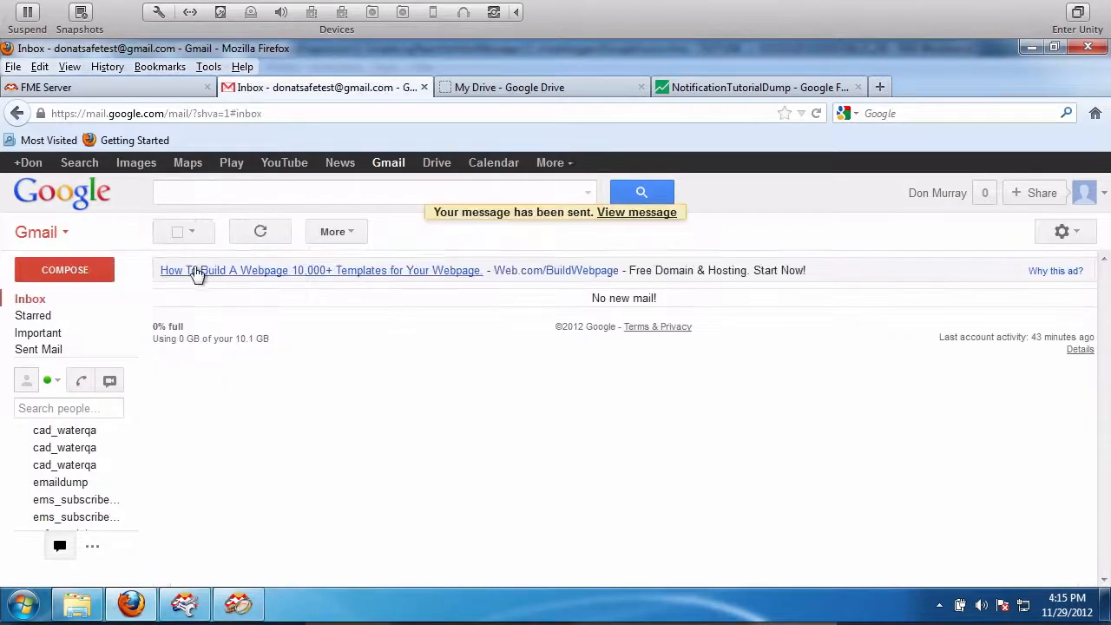
{"action": "mouse_move", "coordinate": [751, 94]}
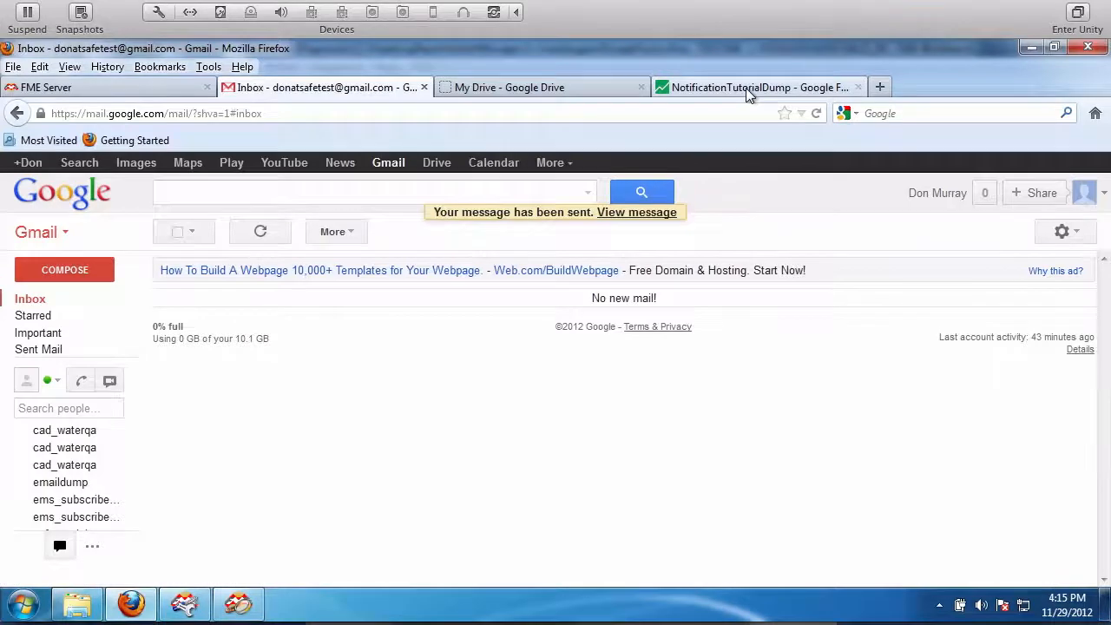
Step: Reload NotificationTutorialDump to show the email_publisher row with both DWG attachments, then return to FME Workbench
{"action": "left_click", "coordinate": [755, 87]}
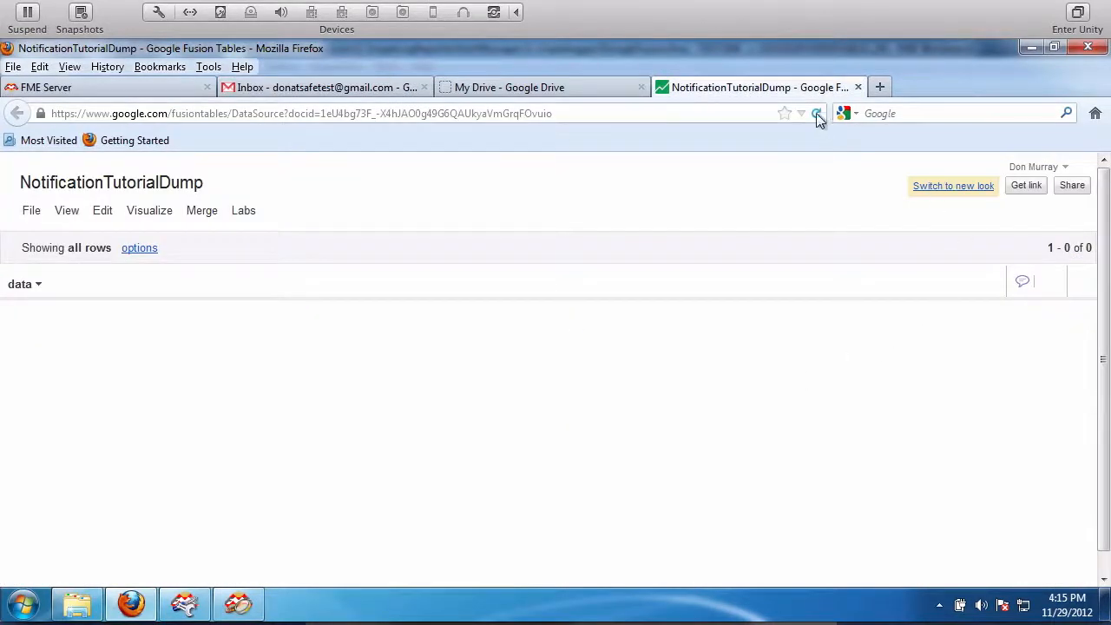
{"action": "left_click", "coordinate": [816, 112]}
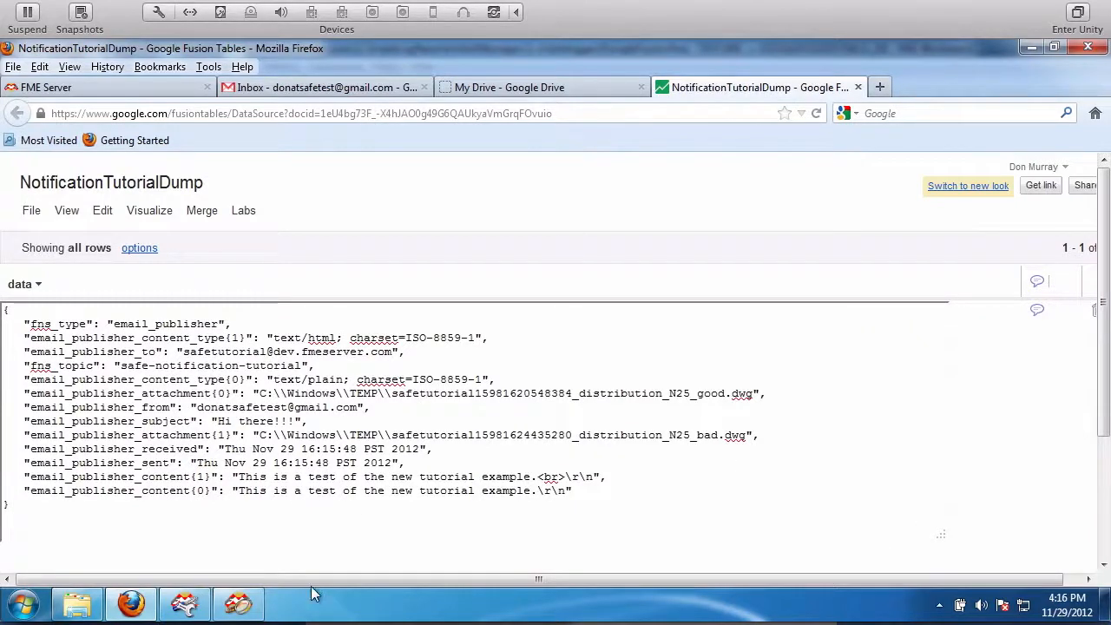
{"action": "left_click", "coordinate": [237, 603]}
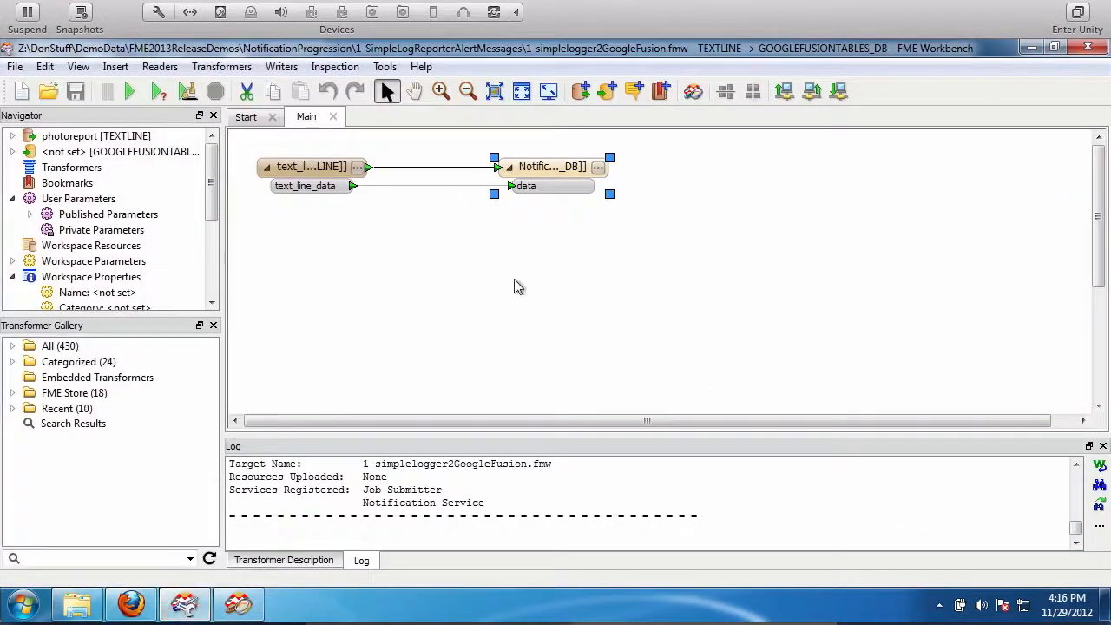